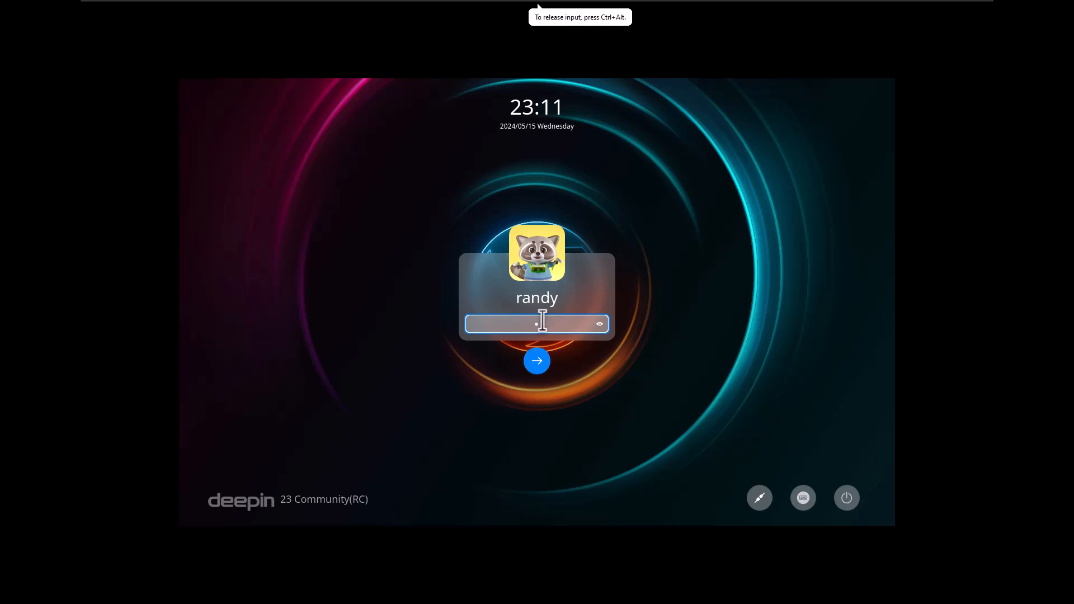
# Log in from the lock screen to reach the deepin 23 desktop.
pyautogui.click(536, 360)
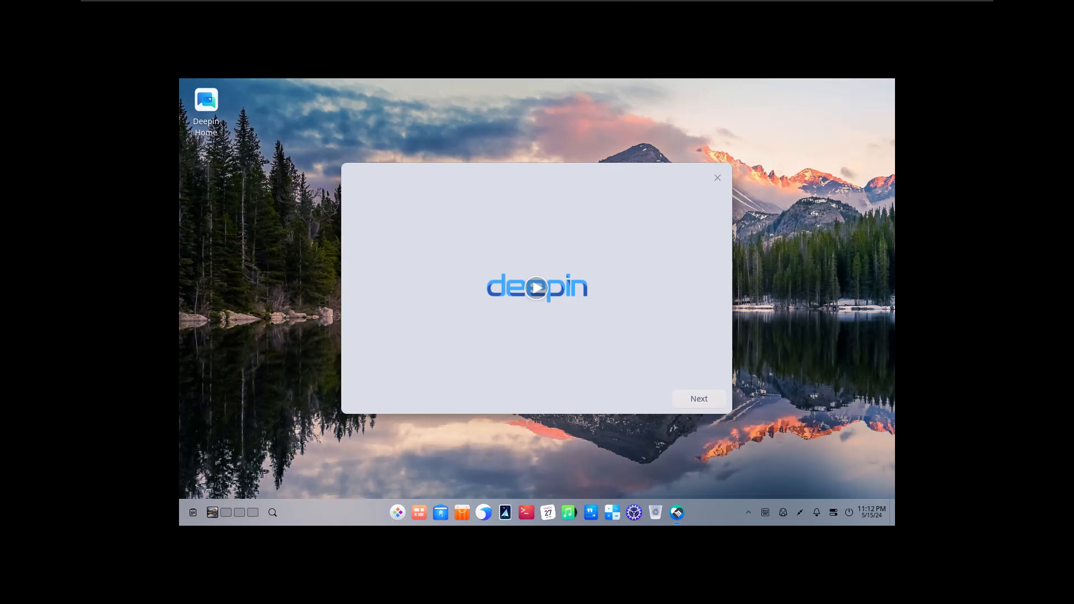
pyautogui.moveTo(437, 514)
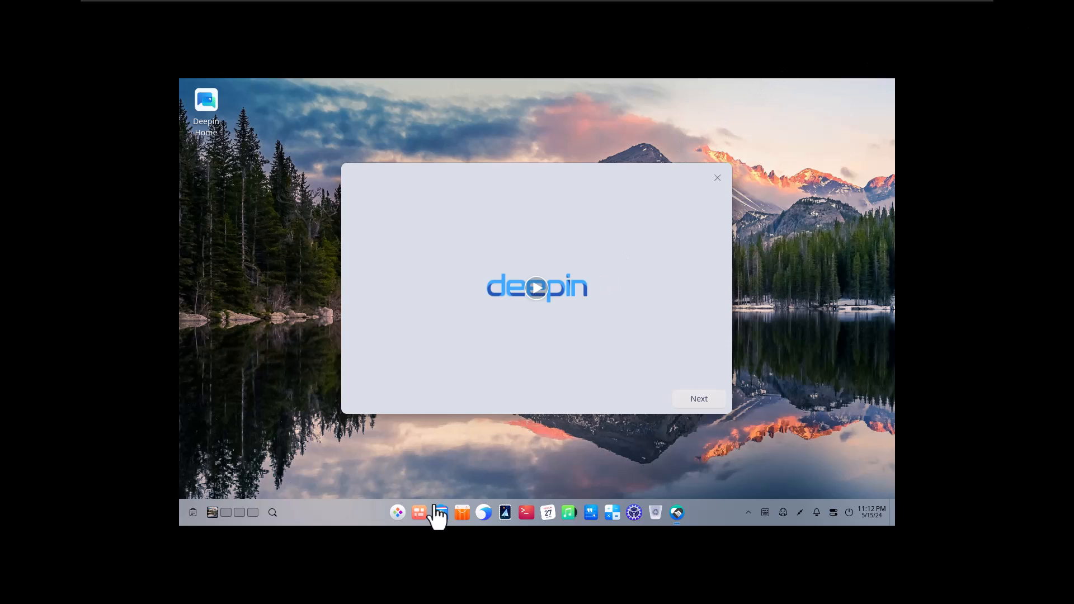
pyautogui.moveTo(360, 523)
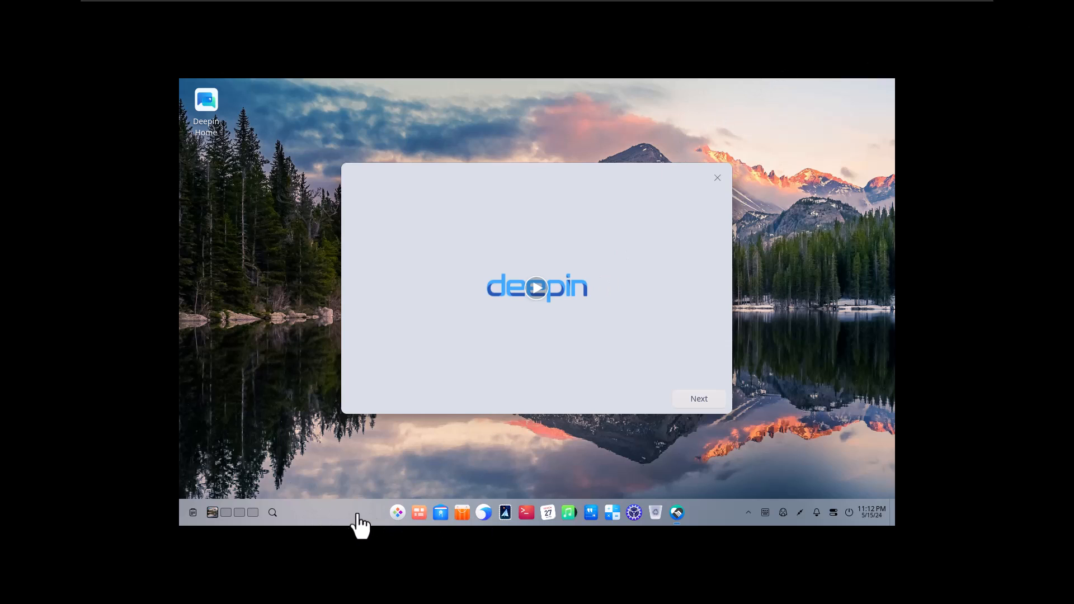
pyautogui.moveTo(368, 524)
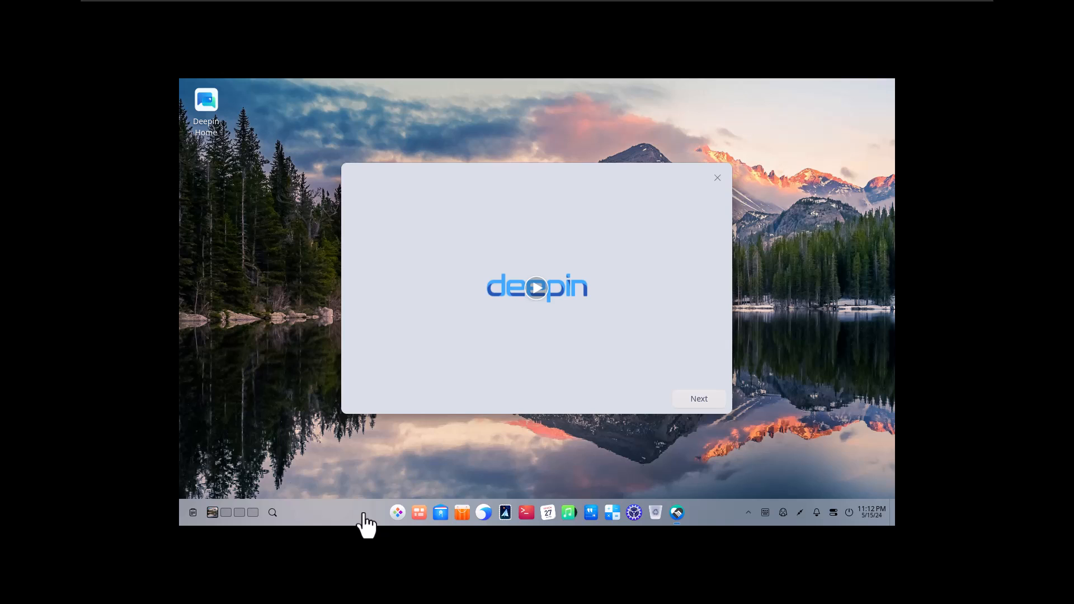
pyautogui.moveTo(391, 520)
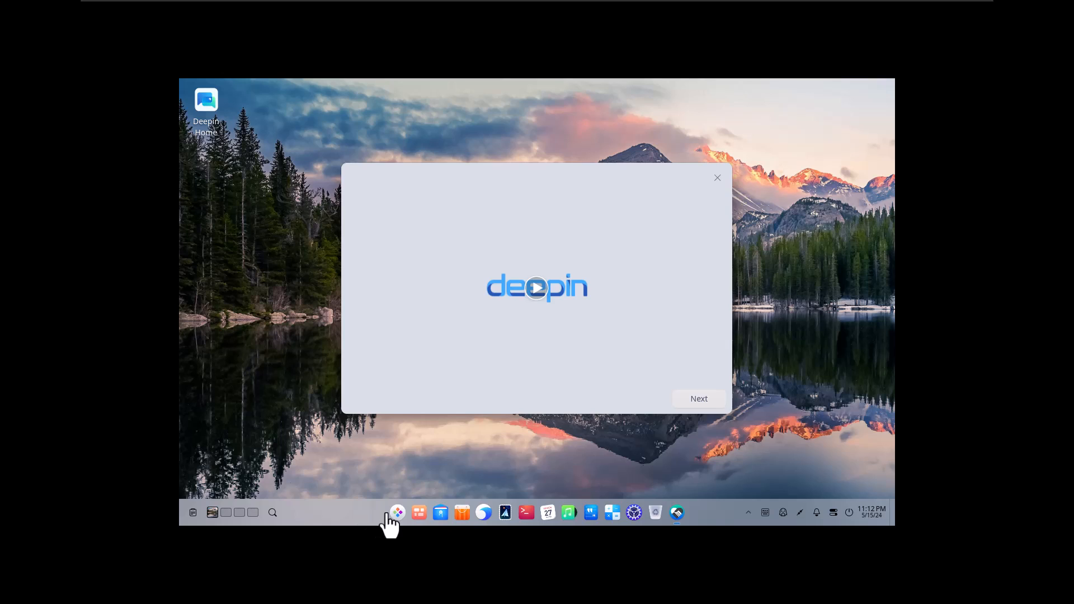
pyautogui.moveTo(397, 523)
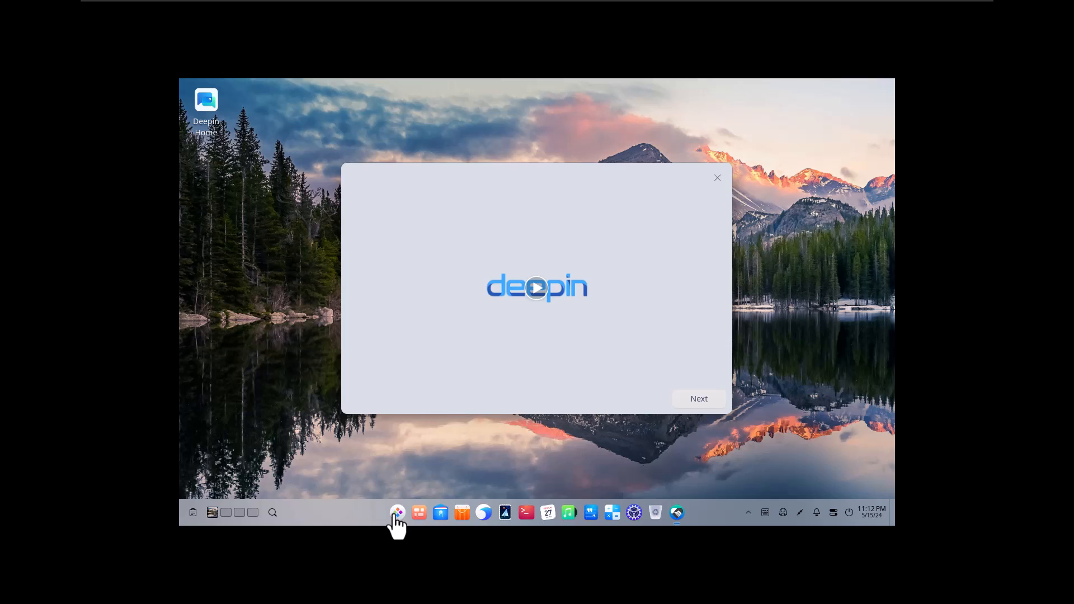
pyautogui.moveTo(804, 520)
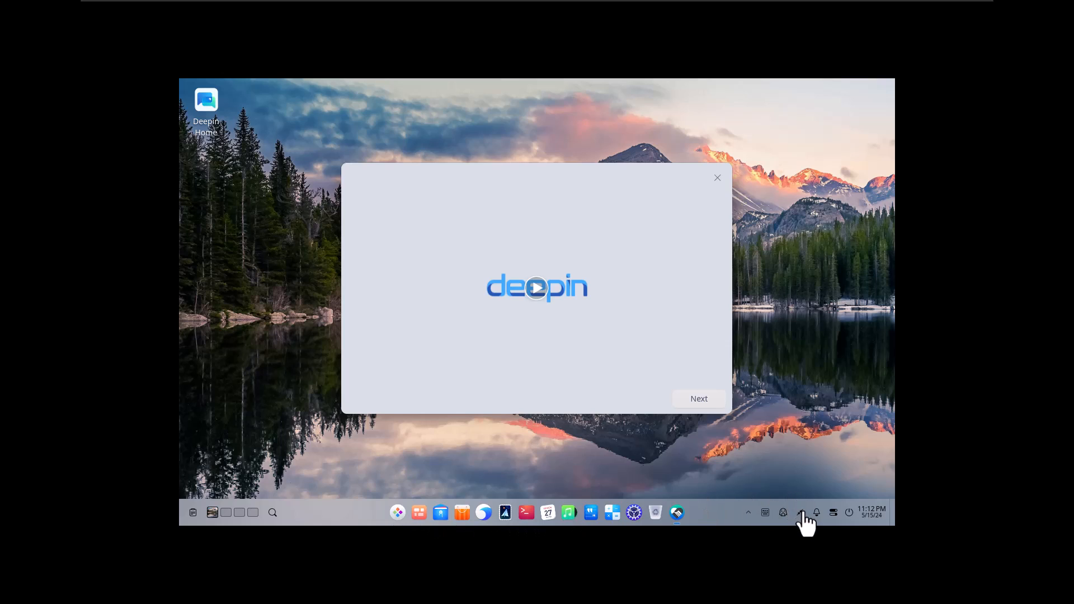
pyautogui.moveTo(817, 521)
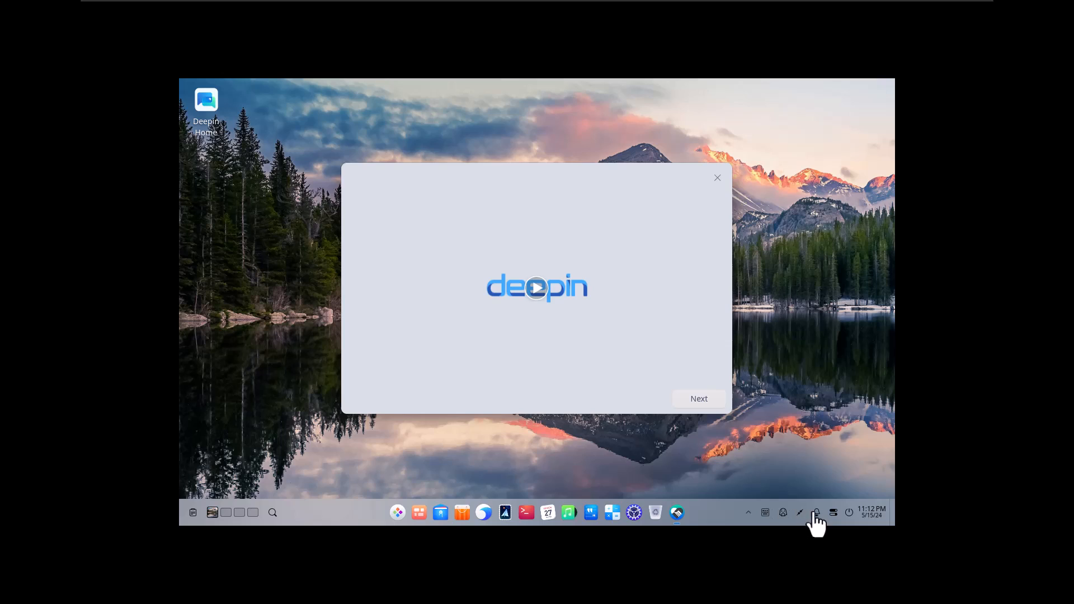
pyautogui.moveTo(843, 523)
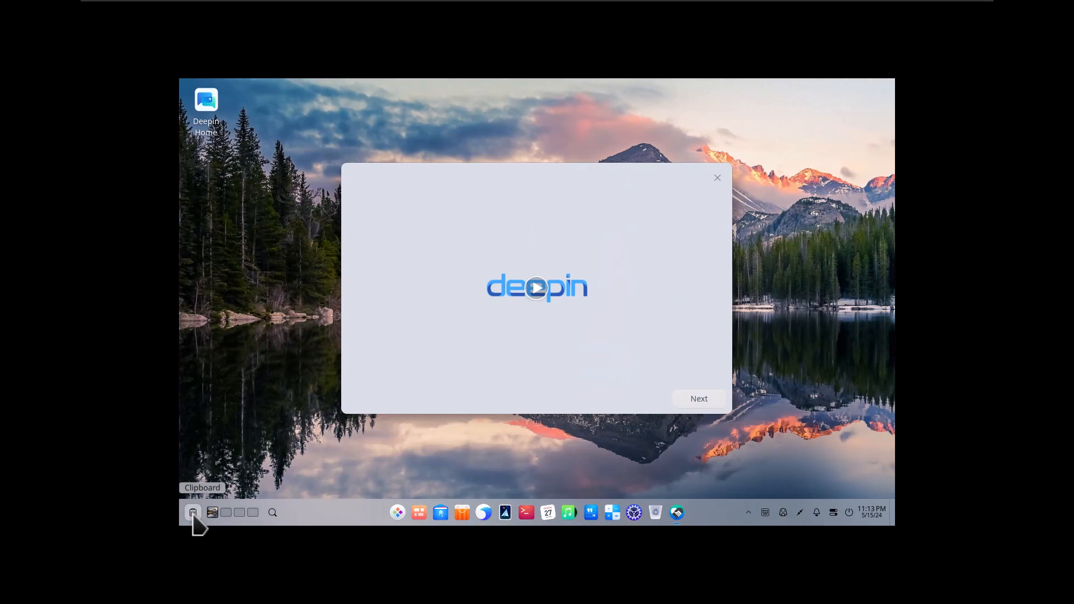
pyautogui.moveTo(384, 521)
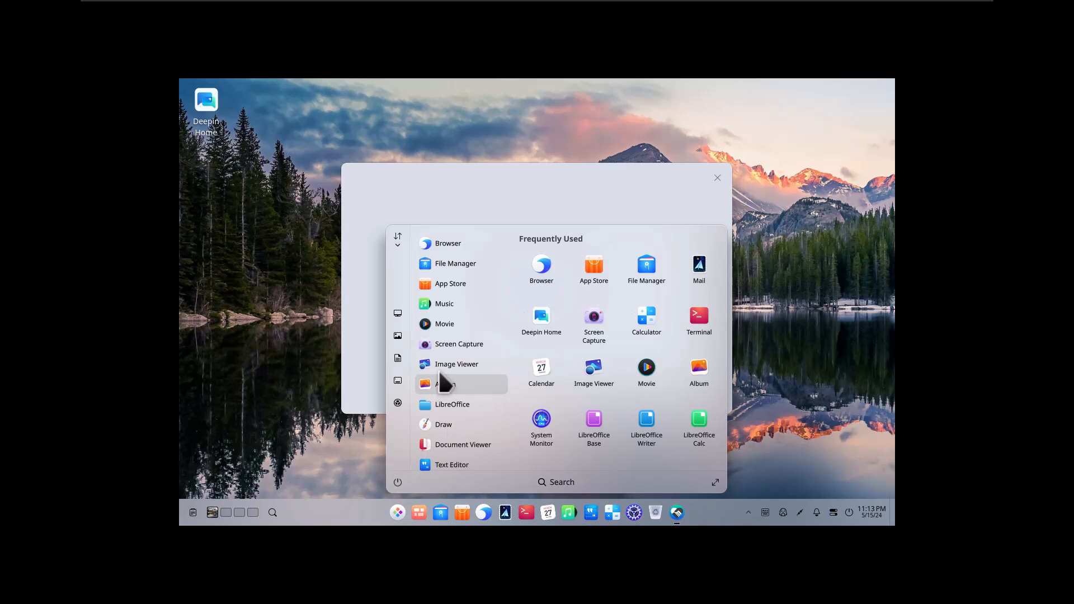
pyautogui.moveTo(456, 364)
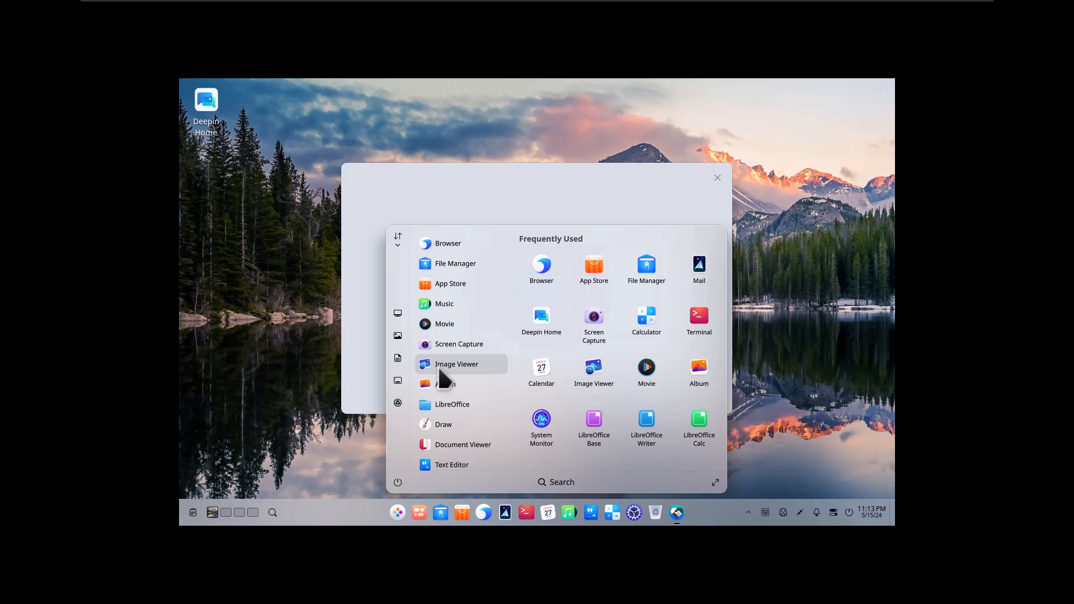
pyautogui.moveTo(445, 375)
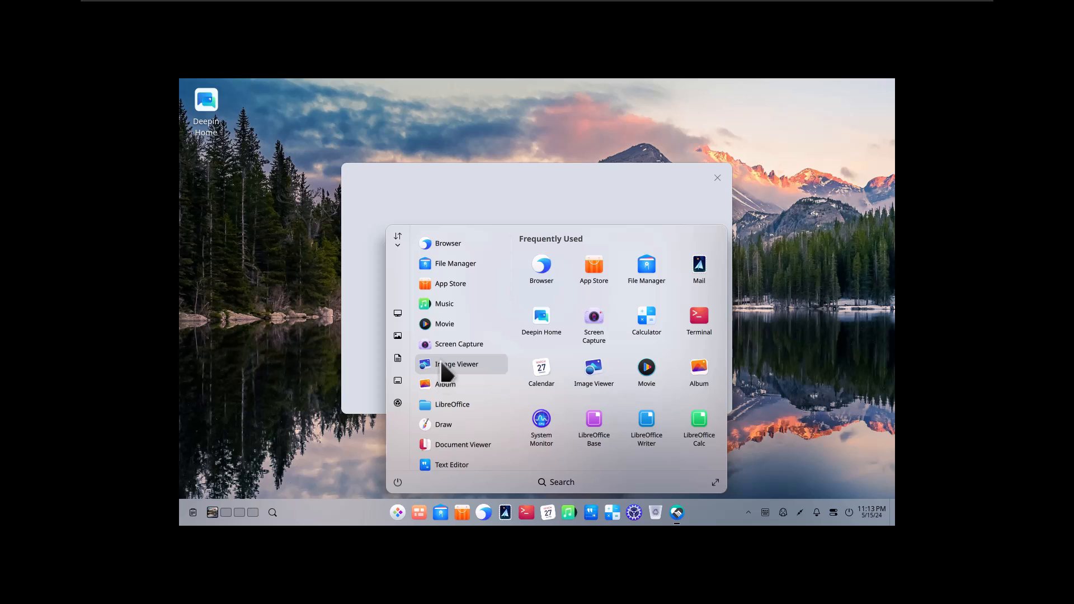
pyautogui.moveTo(452, 303)
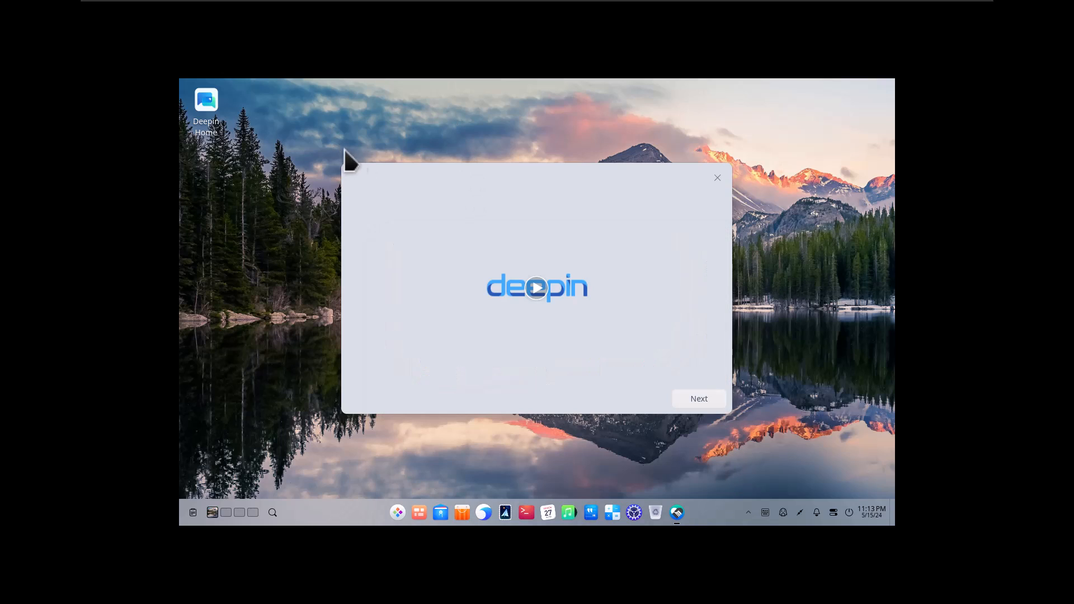
pyautogui.moveTo(644, 349)
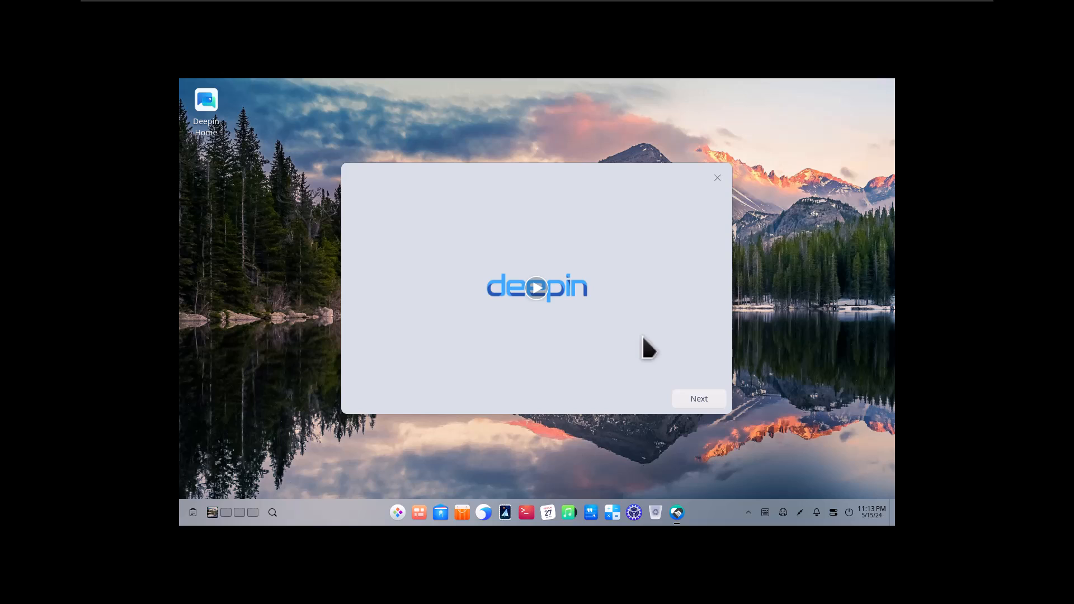
# Play the welcome intro video, then continue to the desktop mode choice.
pyautogui.click(536, 288)
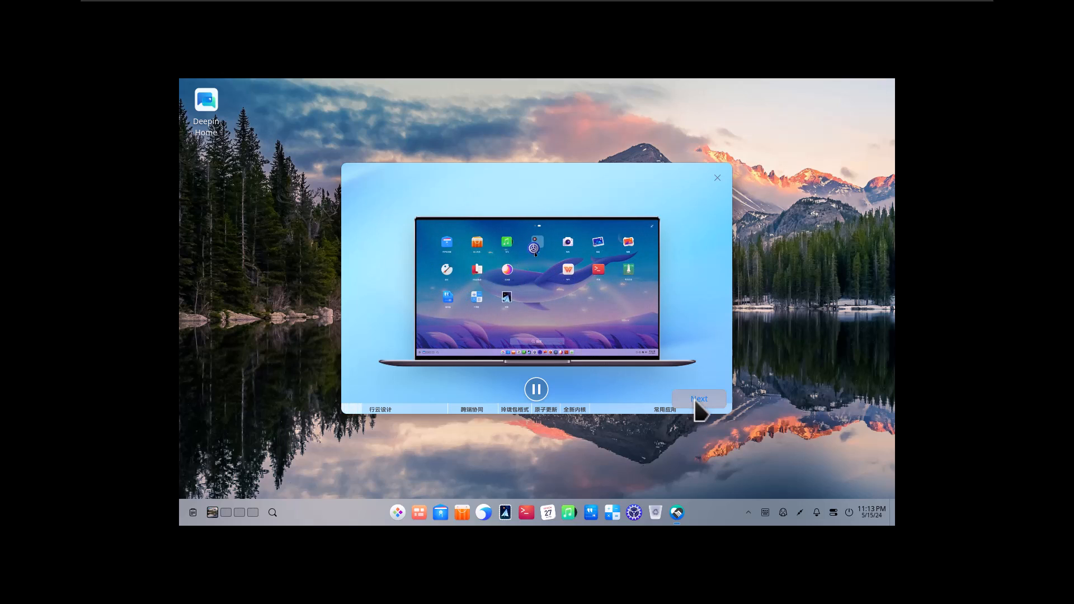
pyautogui.click(698, 399)
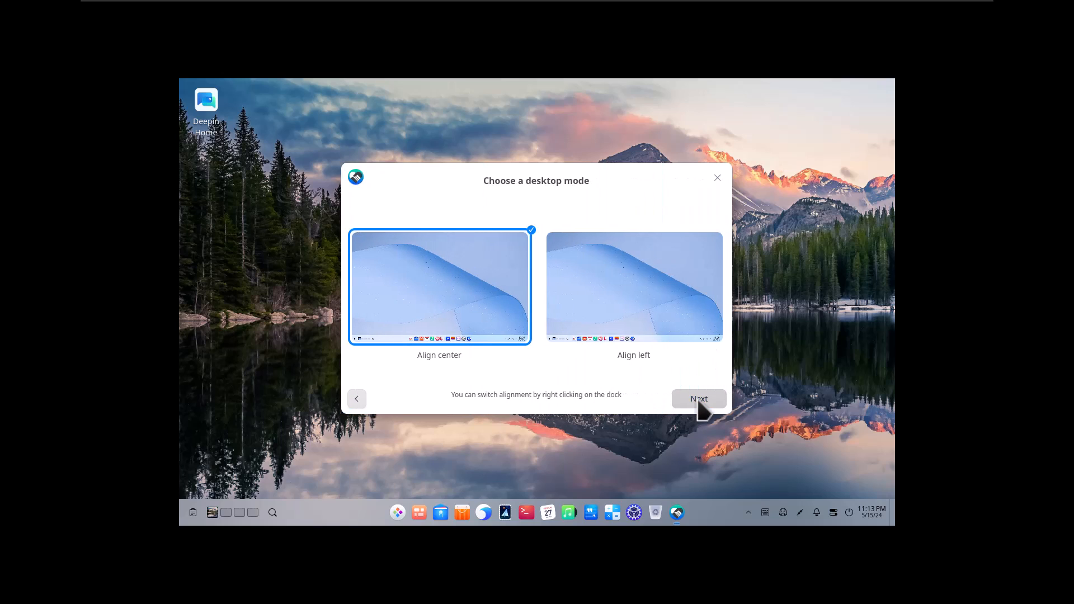
pyautogui.moveTo(640, 317)
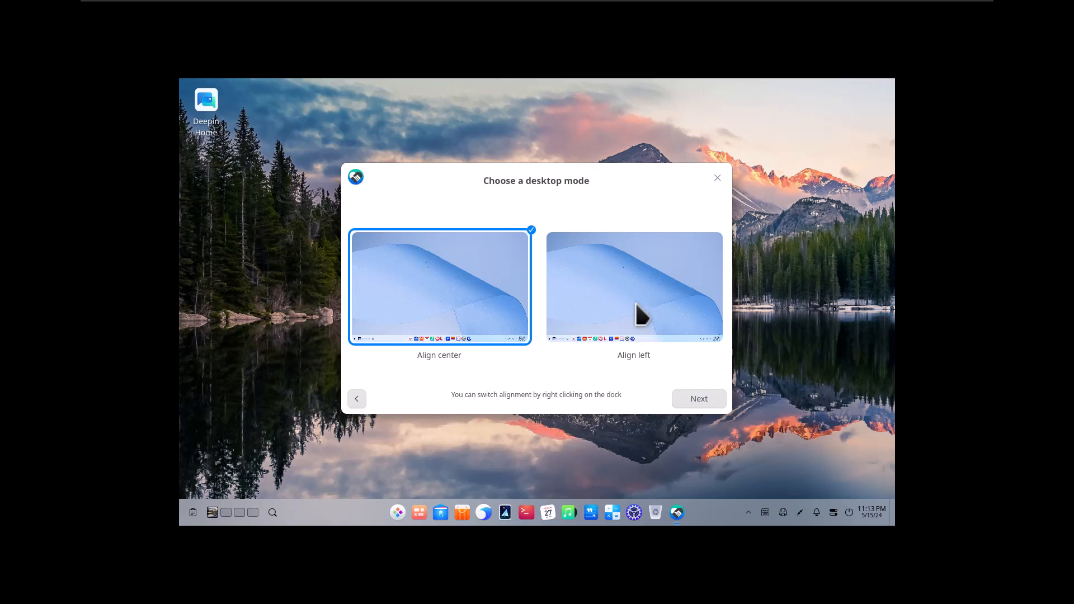
# Choose a left-aligned dock, keep Effect Mode and the bloom icon theme, and finish the setup guide.
pyautogui.click(633, 286)
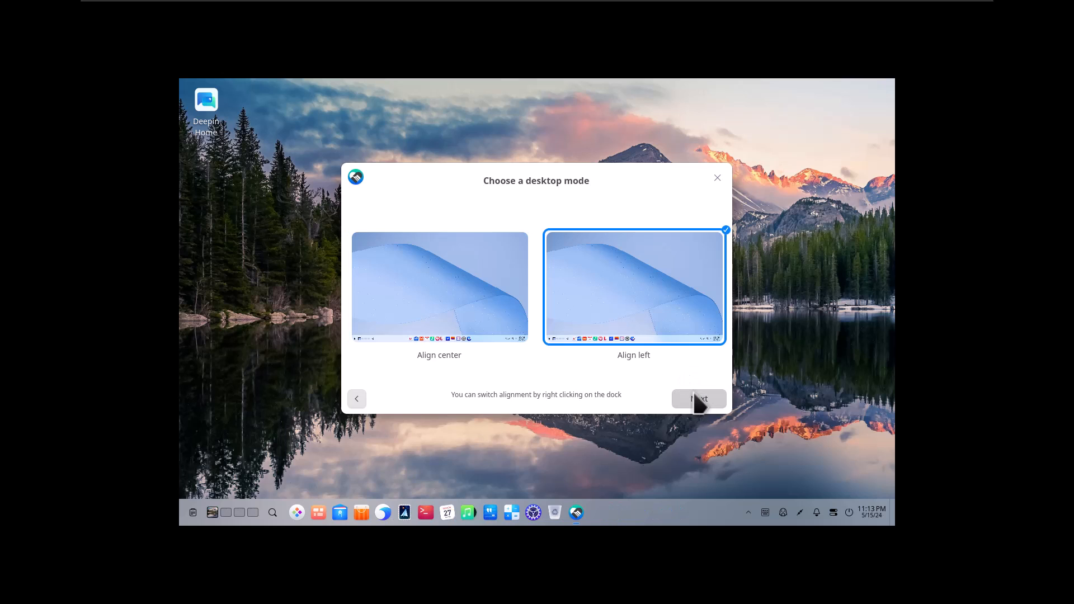
pyautogui.click(698, 399)
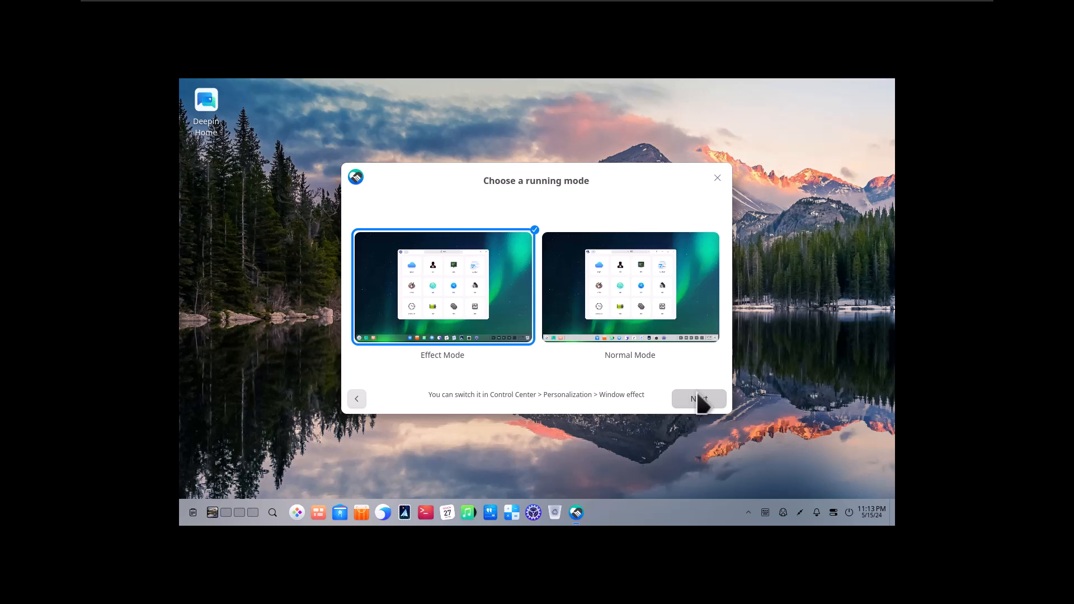
pyautogui.click(698, 399)
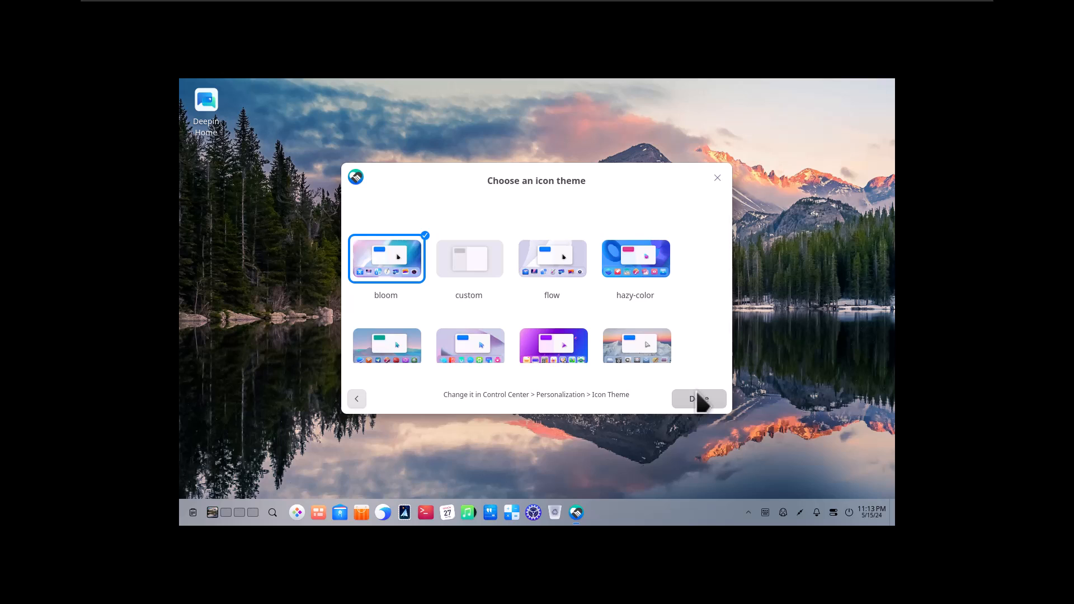
pyautogui.click(699, 399)
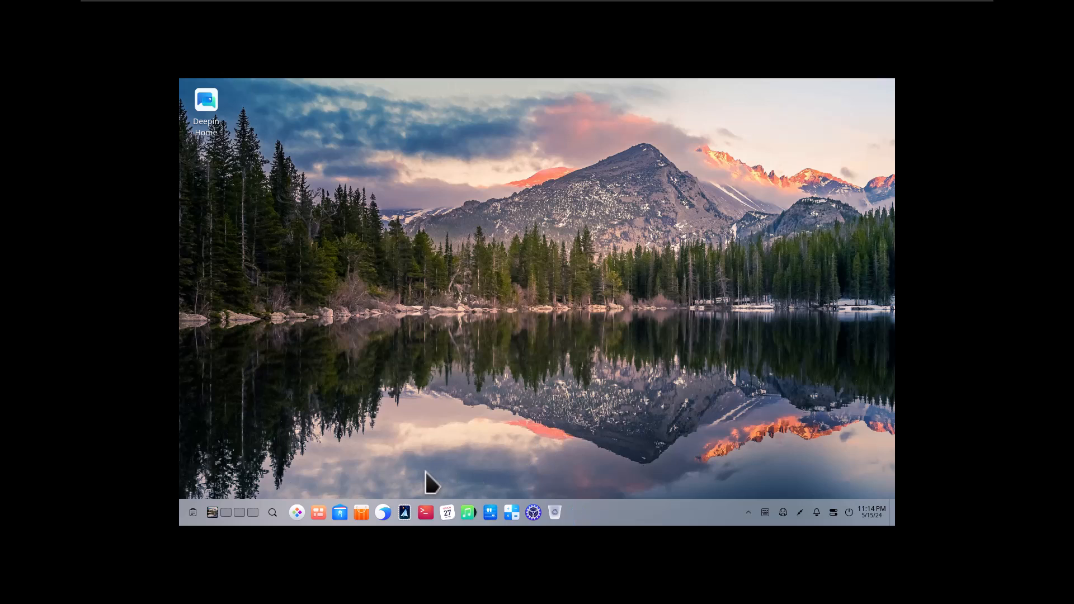
pyautogui.moveTo(545, 508)
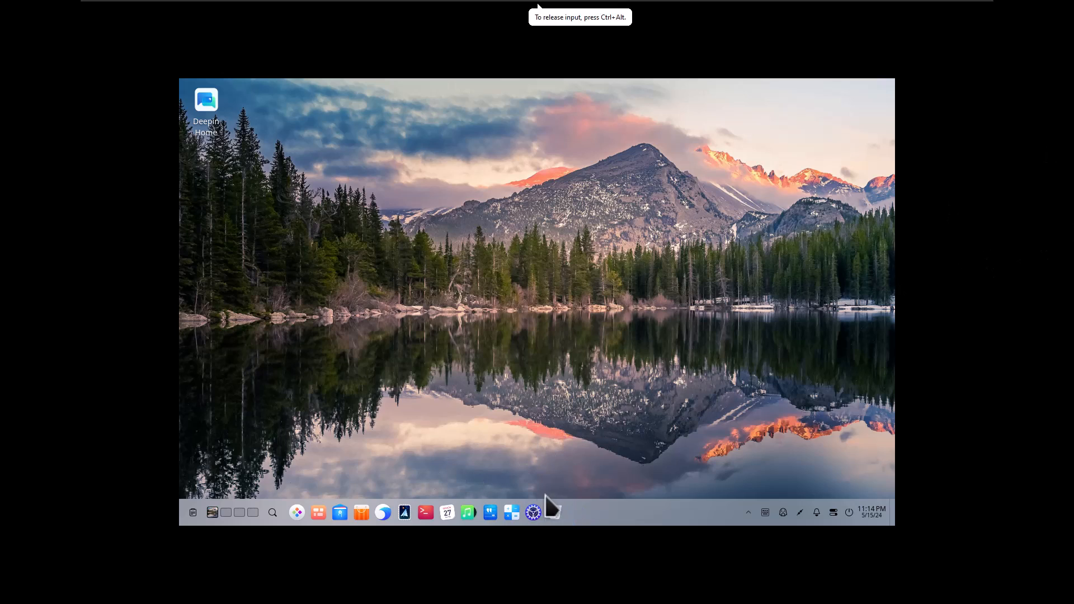
pyautogui.moveTo(533, 512)
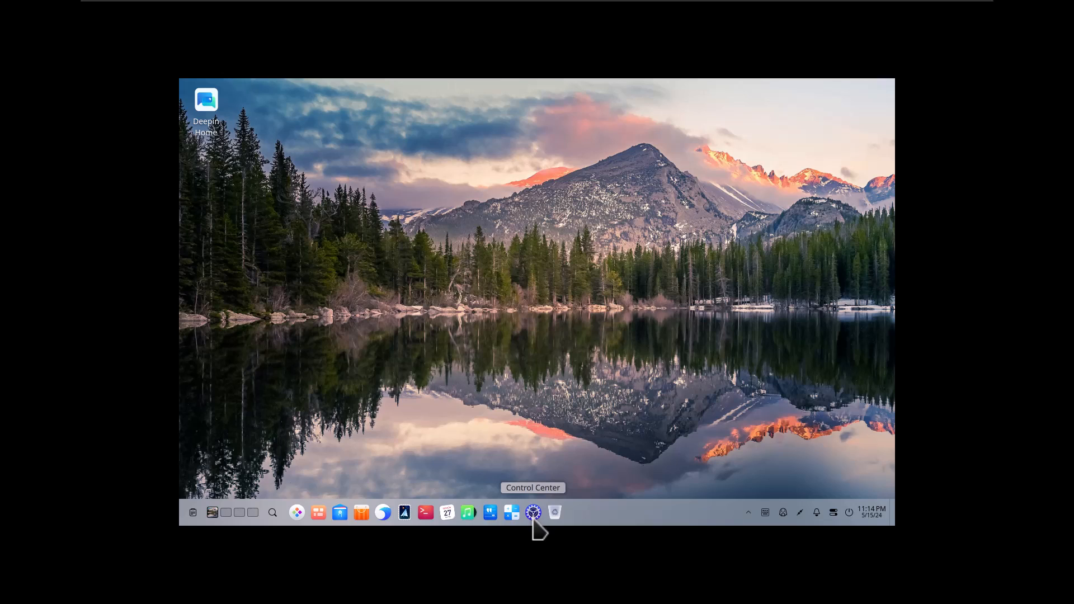
pyautogui.moveTo(511, 513)
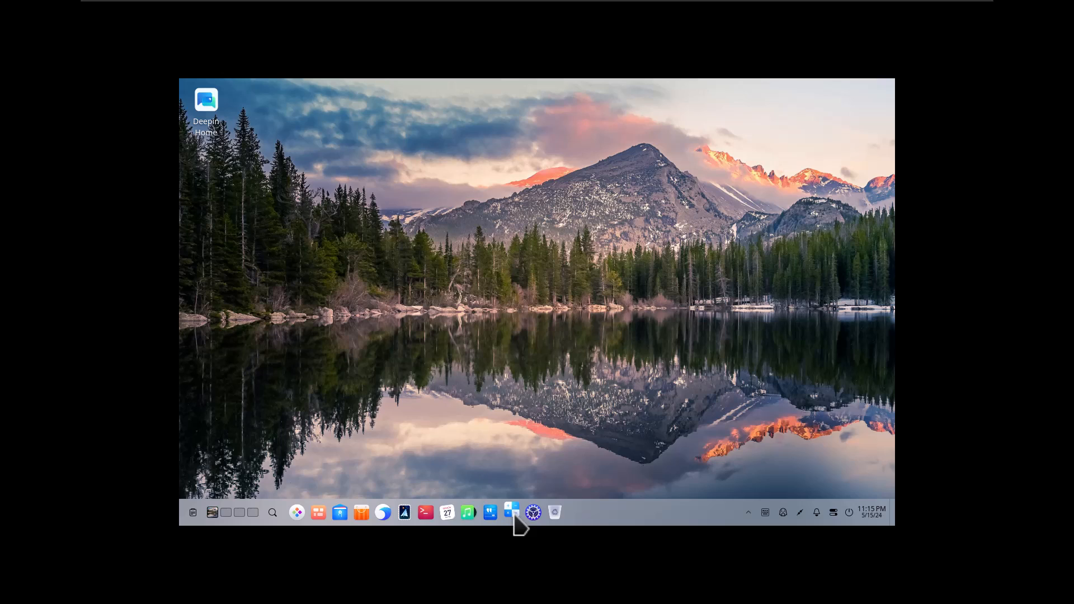
pyautogui.moveTo(491, 478)
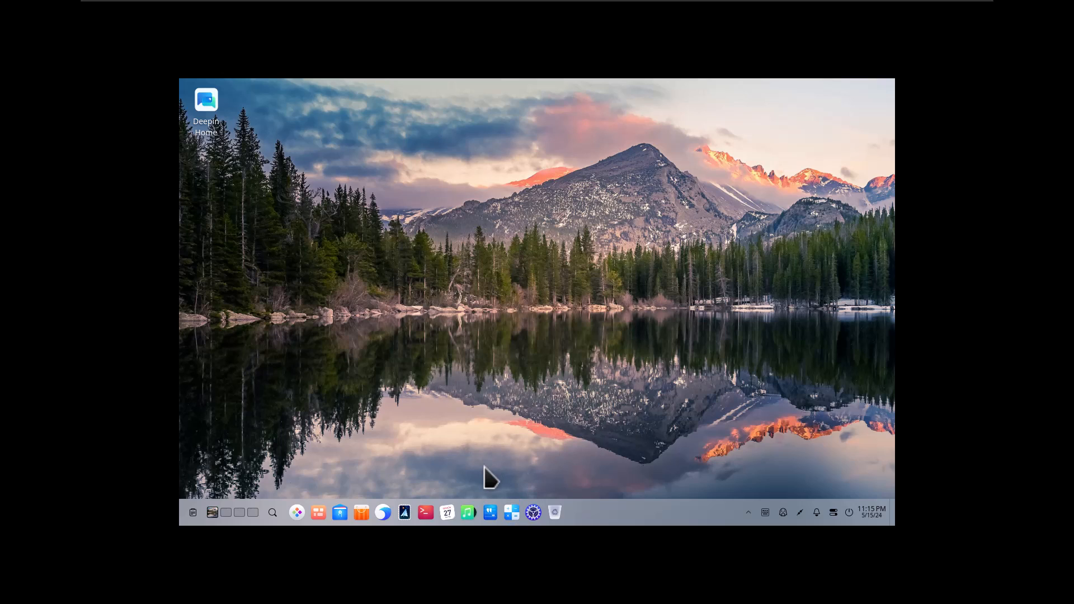
pyautogui.moveTo(489, 511)
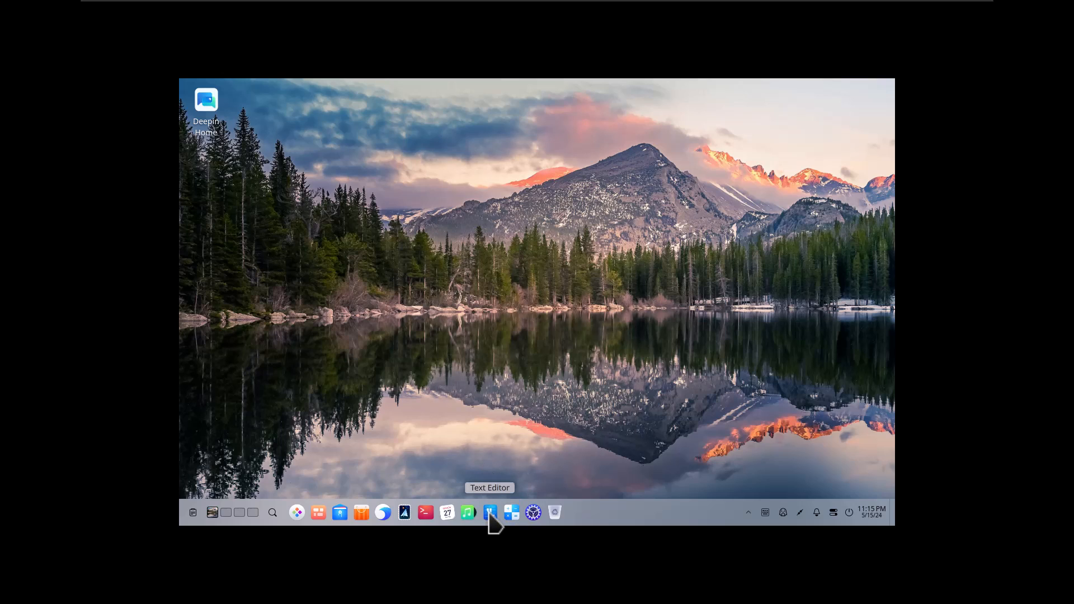
pyautogui.click(489, 512)
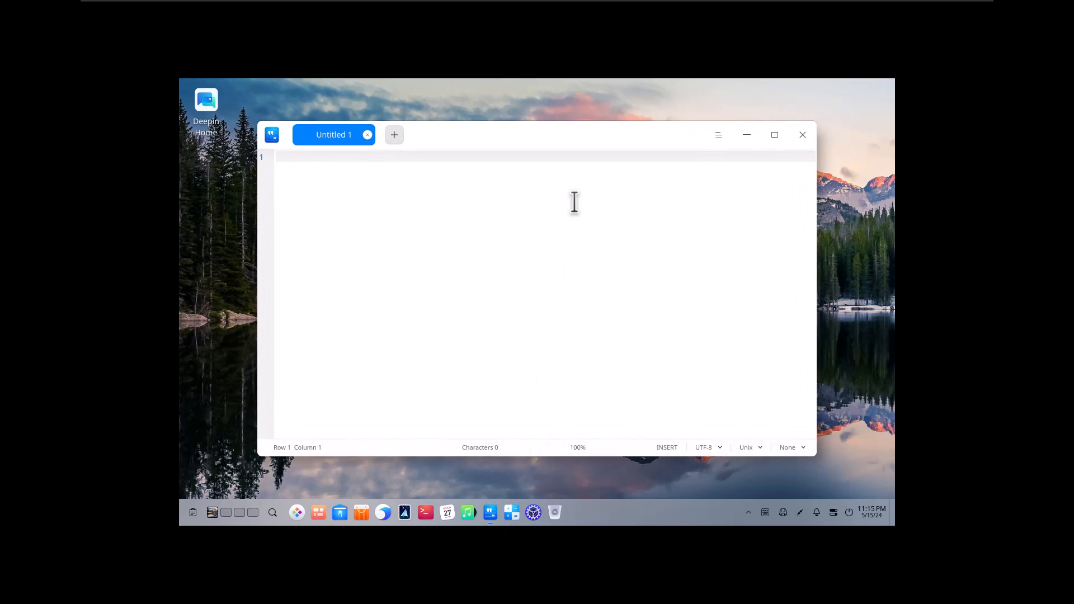
pyautogui.click(802, 135)
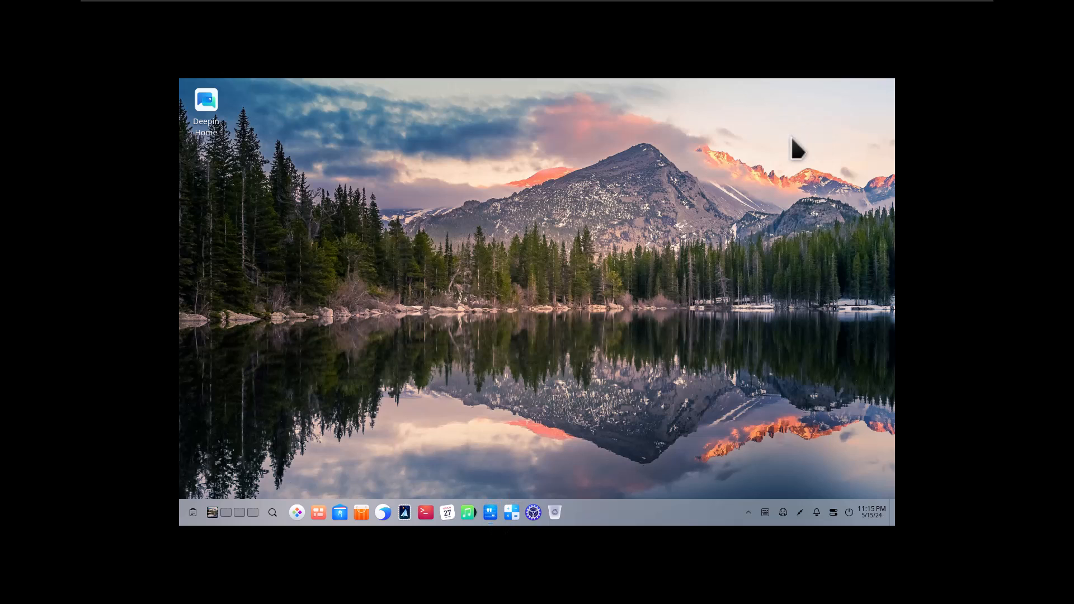
pyautogui.moveTo(497, 536)
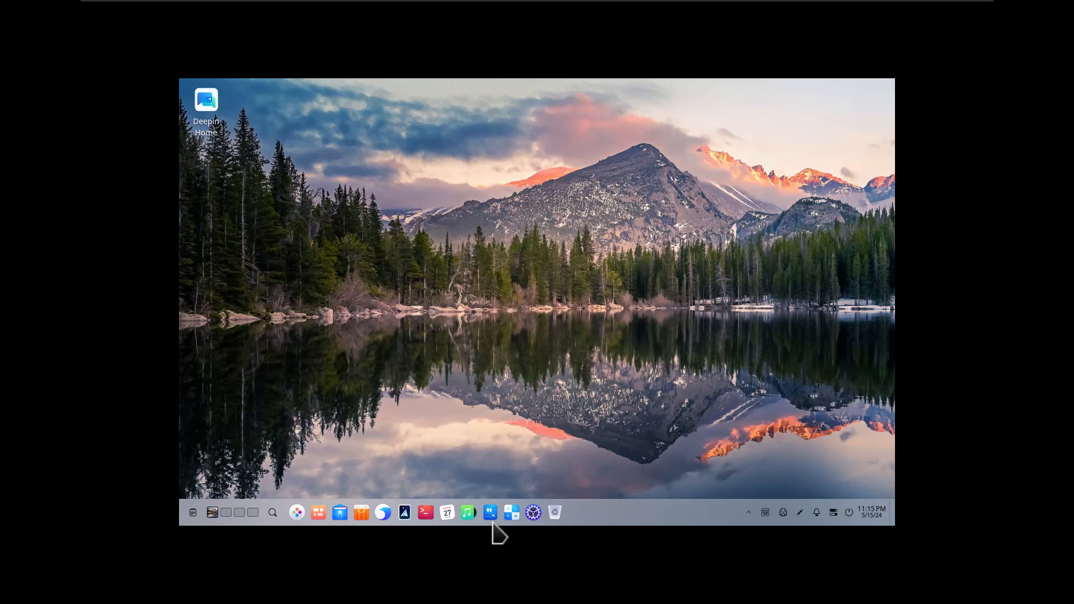
pyautogui.moveTo(467, 512)
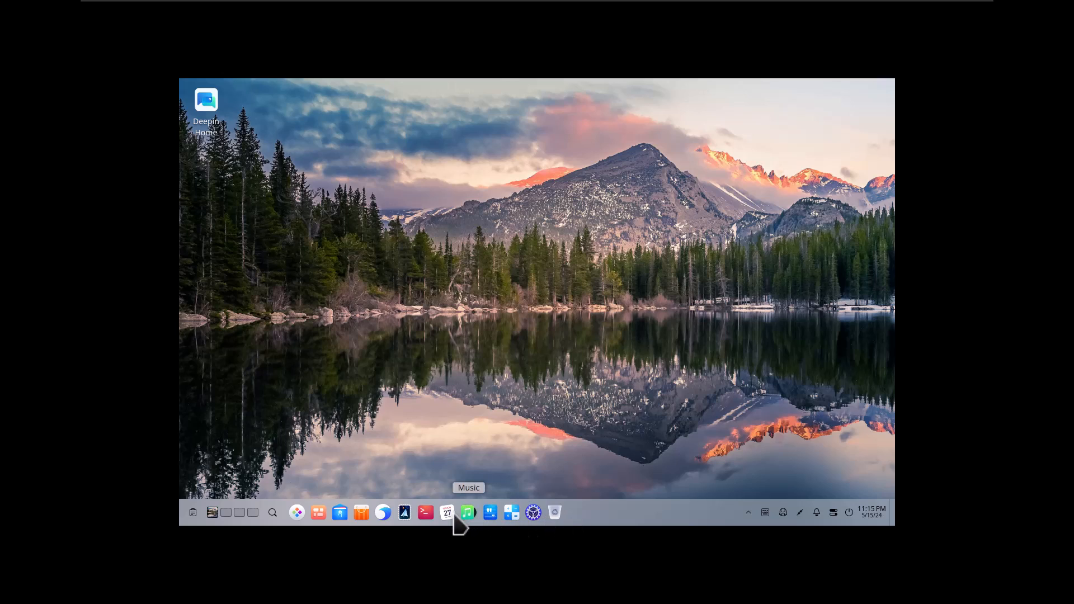
pyautogui.moveTo(448, 512)
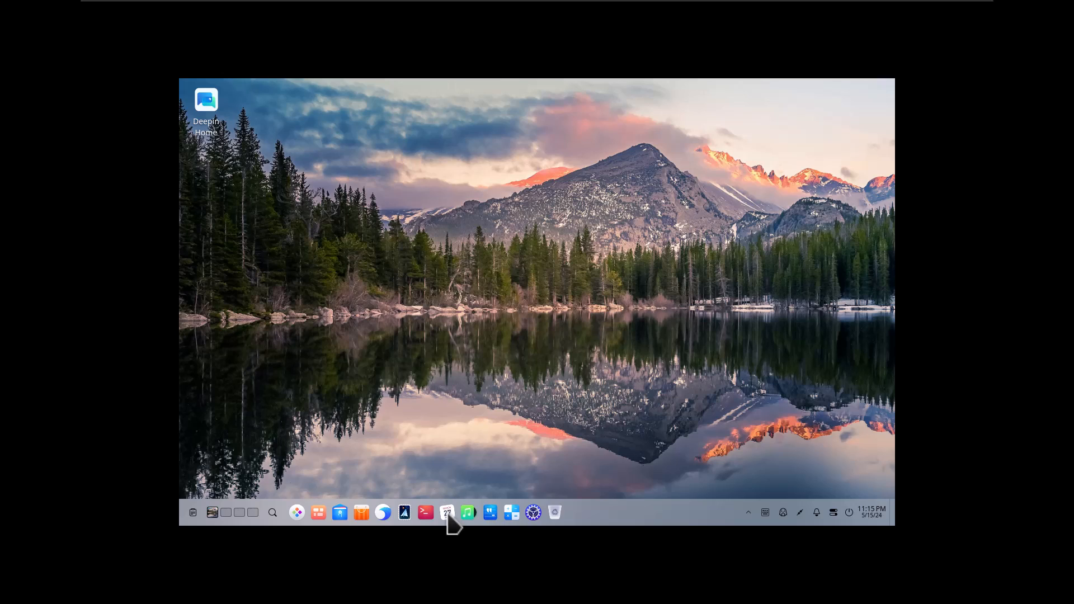
pyautogui.moveTo(478, 496)
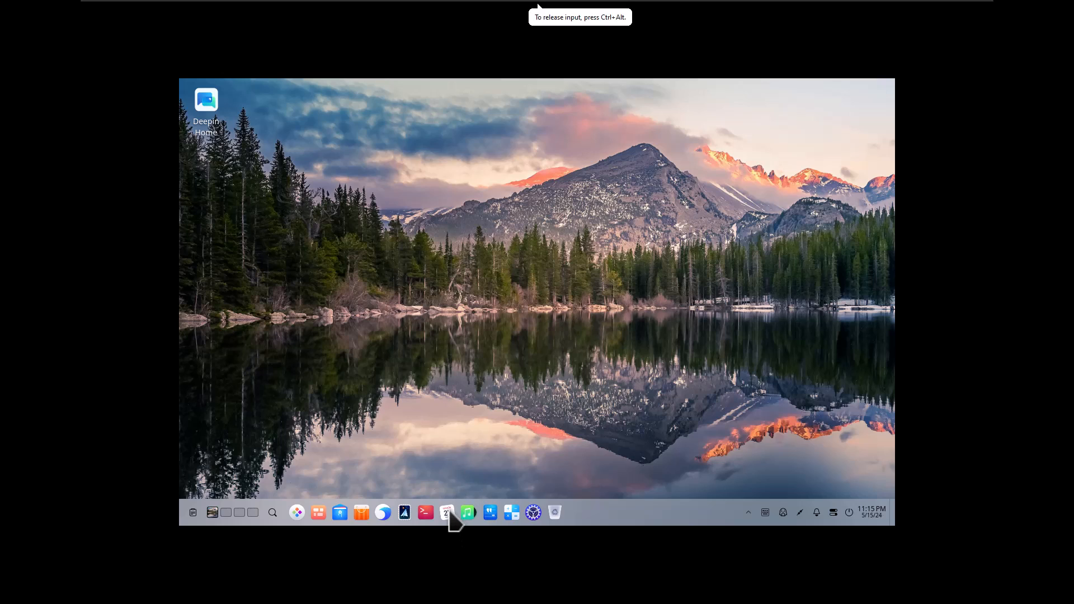
# Launch deepin Calendar from the dock and show its main options menu.
pyautogui.click(446, 512)
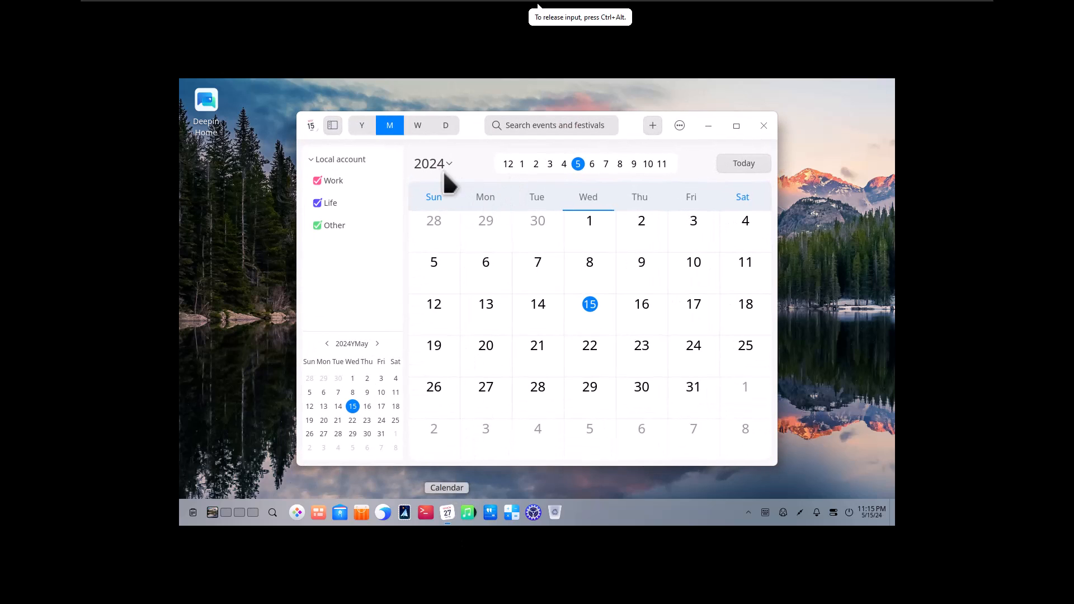
pyautogui.moveTo(531, 120)
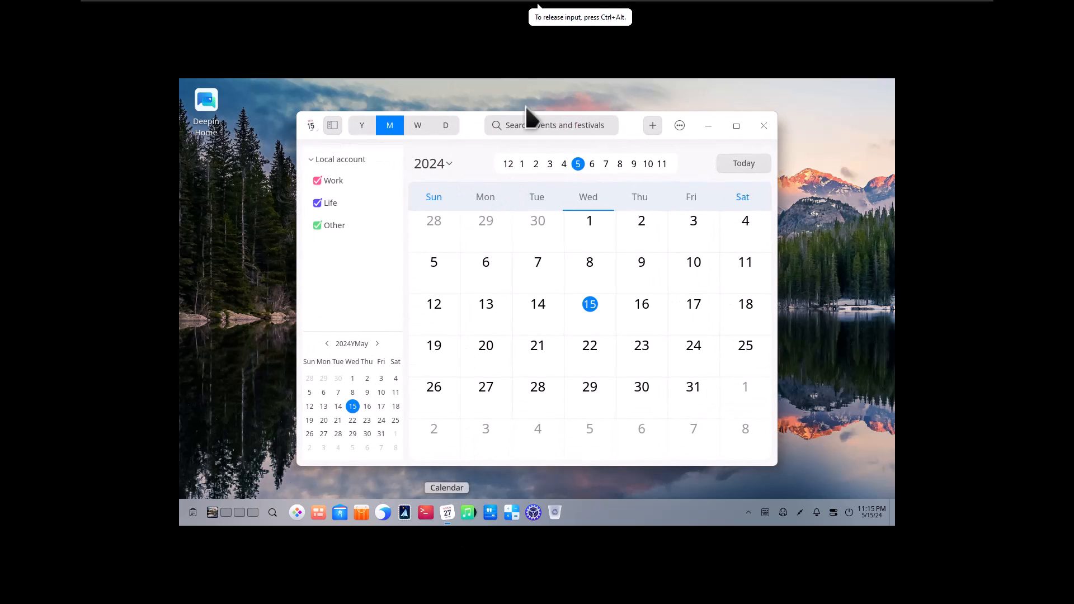
pyautogui.click(680, 126)
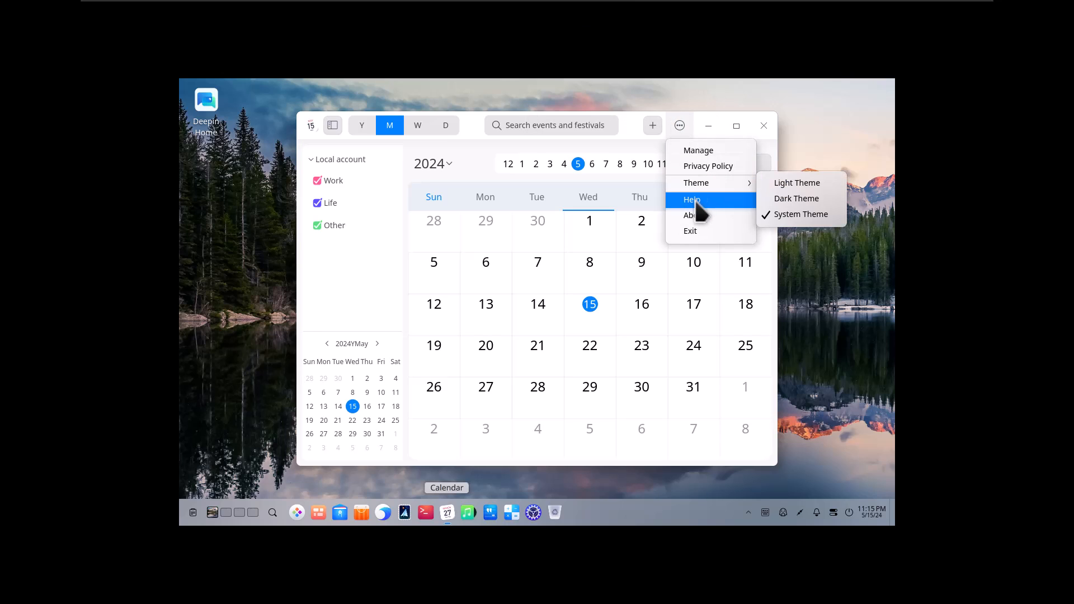
pyautogui.moveTo(675, 133)
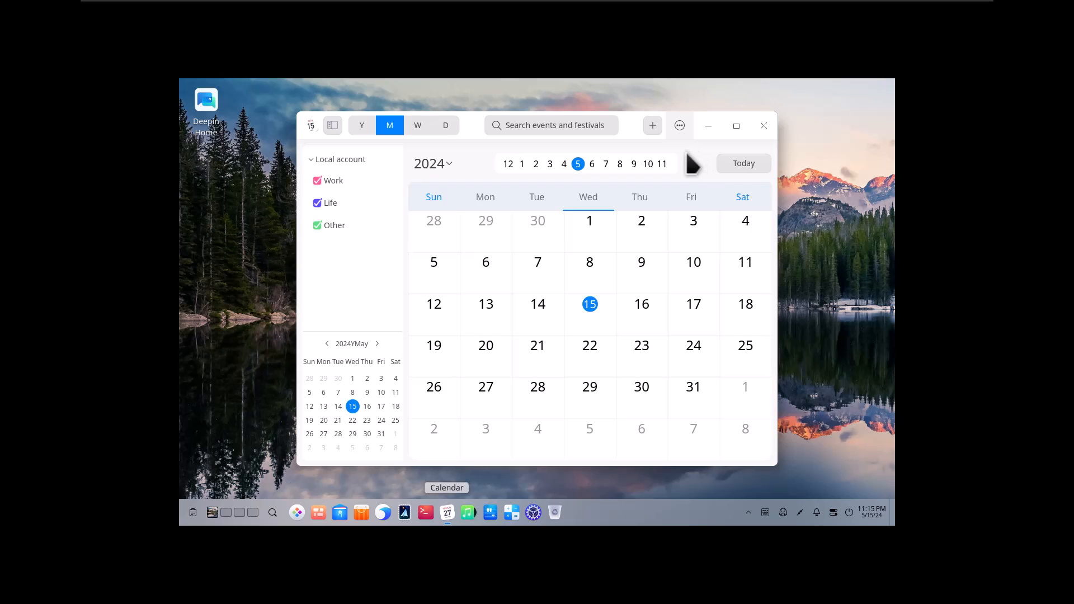
# Go to Manage in the calendar menu and start a deepin ID sign-in from Account settings.
pyautogui.click(679, 125)
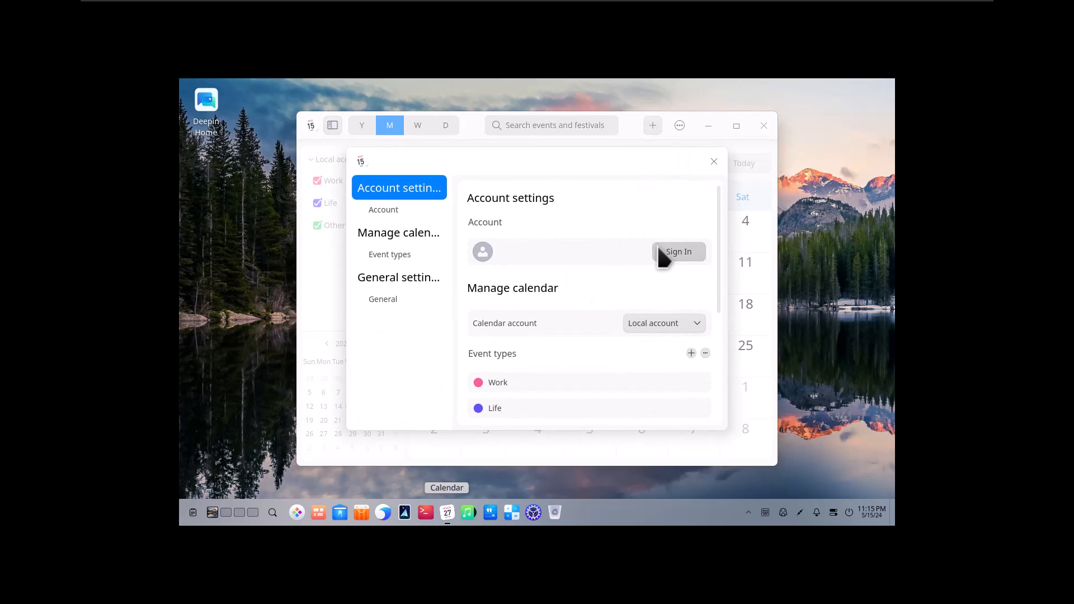
pyautogui.moveTo(663, 282)
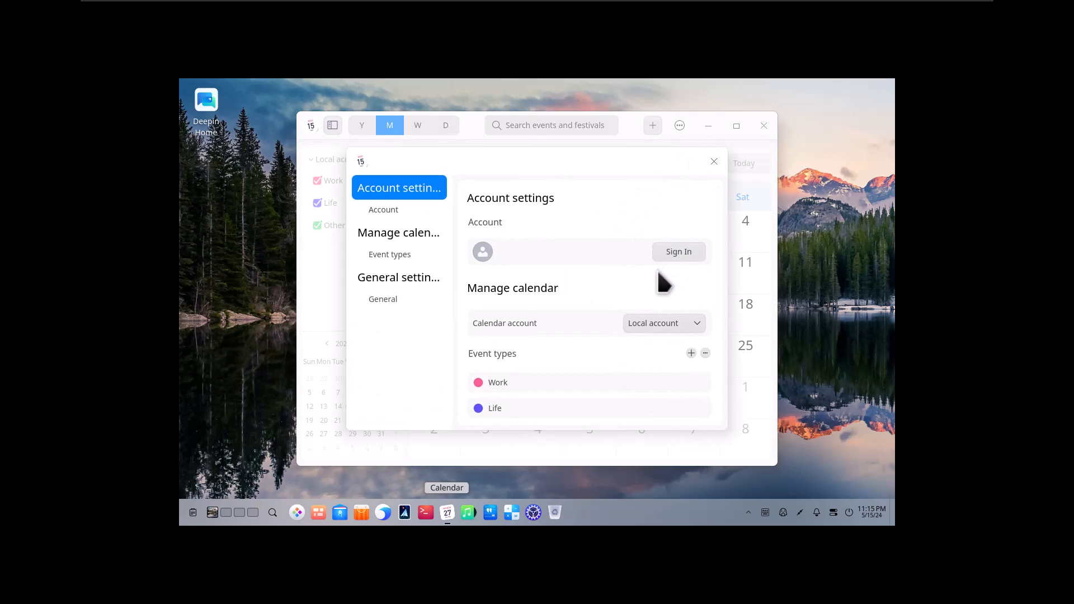
pyautogui.click(678, 251)
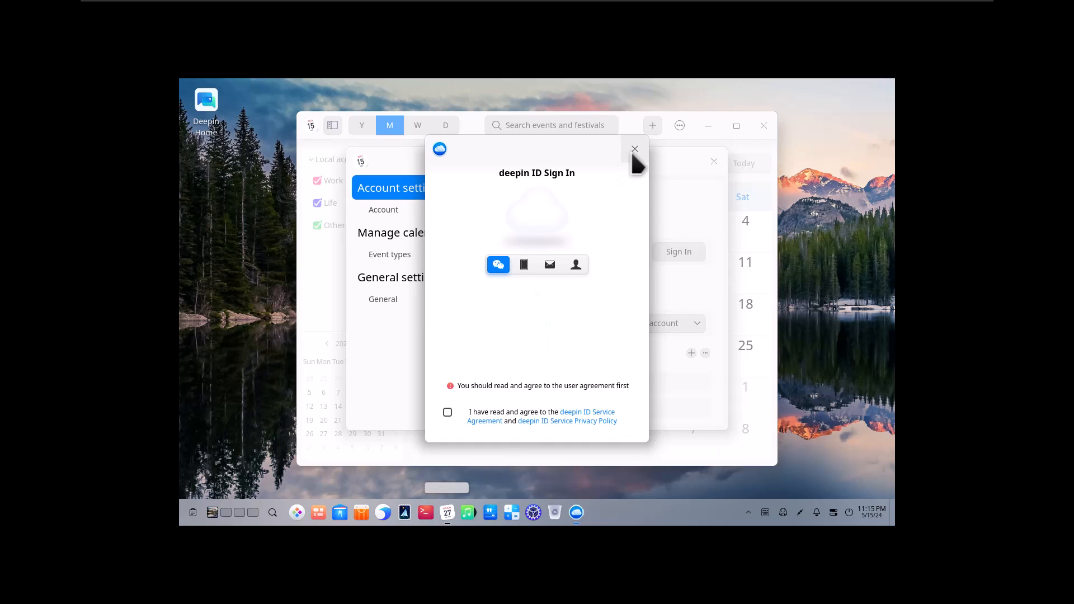
# Look through the QR code, phone, email and password login options, then close the sign-in window and calendar settings.
pyautogui.click(497, 265)
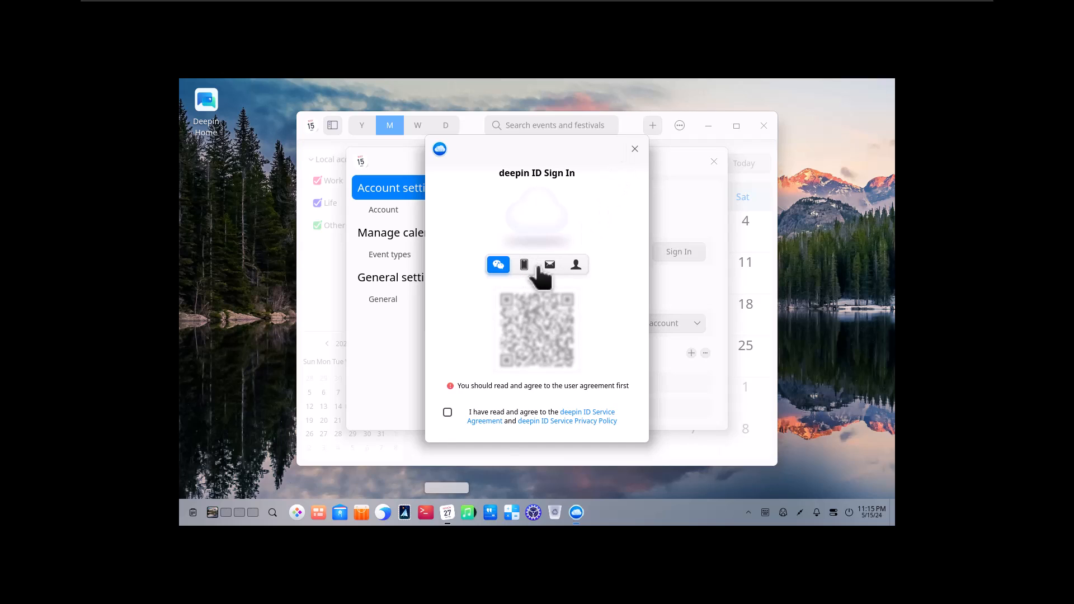
pyautogui.click(523, 264)
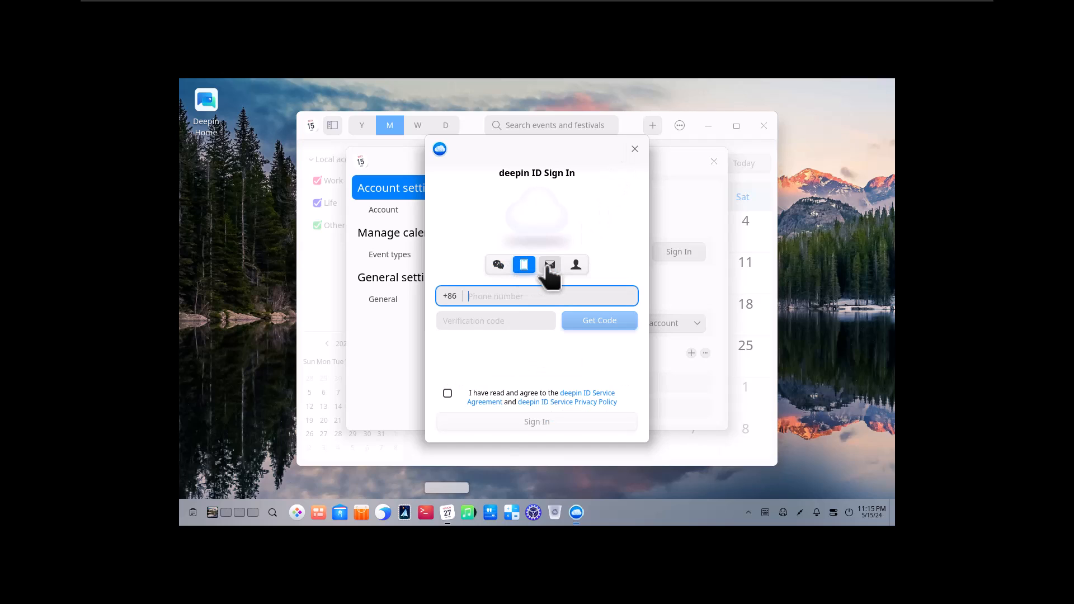
pyautogui.click(549, 264)
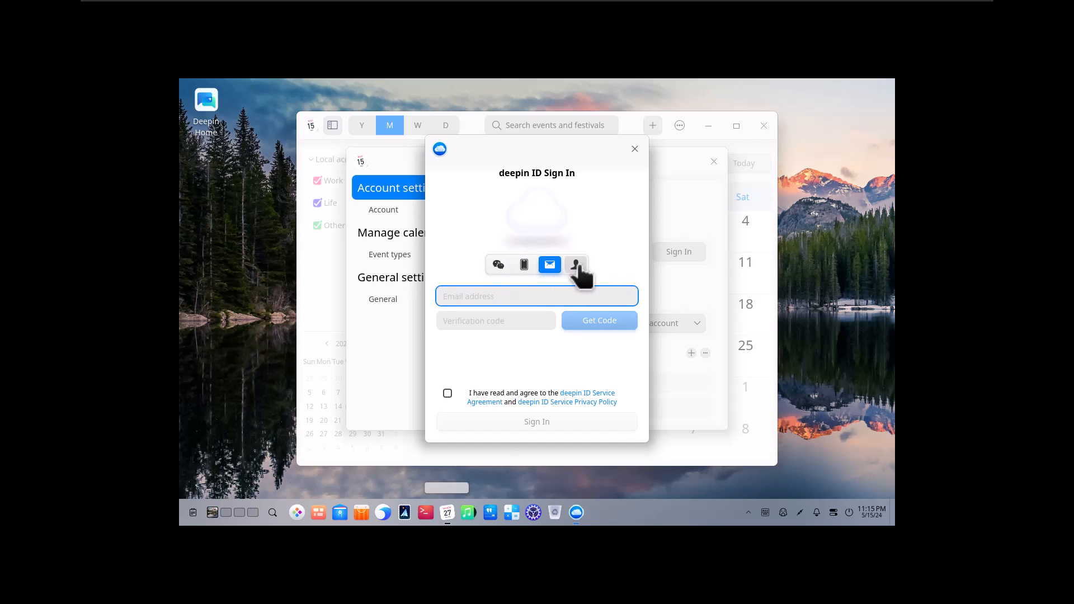
pyautogui.click(576, 264)
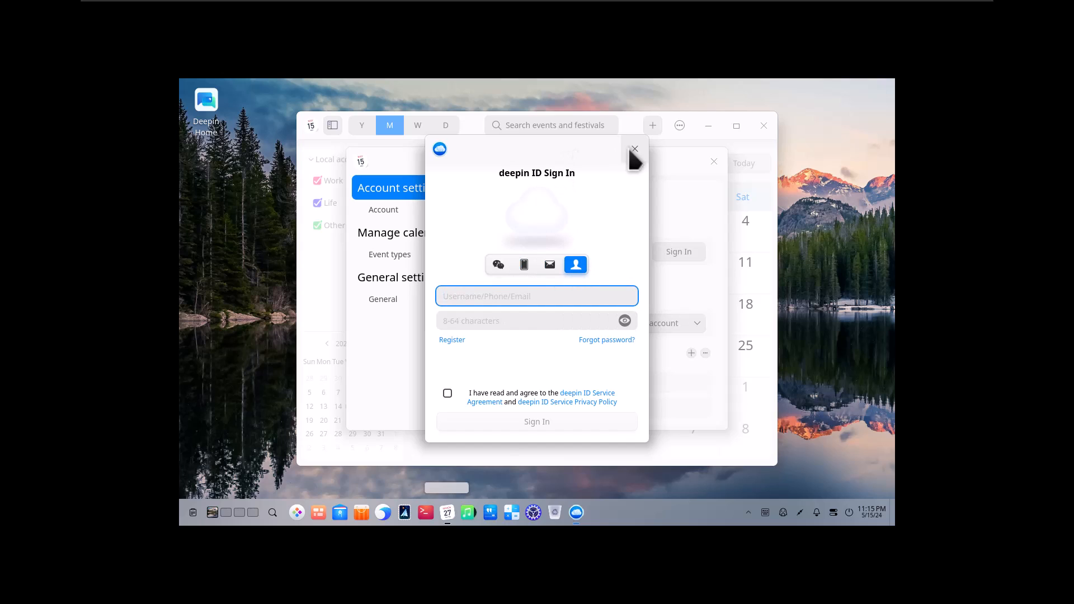
pyautogui.click(634, 149)
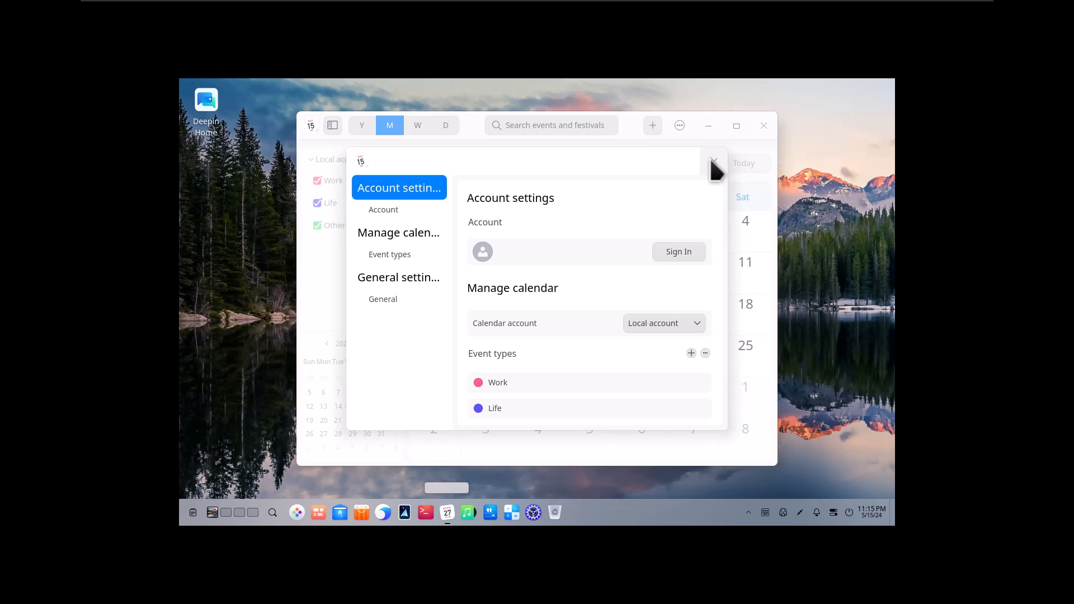
pyautogui.click(763, 125)
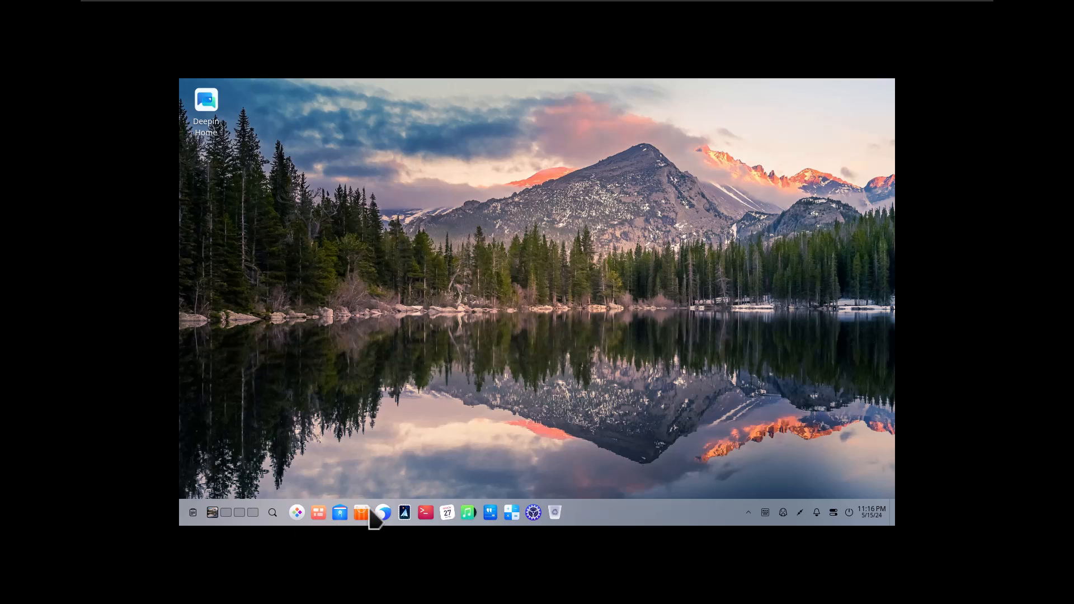
pyautogui.moveTo(383, 520)
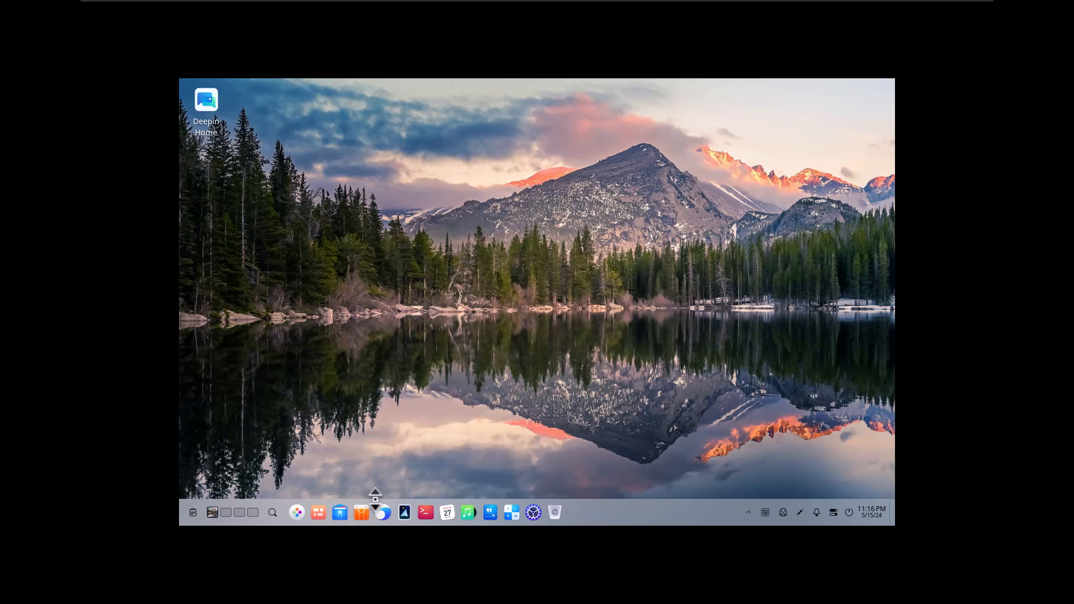
pyautogui.moveTo(379, 494)
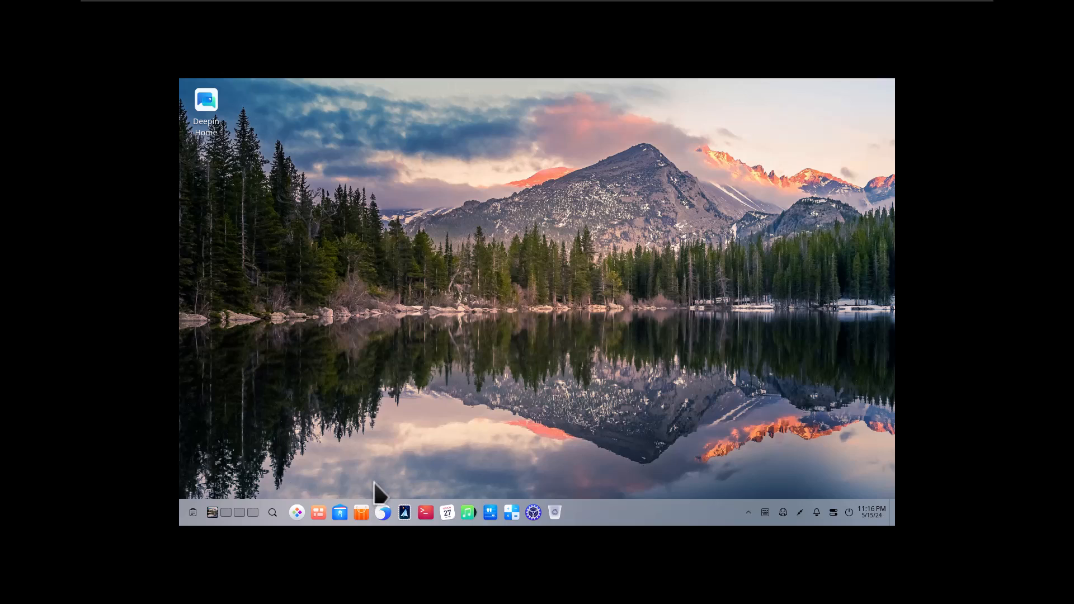
pyautogui.moveTo(383, 468)
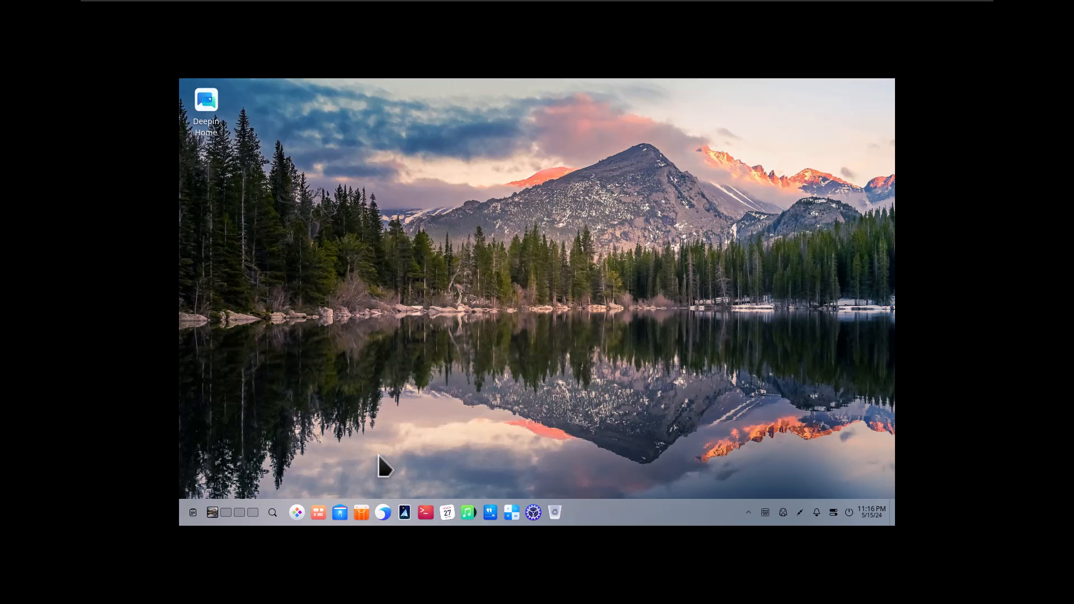
# Launch the web browser from the dock.
pyautogui.click(383, 511)
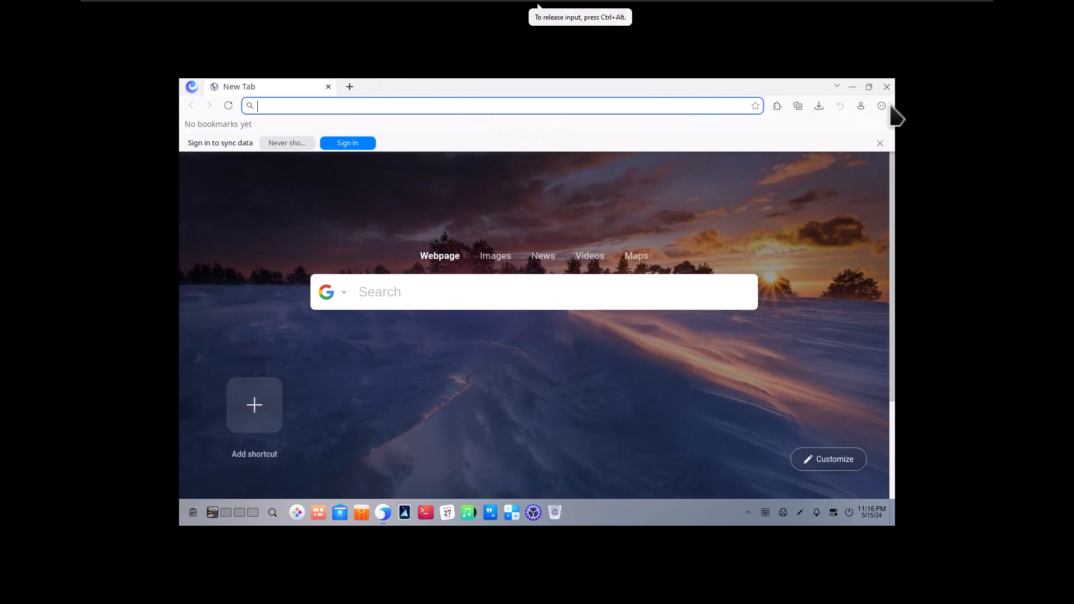
# Browse the browser's settings page from its main menu, then close the browser.
pyautogui.click(881, 105)
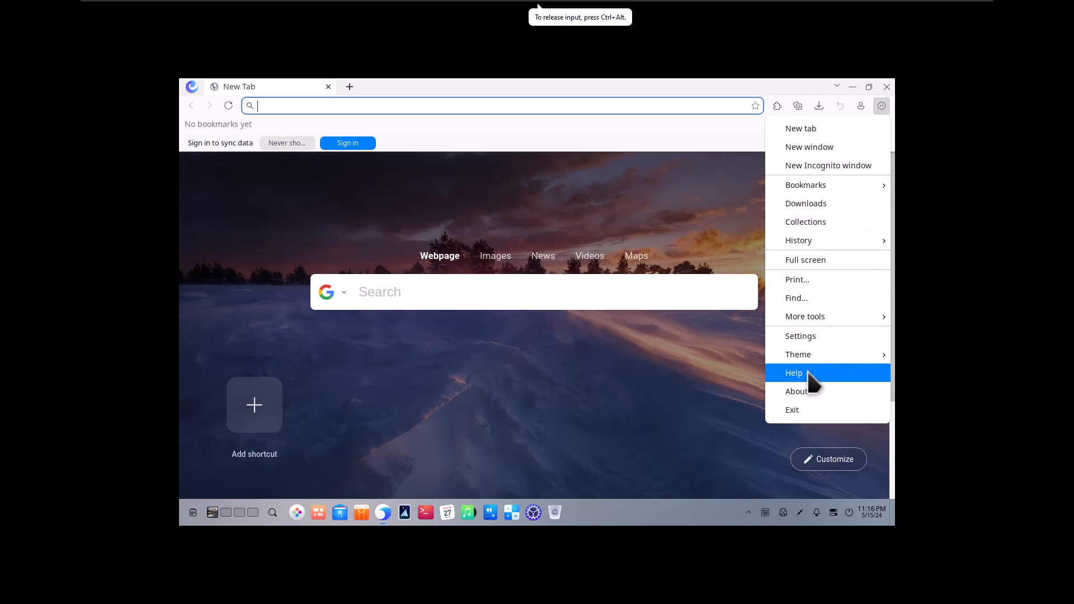
pyautogui.click(800, 336)
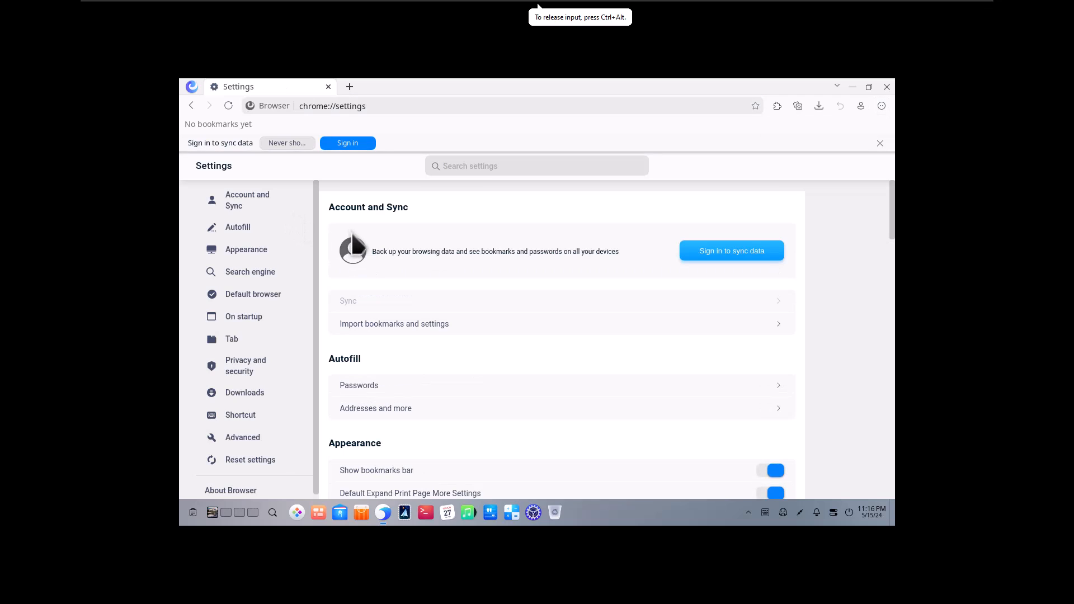
pyautogui.scroll(-3)
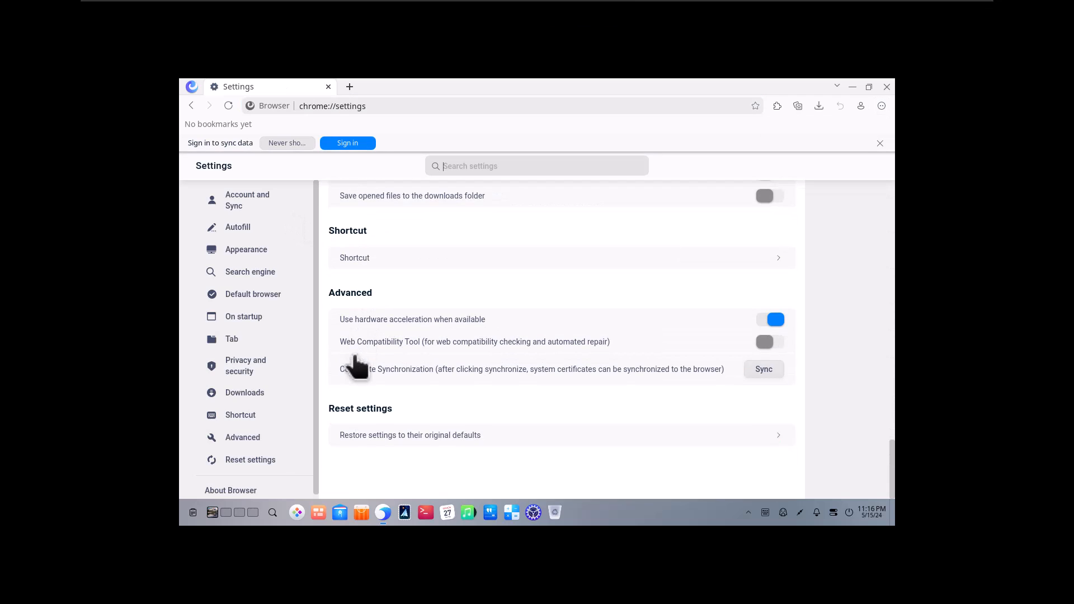
pyautogui.scroll(3)
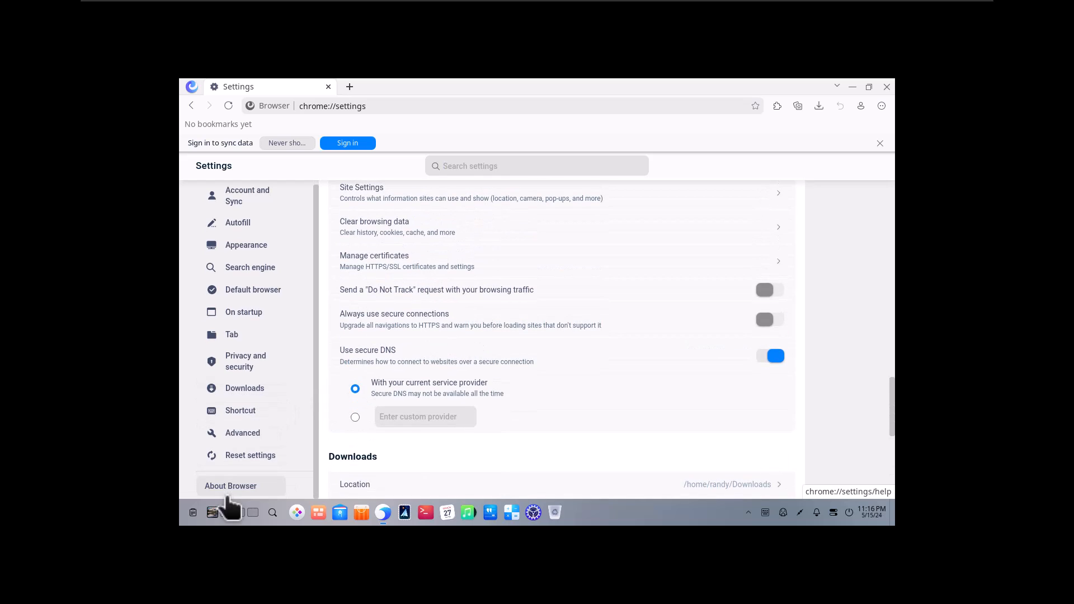
pyautogui.moveTo(373, 310)
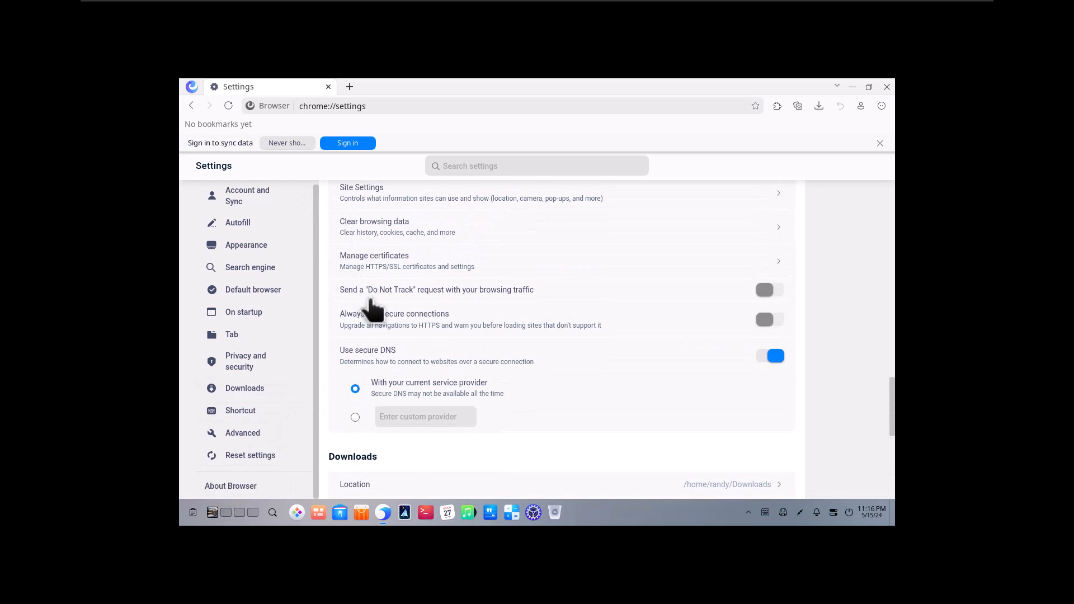
pyautogui.click(882, 105)
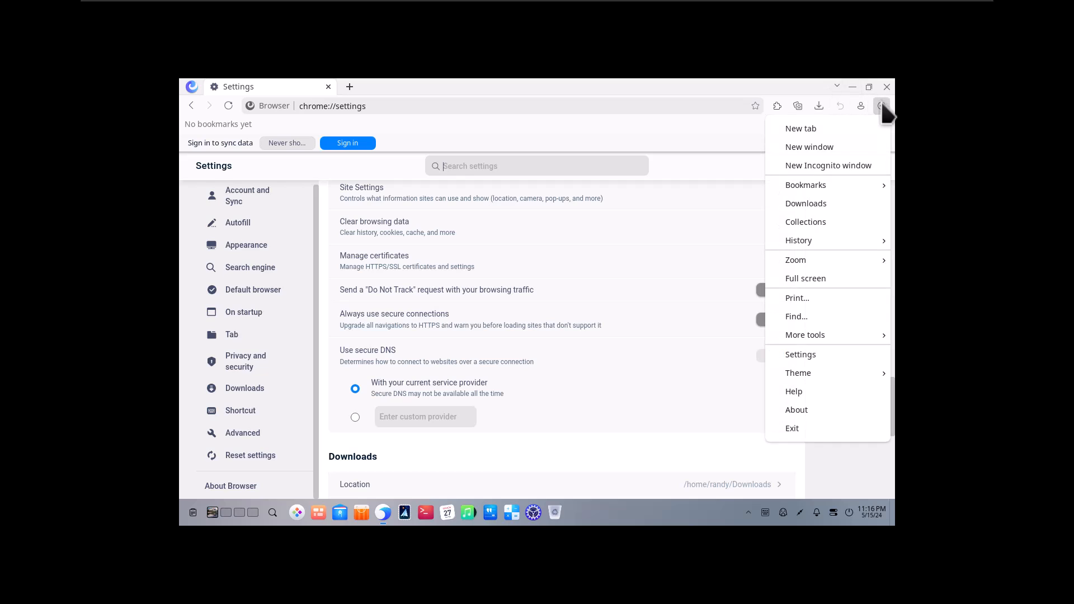
pyautogui.moveTo(811, 264)
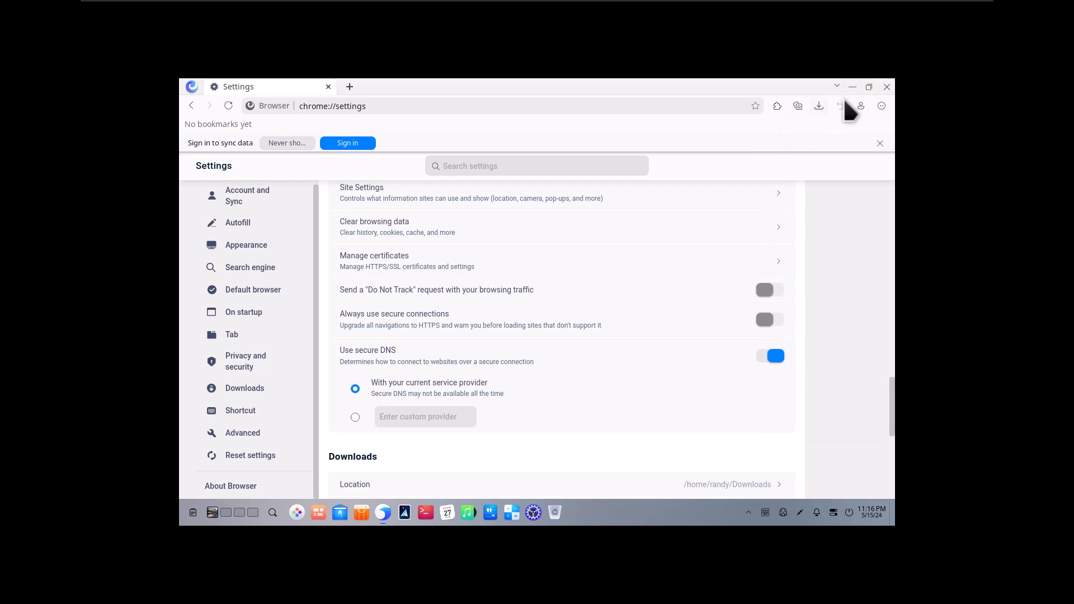
pyautogui.click(860, 105)
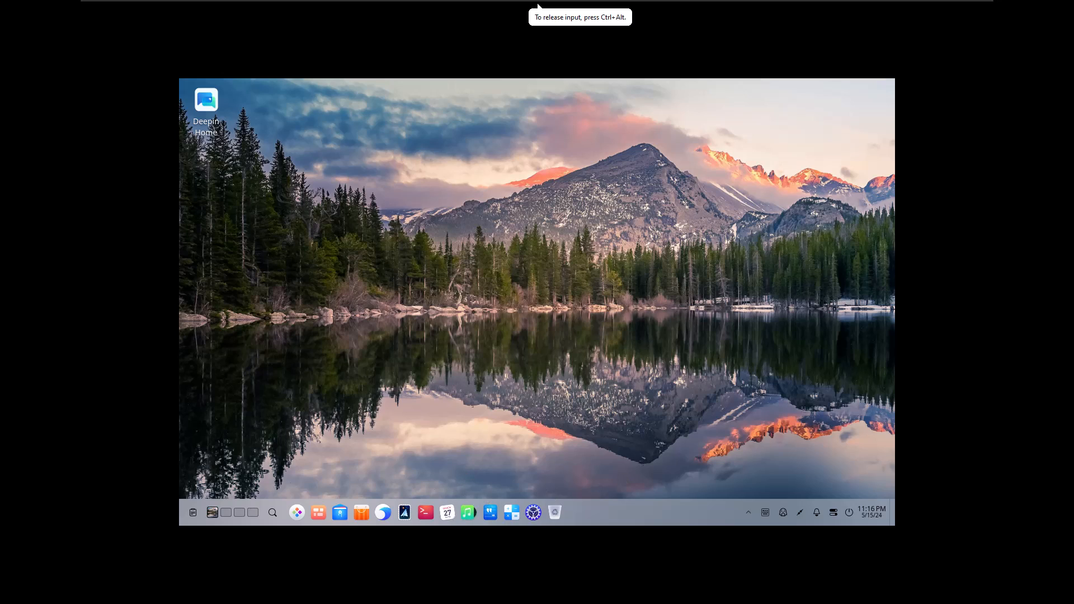
pyautogui.moveTo(404, 517)
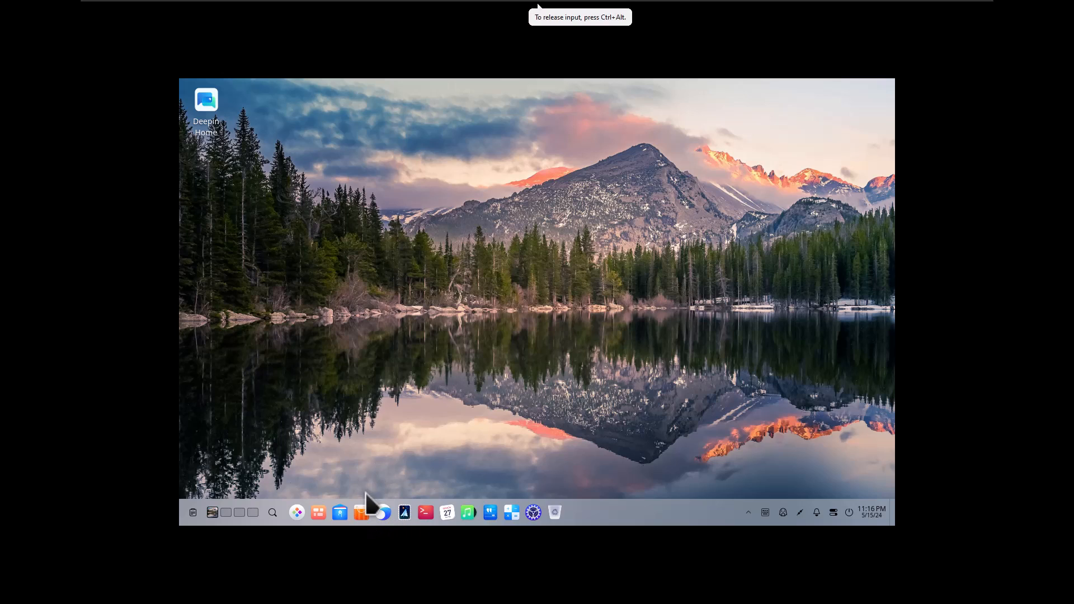
# Launch the App Store from the dock.
pyautogui.click(361, 513)
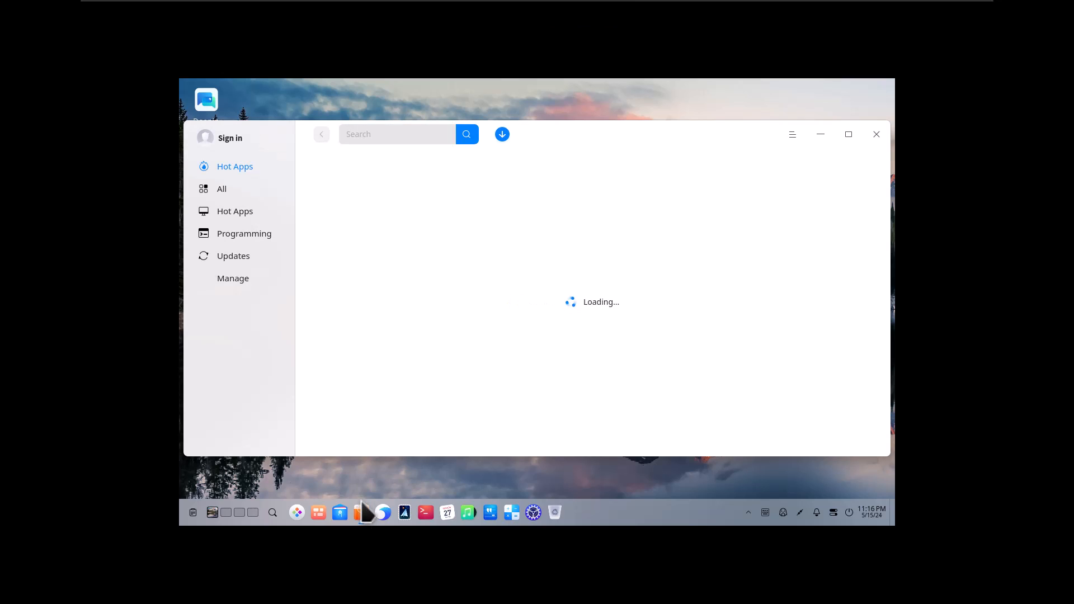
pyautogui.moveTo(504, 442)
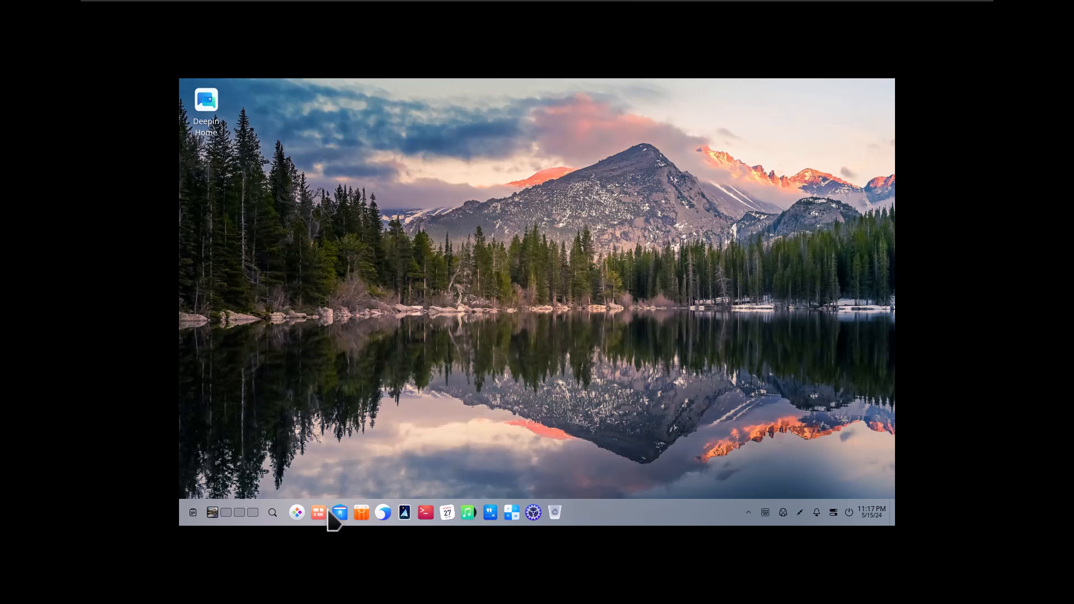
pyautogui.moveTo(318, 513)
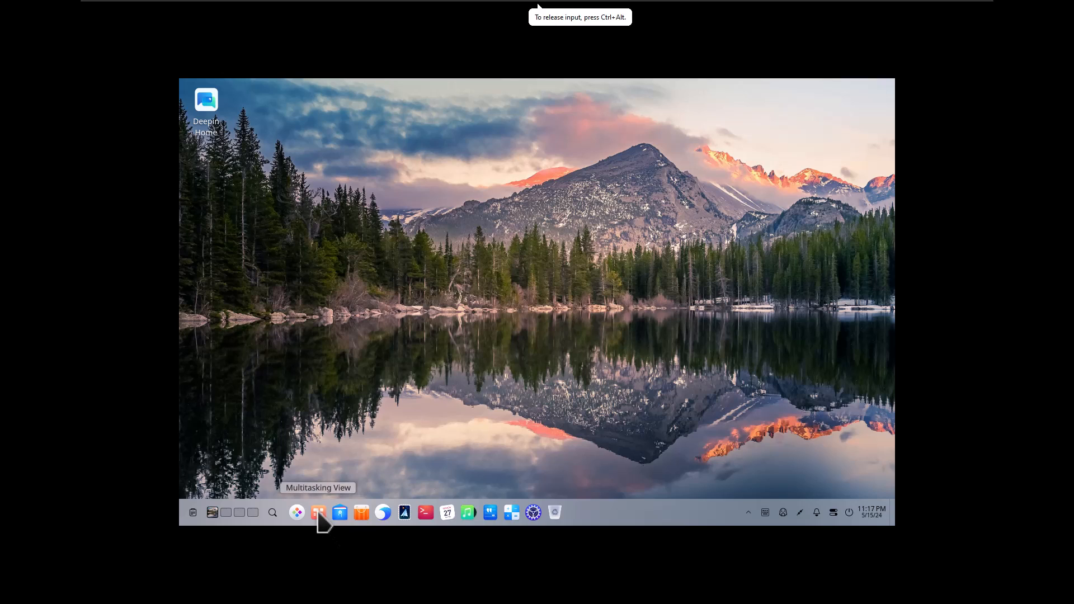
pyautogui.click(318, 513)
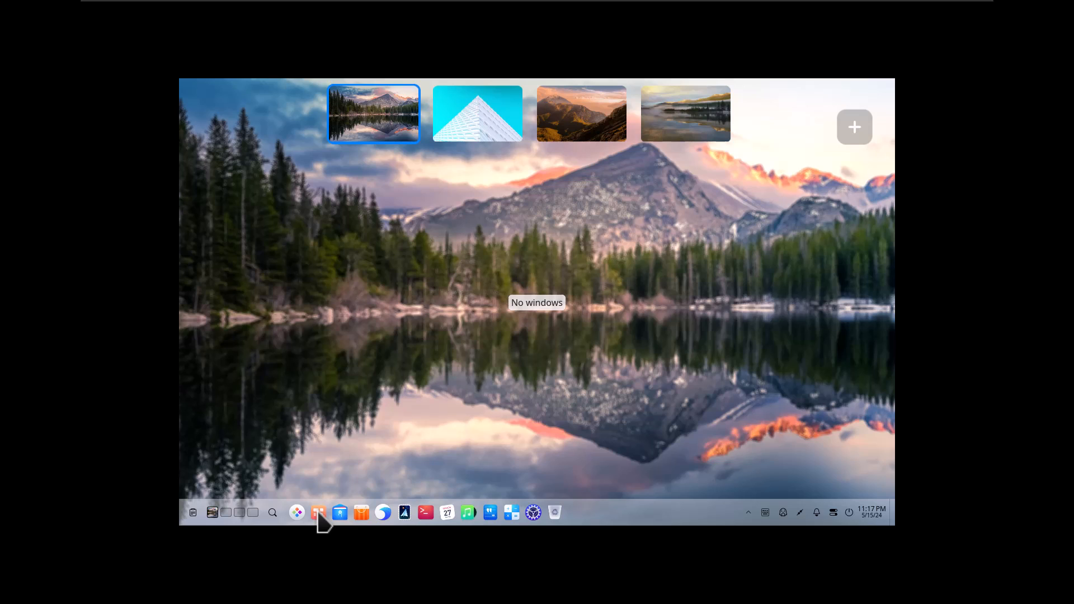
pyautogui.click(213, 512)
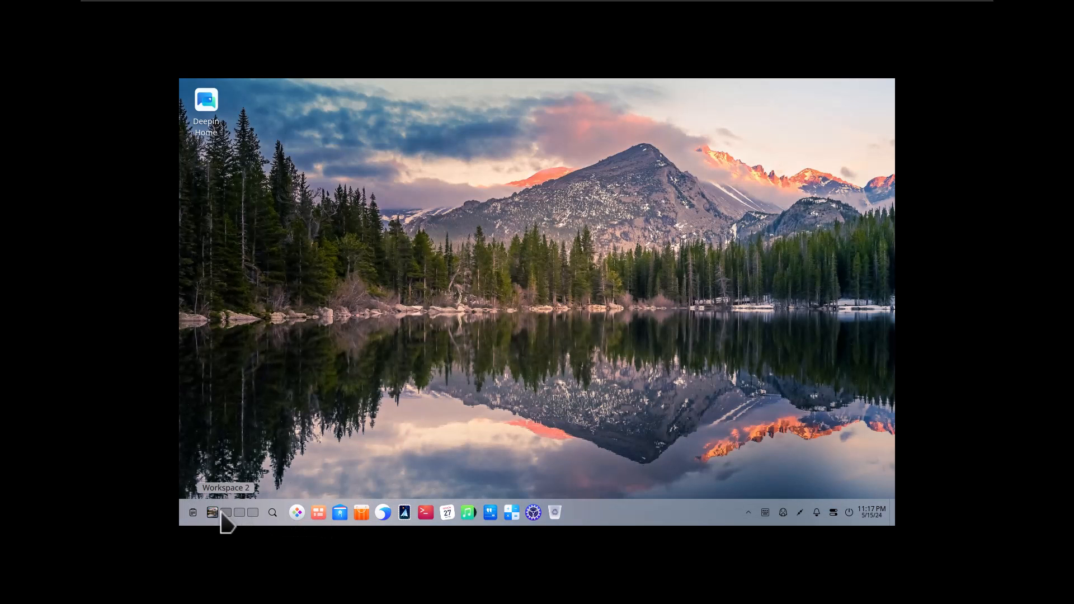
pyautogui.moveTo(319, 512)
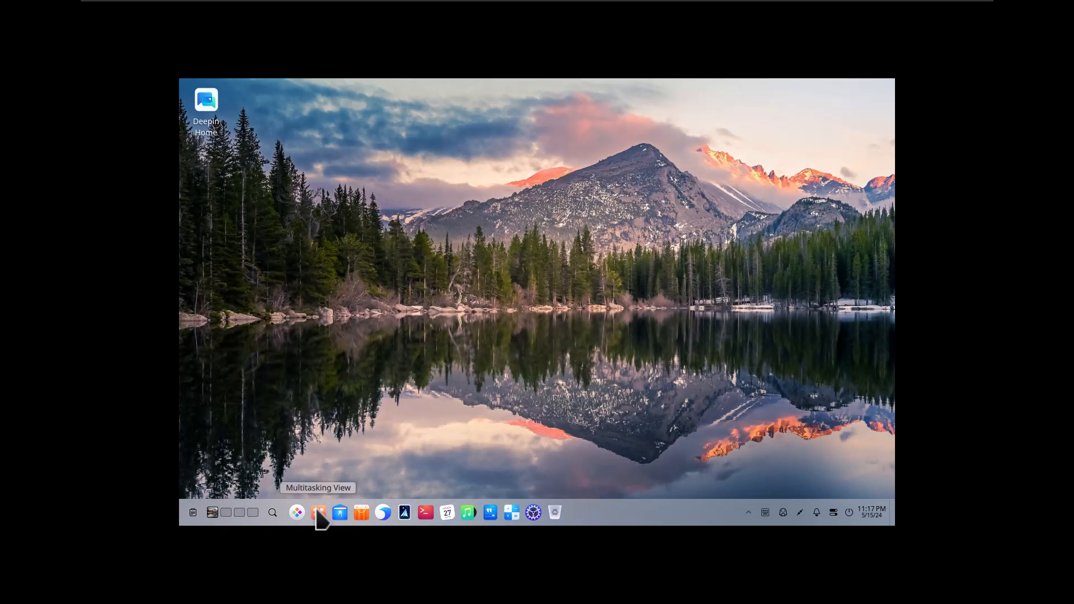
pyautogui.click(226, 512)
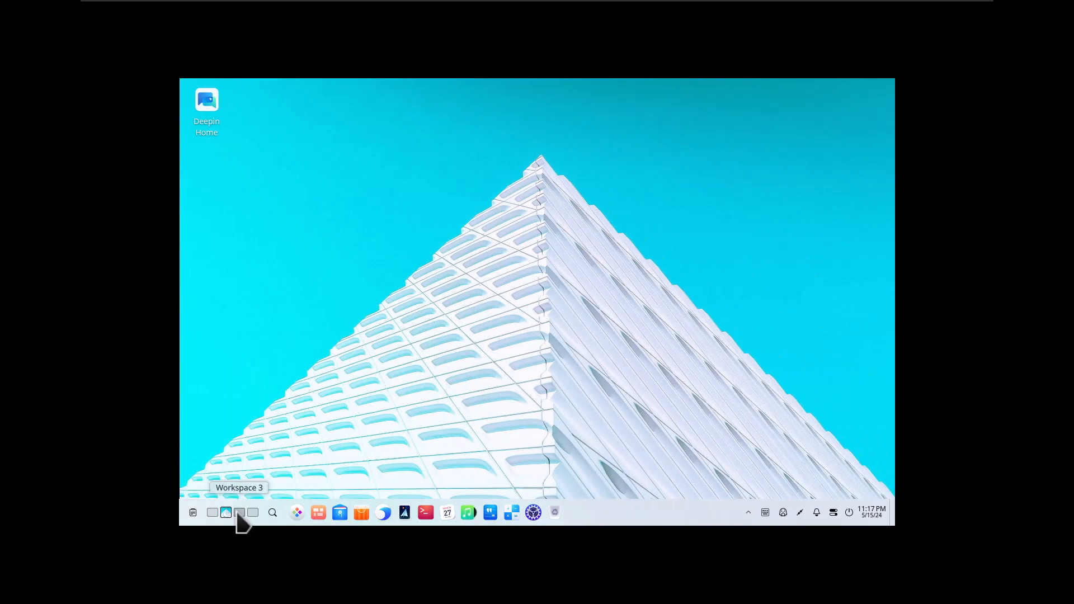
pyautogui.click(213, 513)
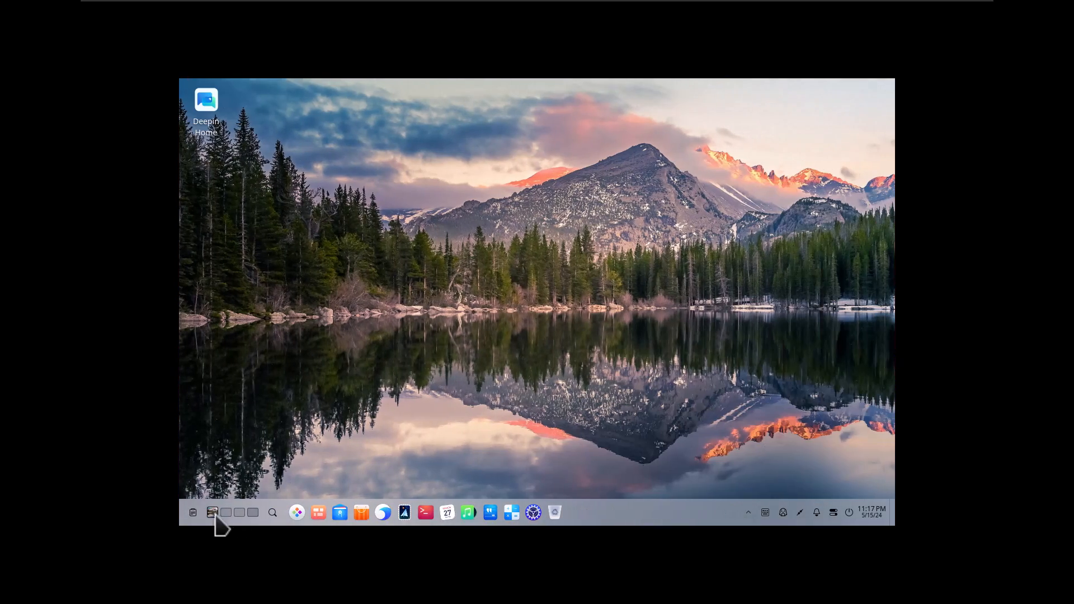
pyautogui.moveTo(297, 513)
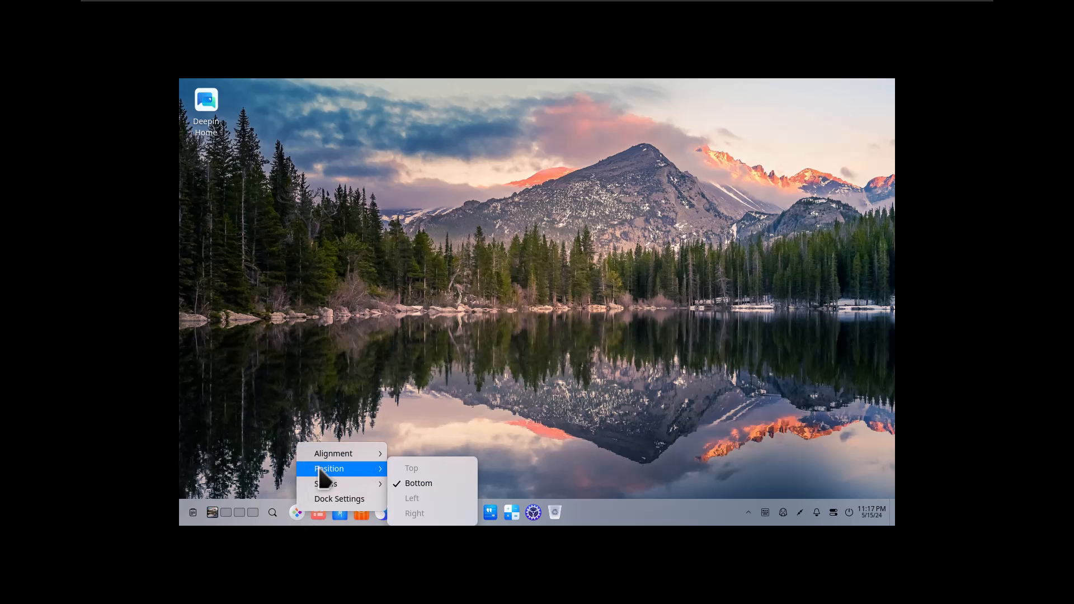
pyautogui.moveTo(325, 483)
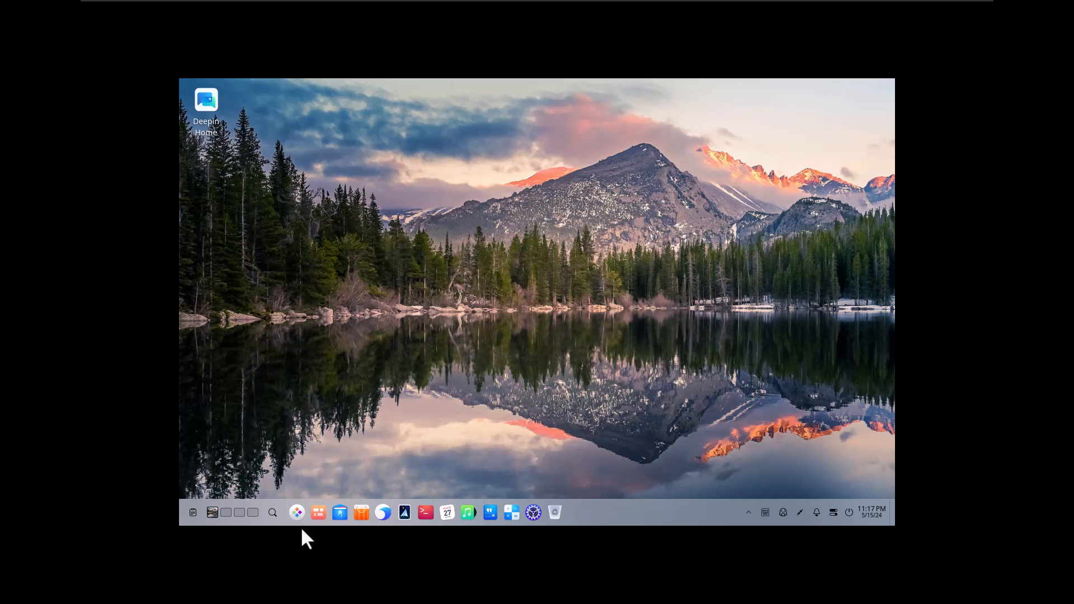
pyautogui.rightClick(319, 512)
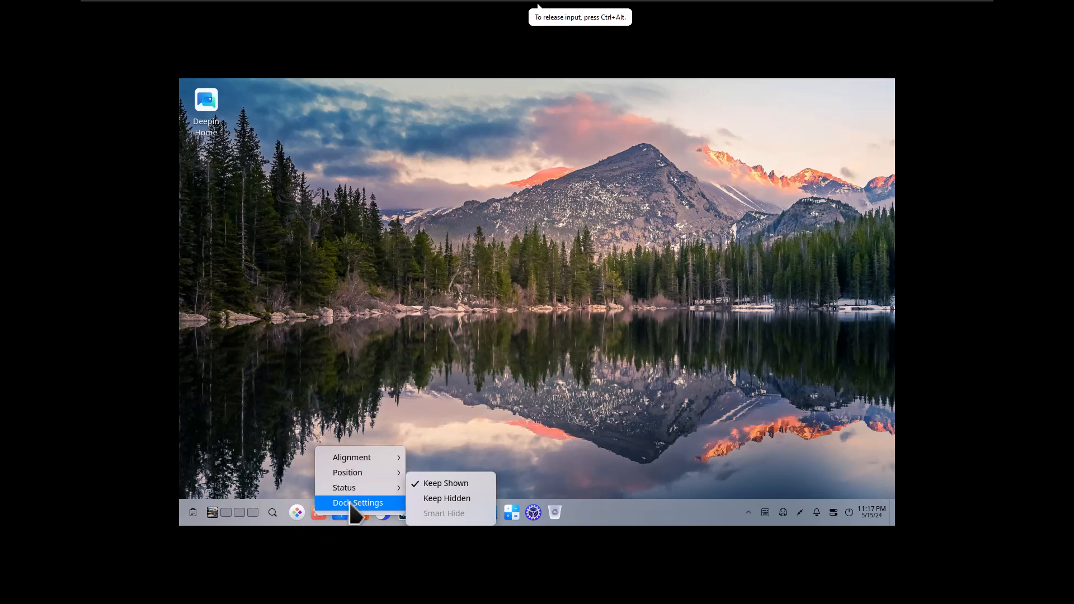
pyautogui.moveTo(343, 486)
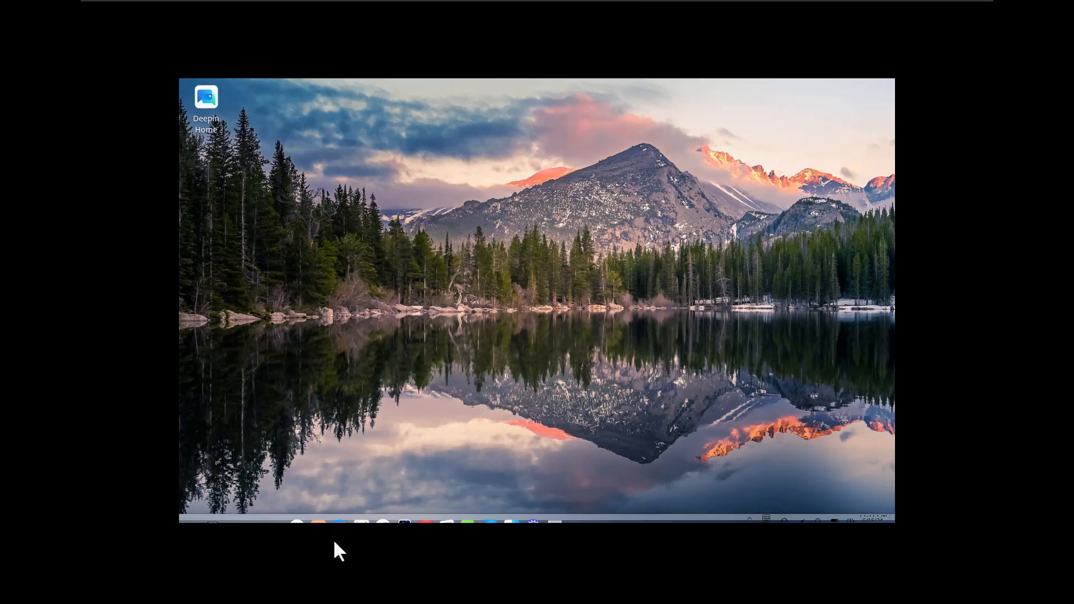
pyautogui.rightClick(512, 513)
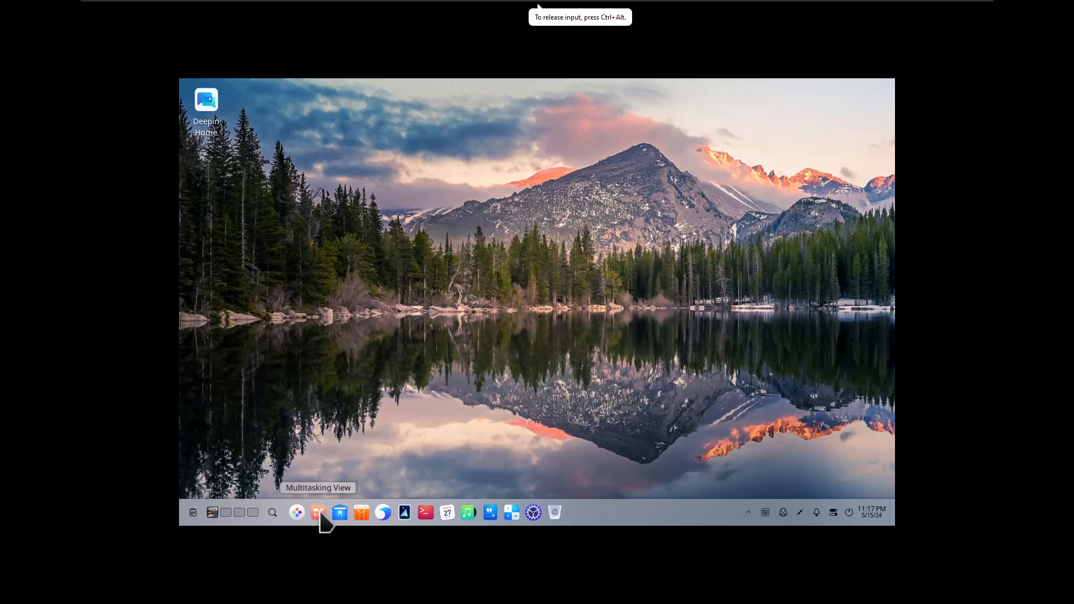
pyautogui.rightClick(322, 511)
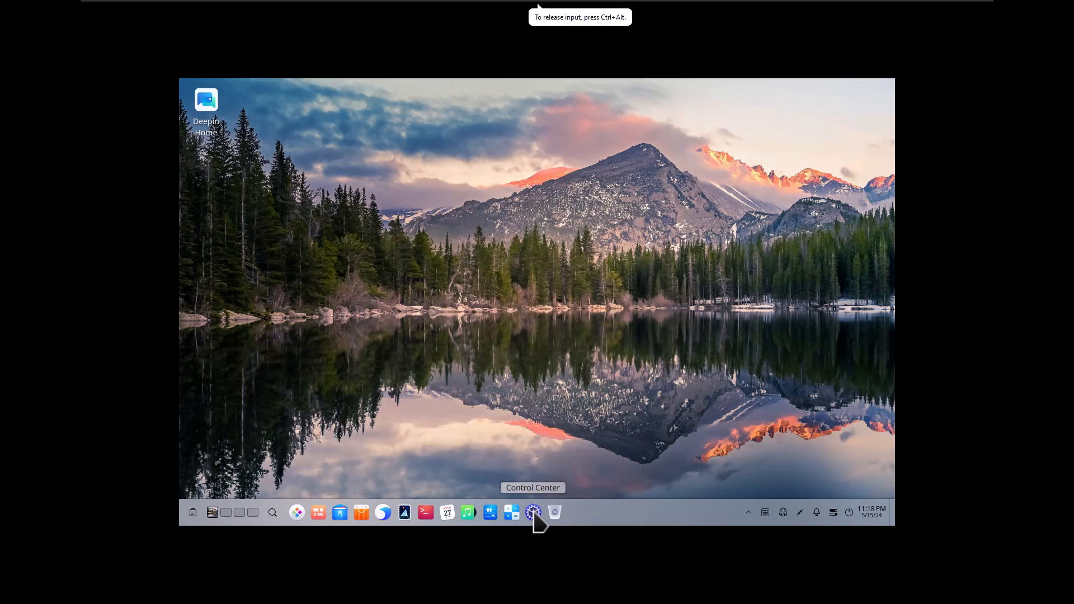
pyautogui.rightClick(609, 521)
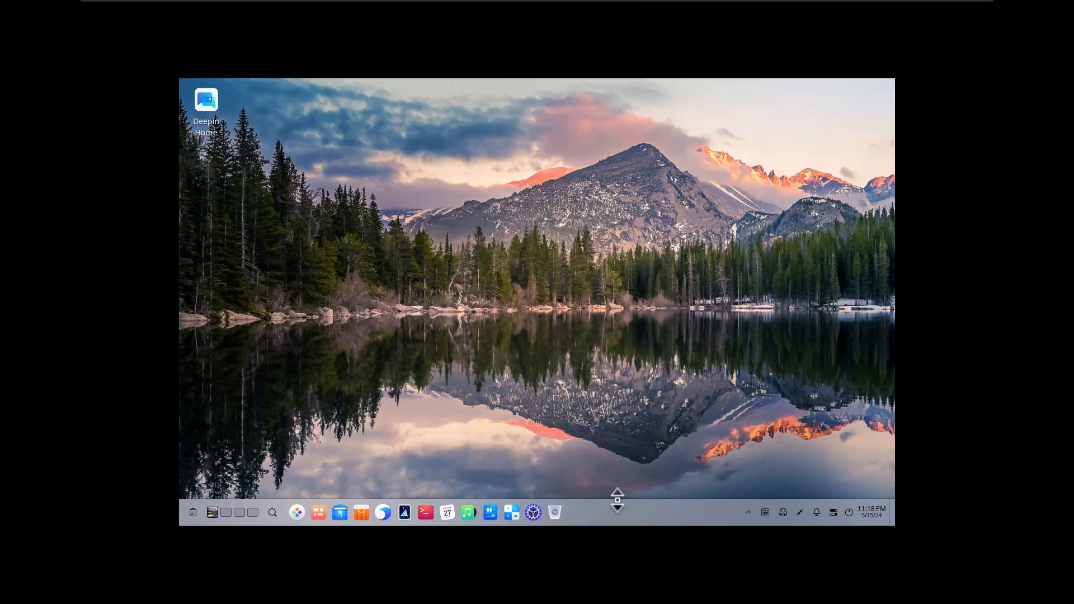
pyautogui.moveTo(523, 408)
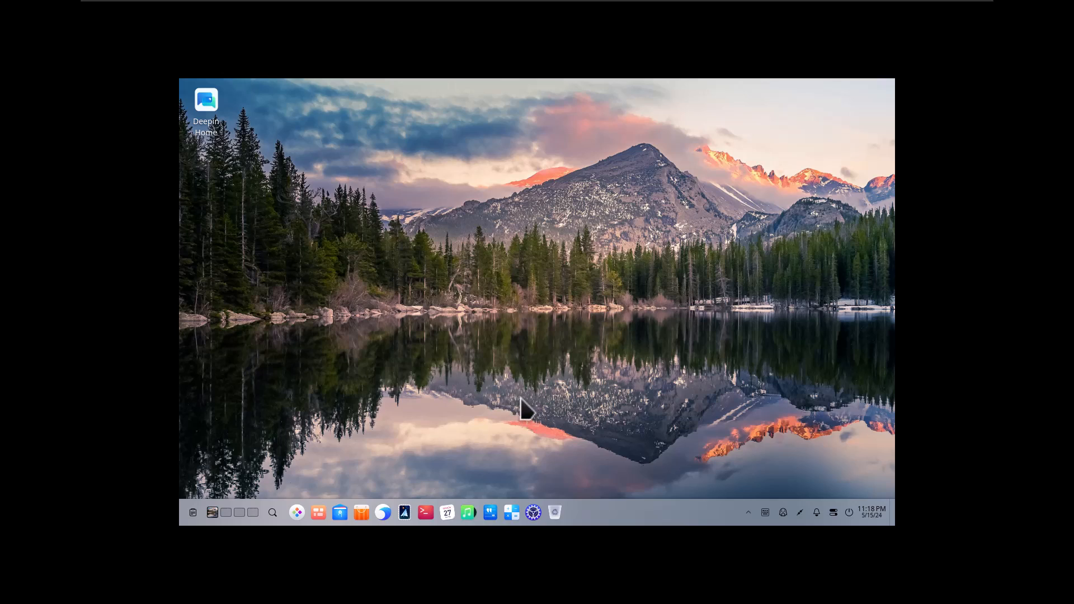
pyautogui.moveTo(530, 363)
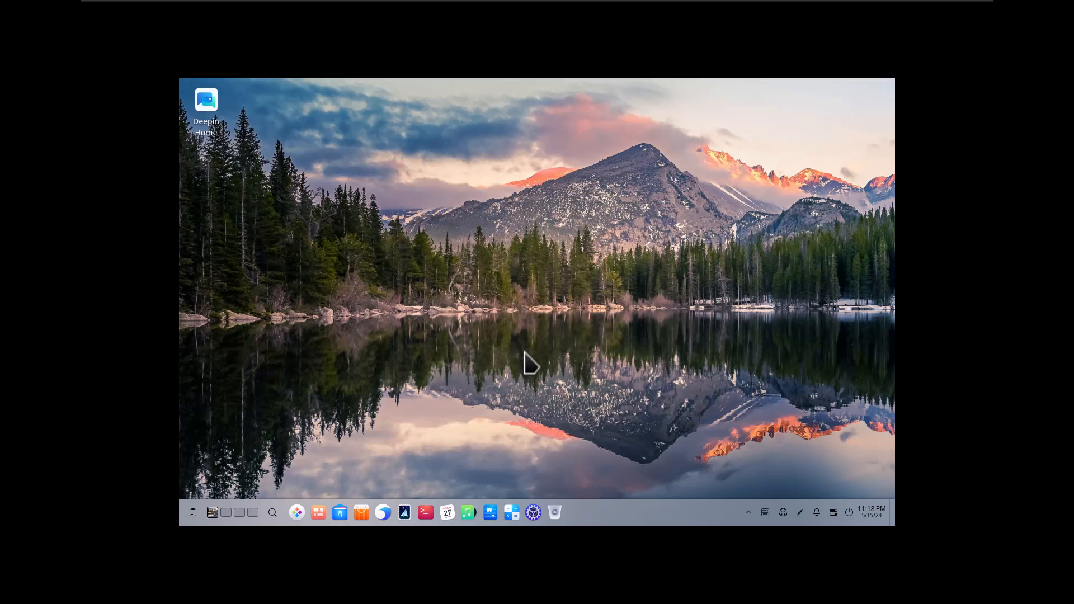
pyautogui.moveTo(447, 513)
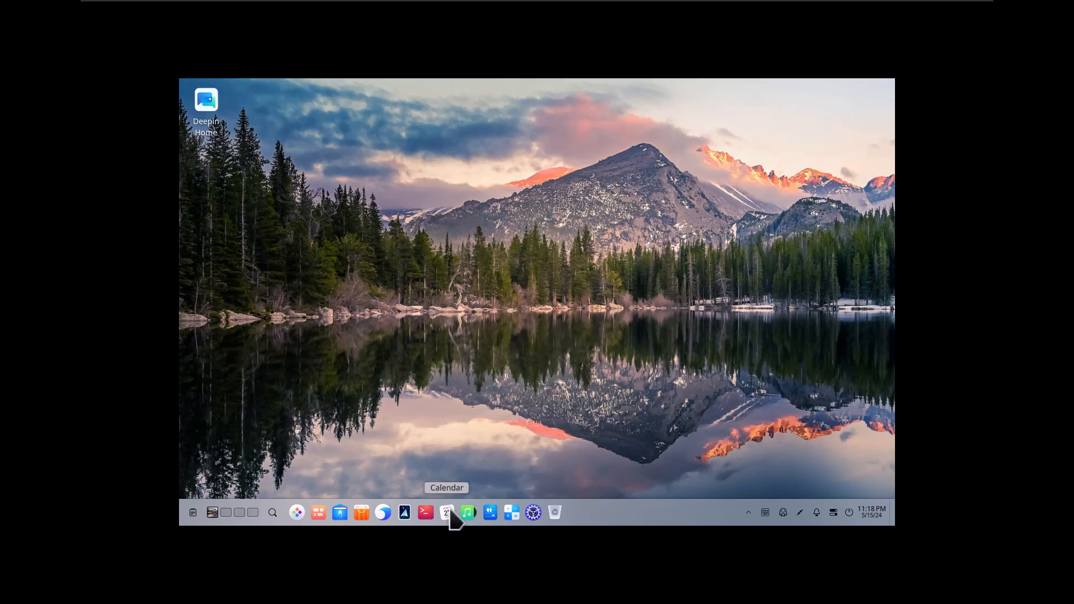
pyautogui.moveTo(511, 513)
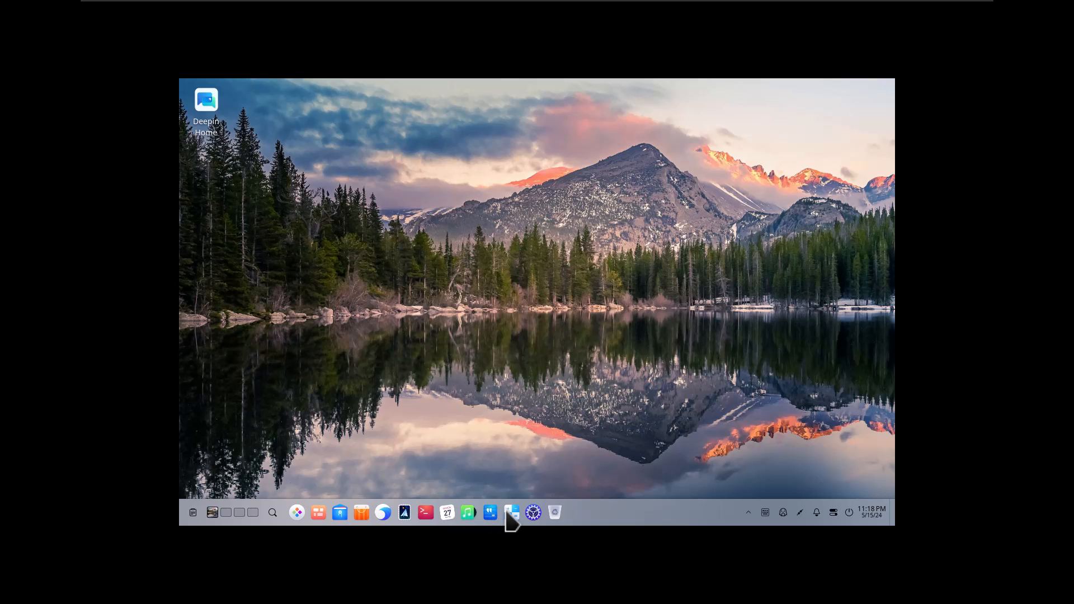
# Open Control Center's dock settings from the dock.
pyautogui.click(533, 512)
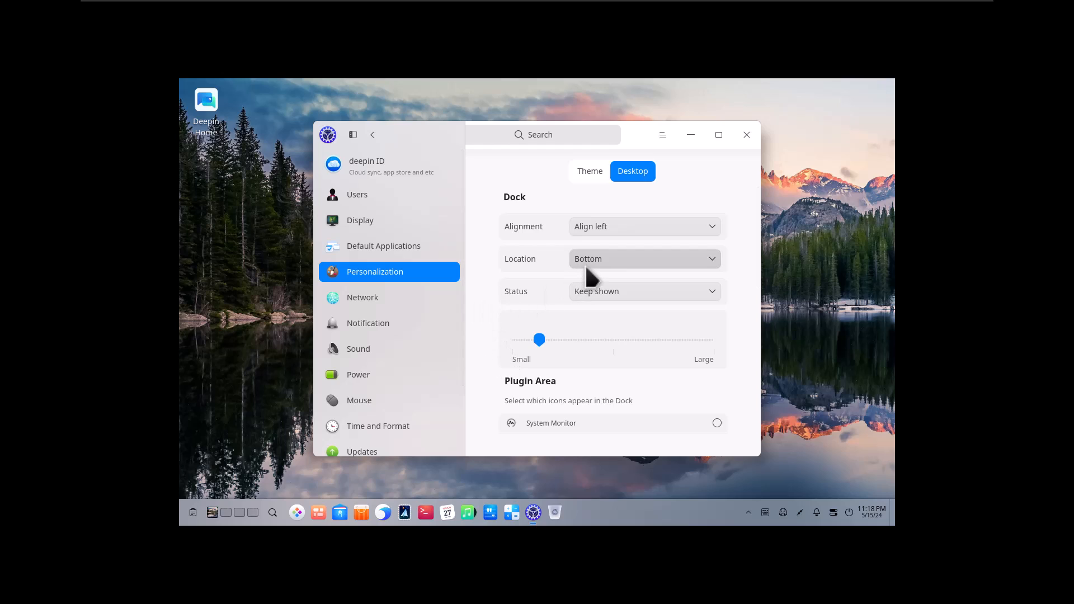
# Scroll through the Dock and Plugin Area settings on the Personalization Desktop page.
pyautogui.scroll(-3)
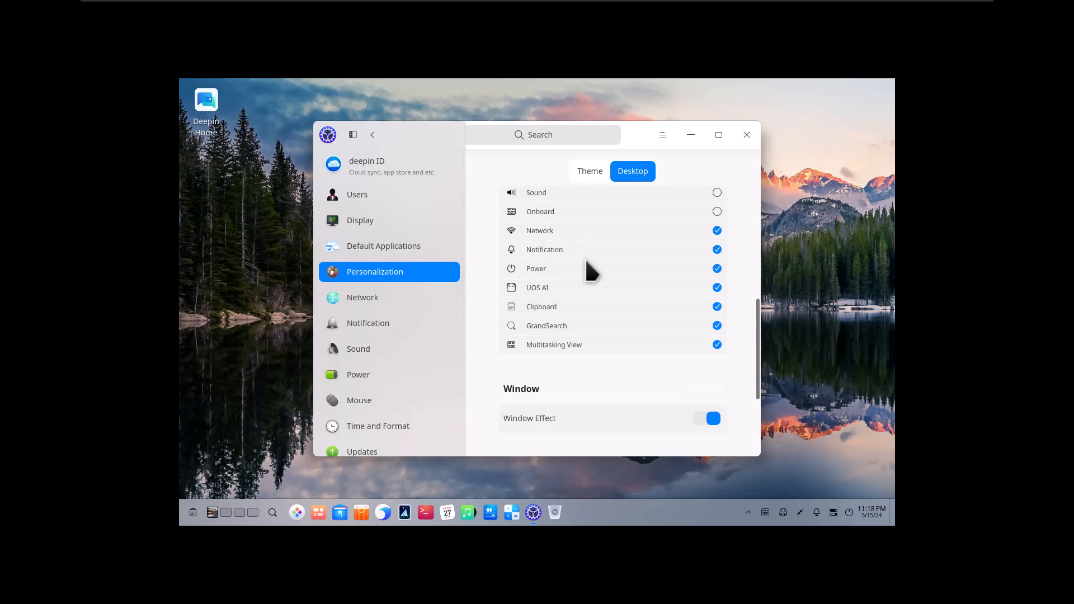
pyautogui.scroll(-3)
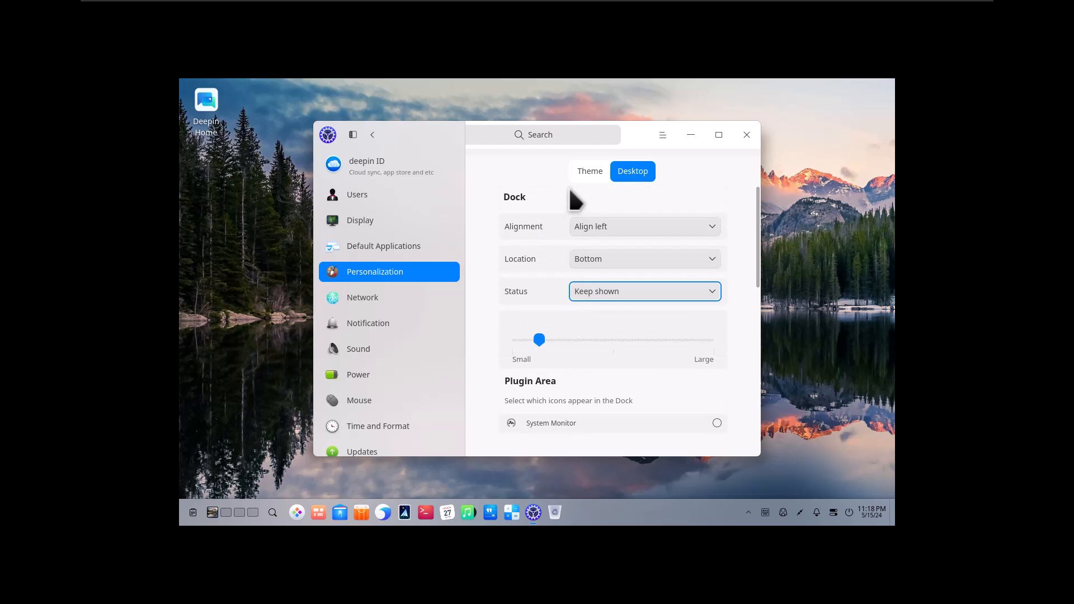
pyautogui.moveTo(252, 520)
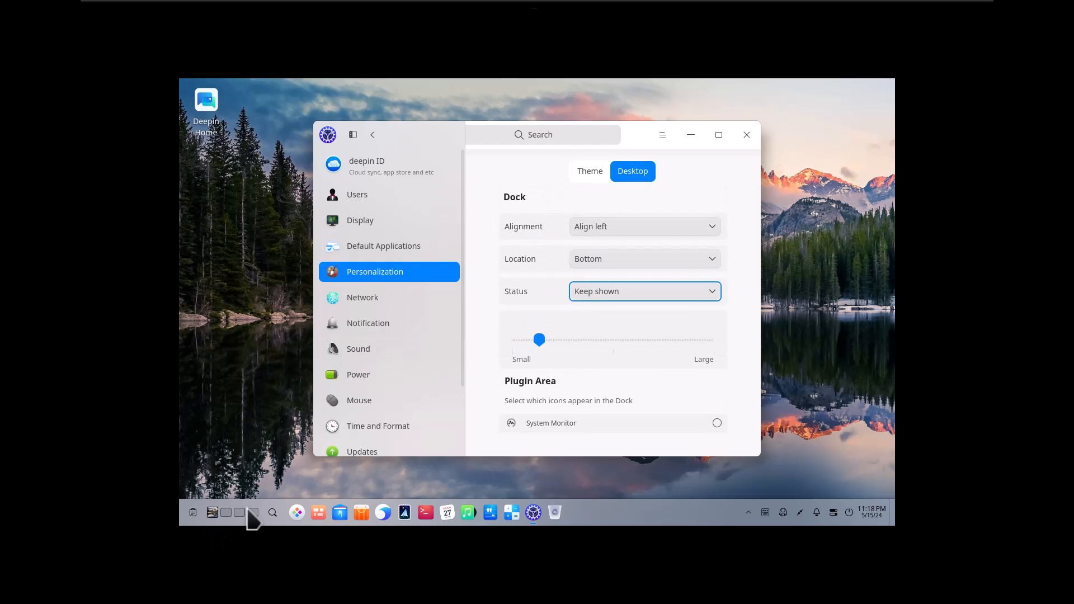
pyautogui.moveTo(318, 513)
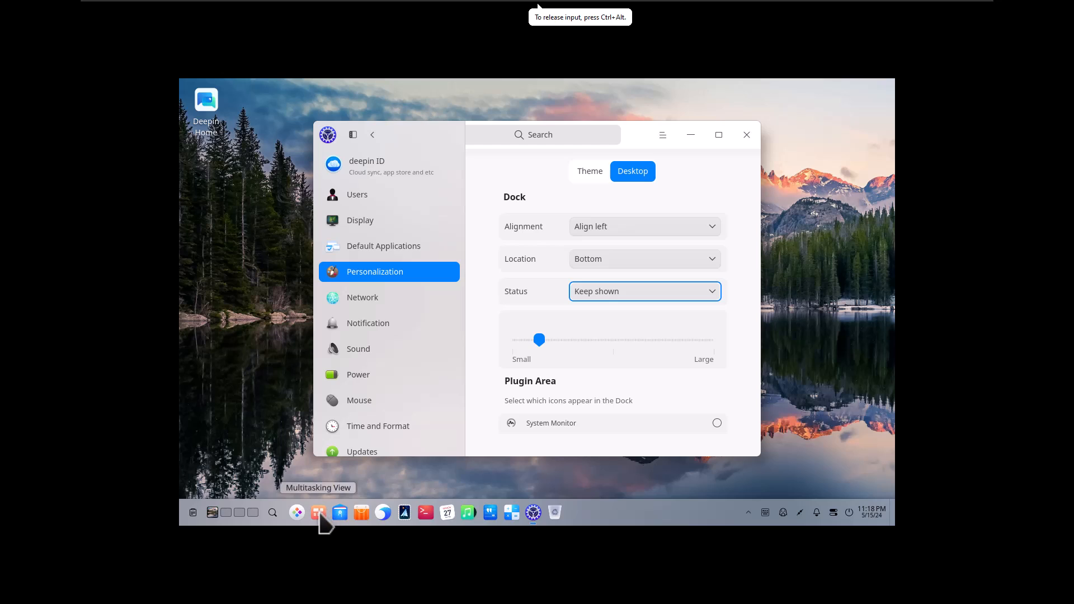
pyautogui.moveTo(408, 383)
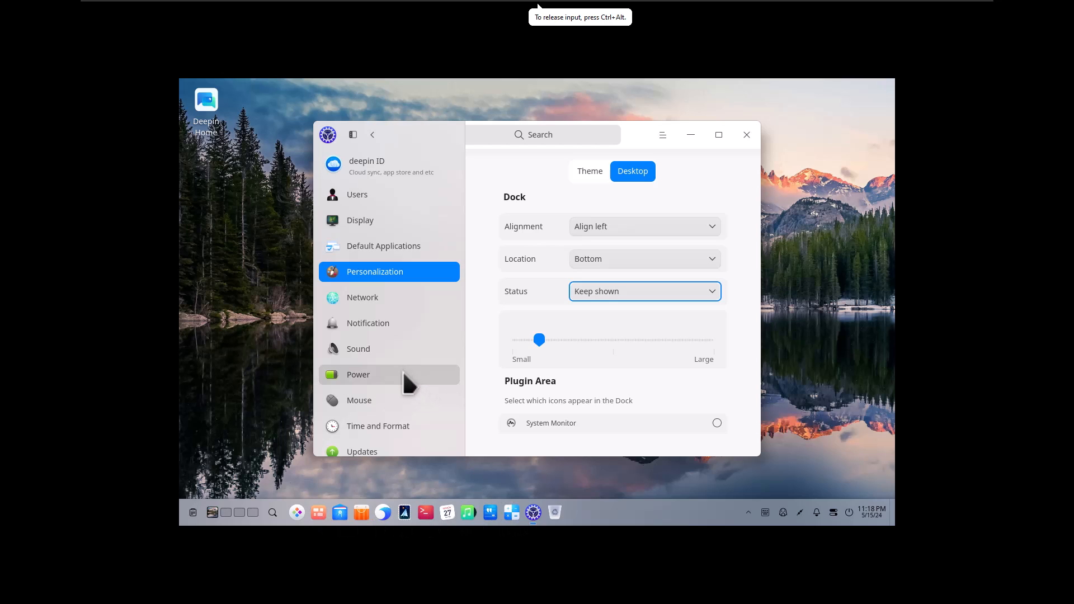
pyautogui.scroll(-3)
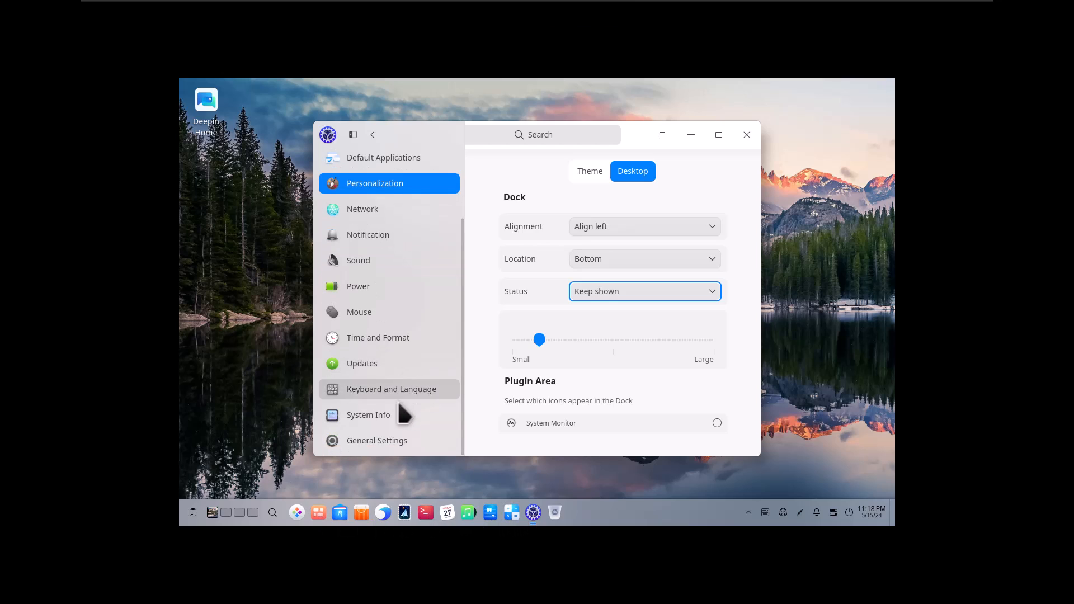
# Browse Default Applications' Text and Terminal categories, then close Control Center.
pyautogui.scroll(3)
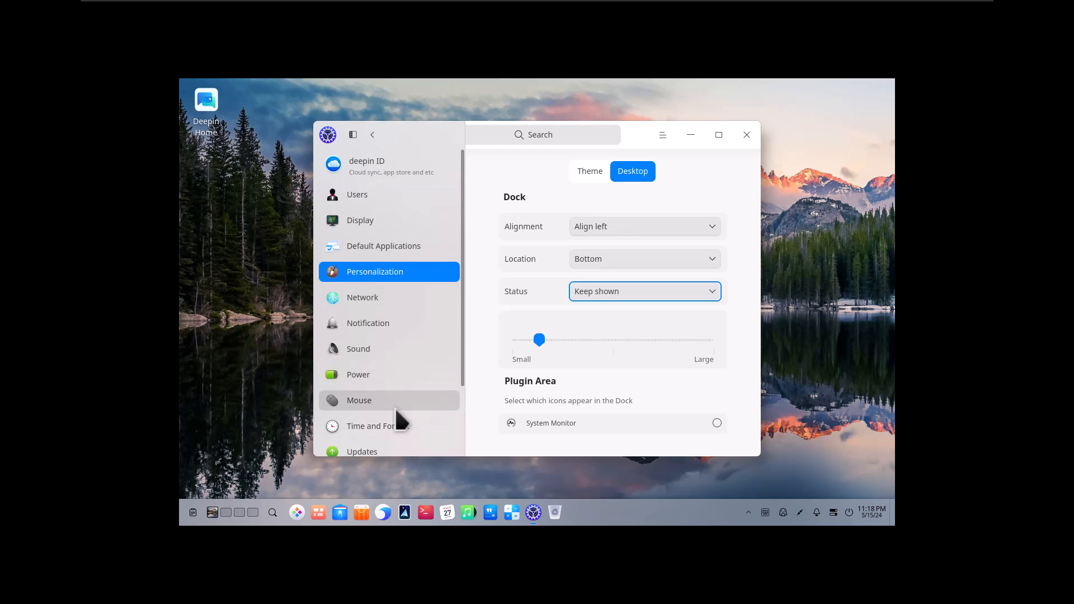
pyautogui.click(383, 247)
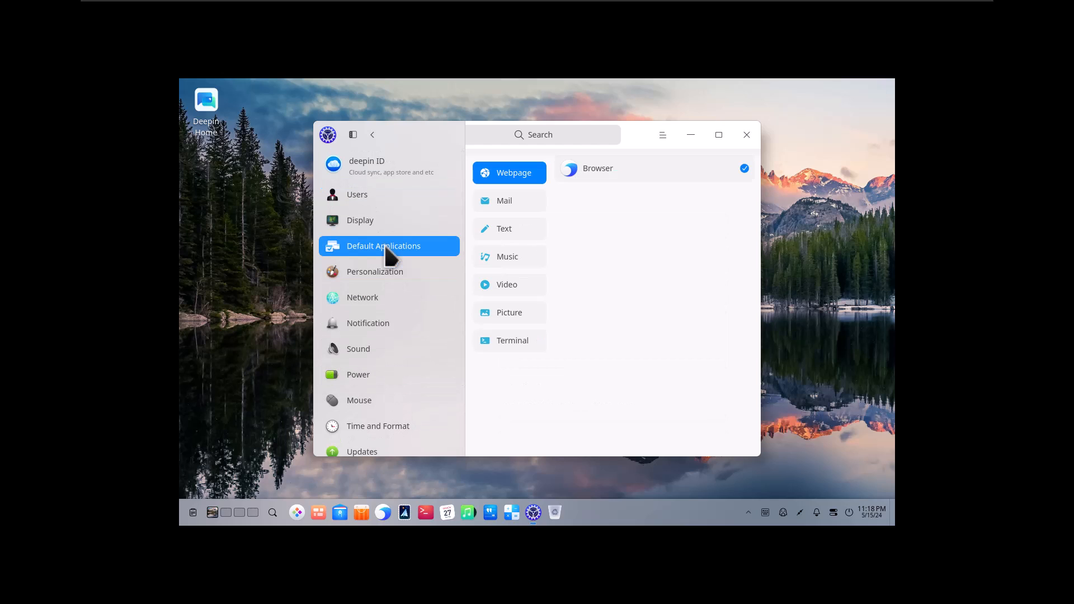
pyautogui.moveTo(505, 200)
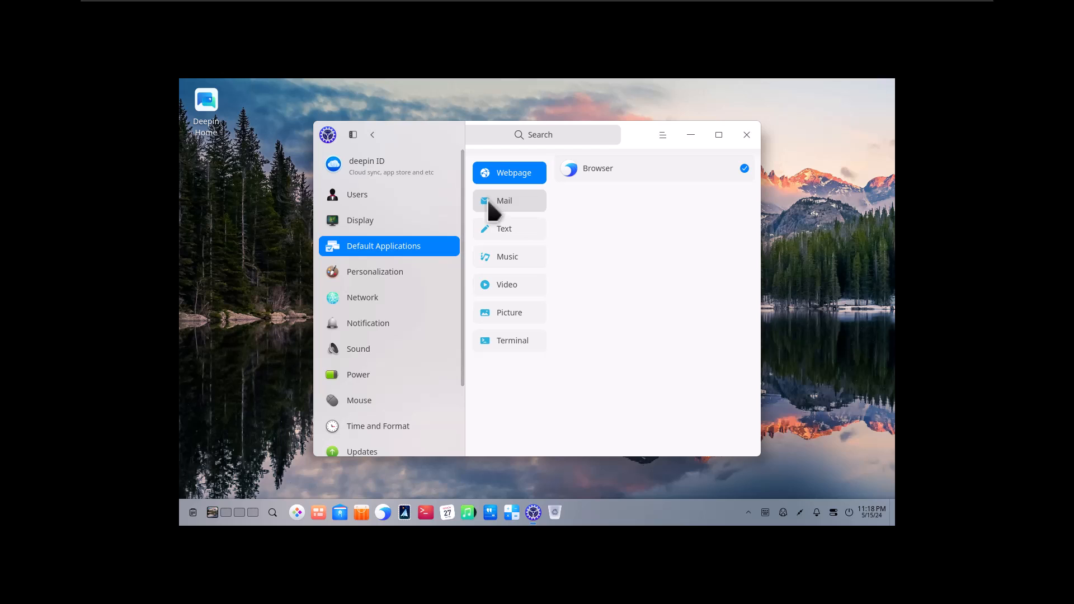
pyautogui.click(503, 228)
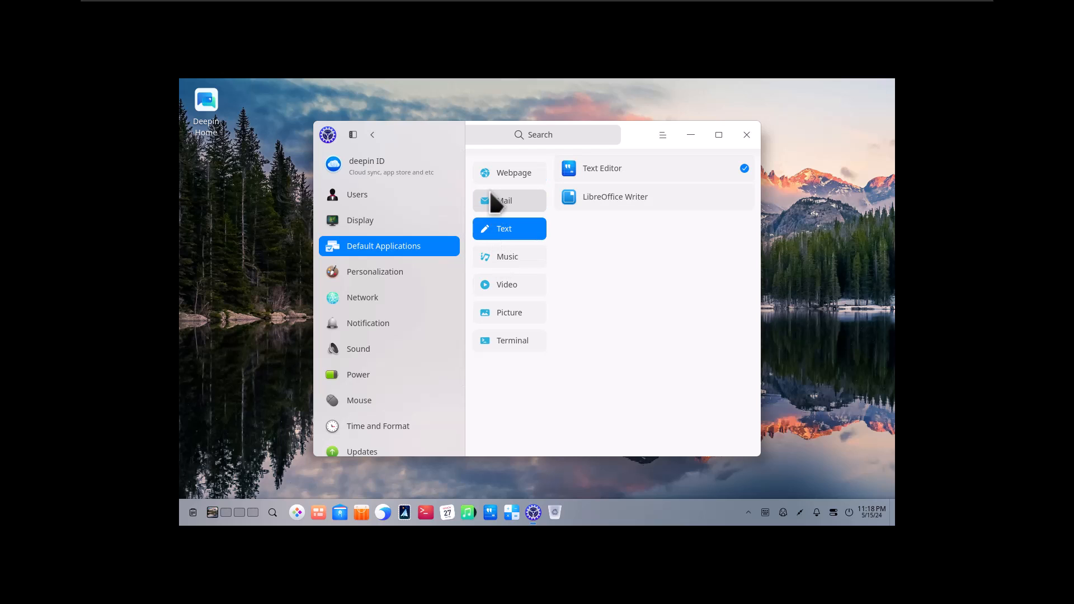
pyautogui.click(509, 341)
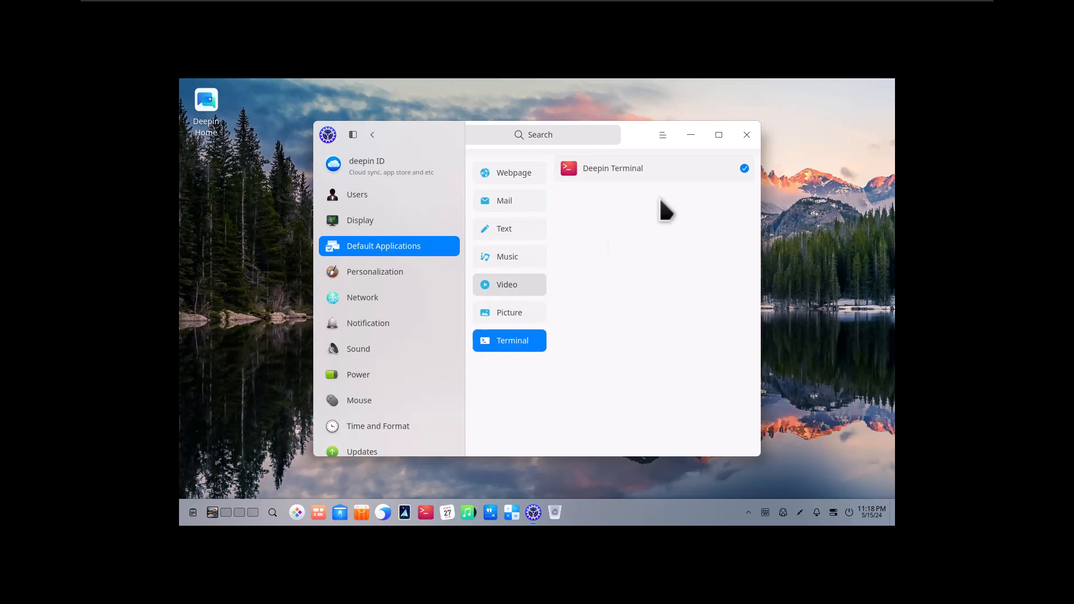
pyautogui.click(746, 134)
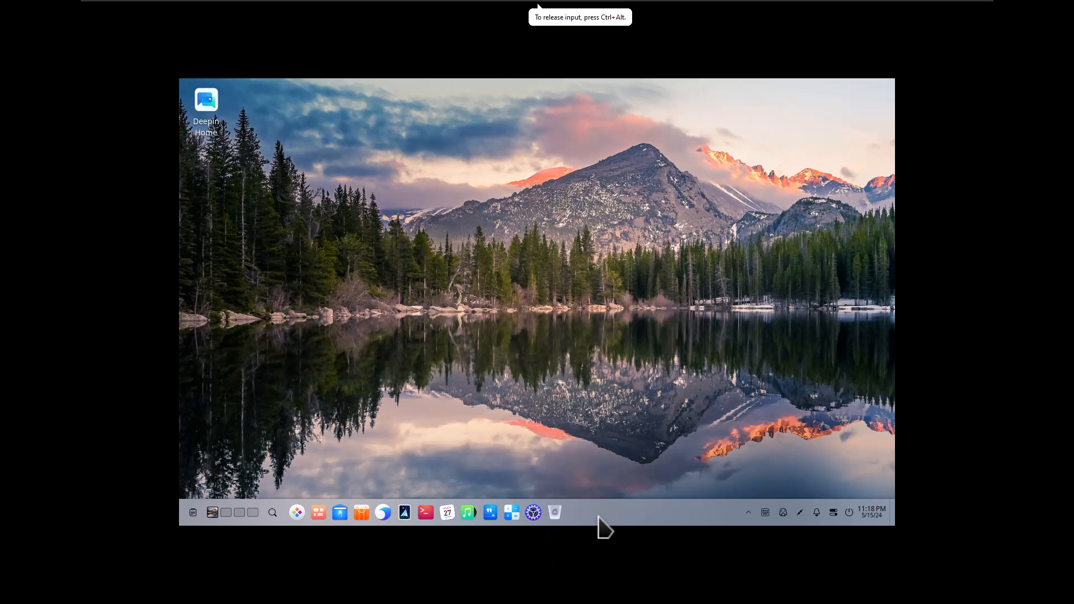
# View the dock's and its icons' context menus, then undock File Manager.
pyautogui.rightClick(603, 524)
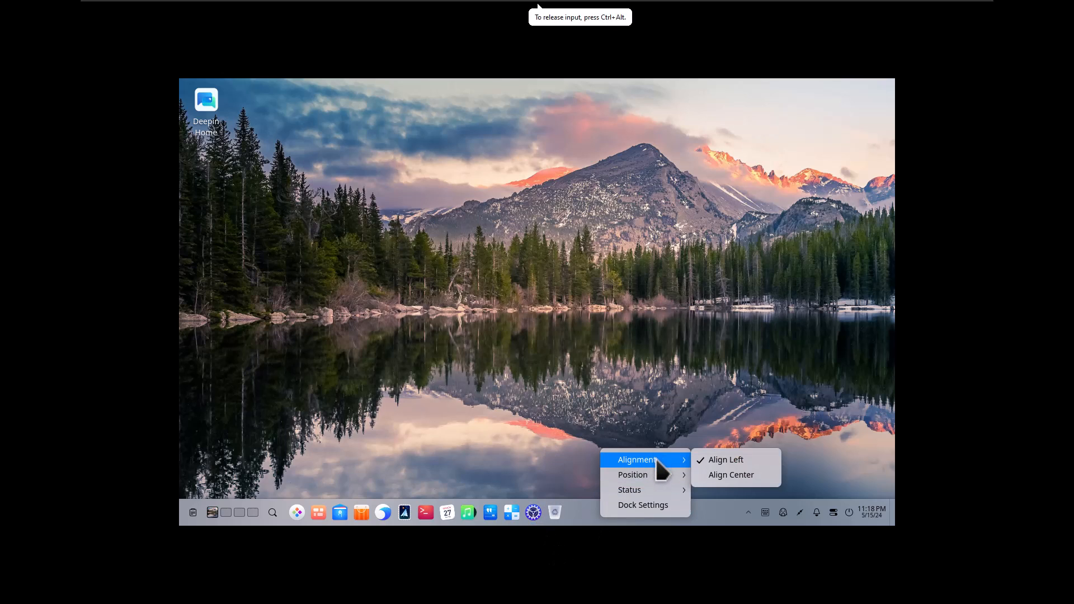
pyautogui.moveTo(730, 524)
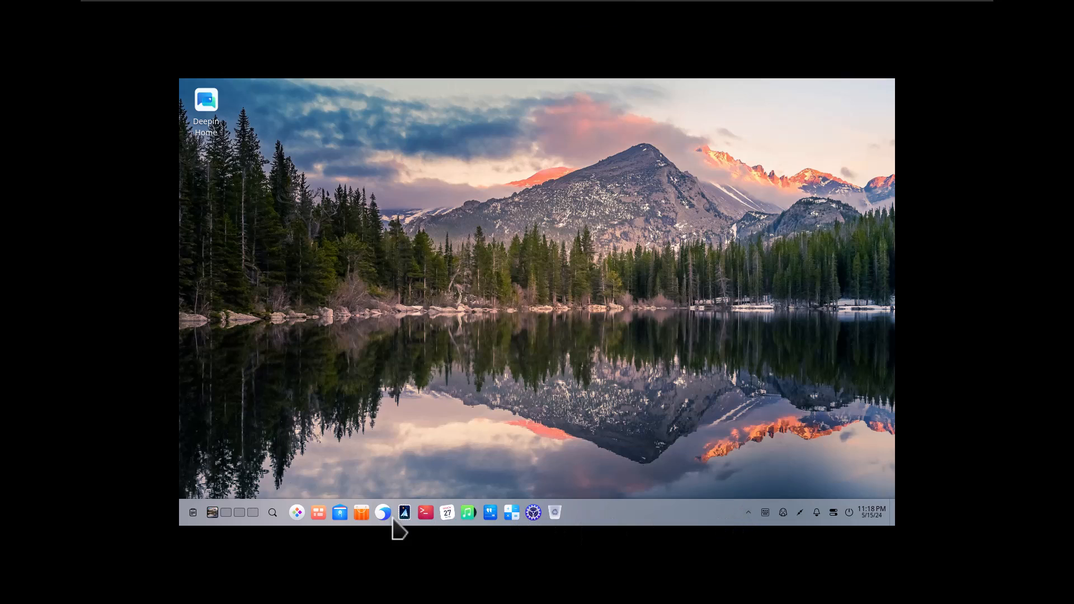
pyautogui.rightClick(403, 512)
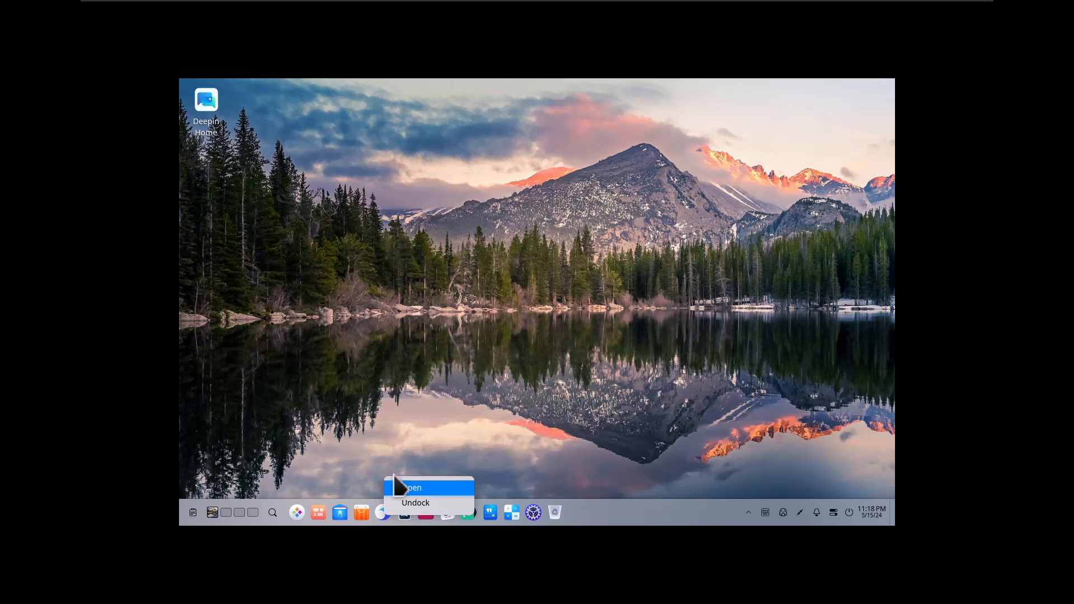
pyautogui.rightClick(339, 513)
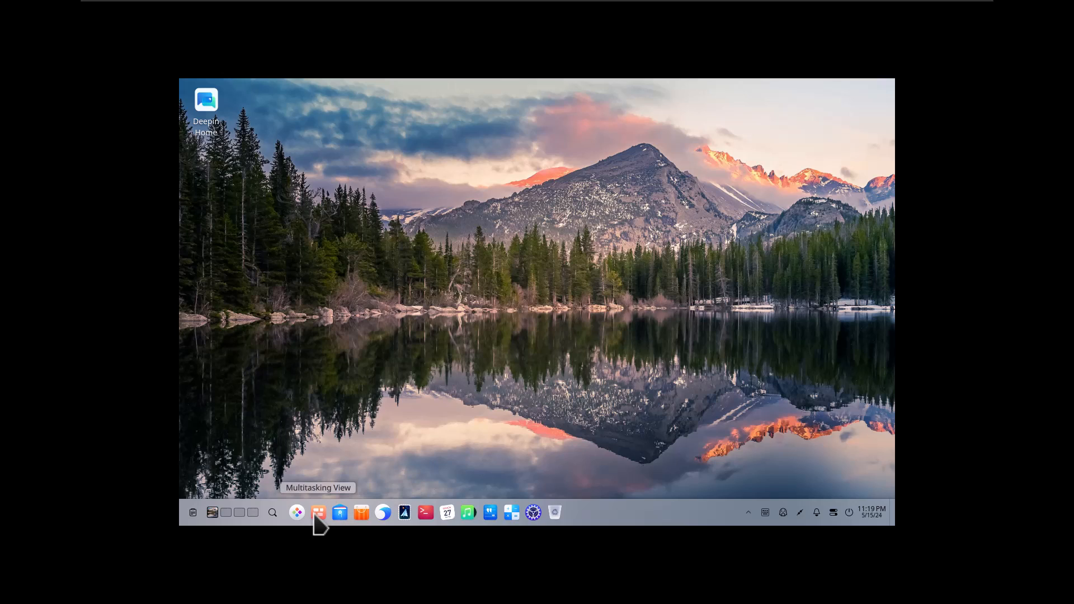
pyautogui.rightClick(316, 513)
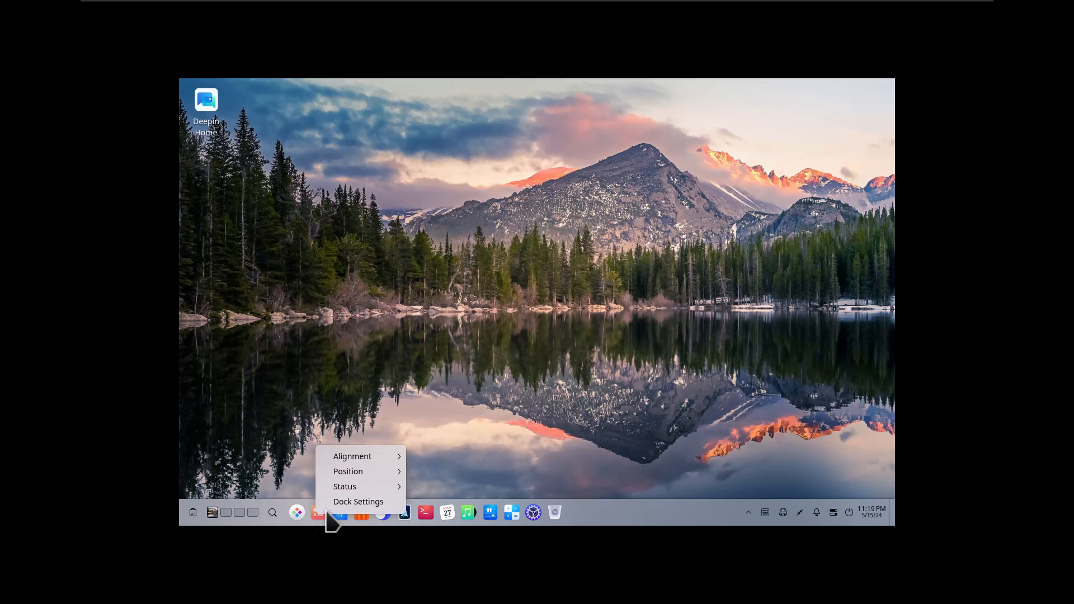
pyautogui.moveTo(326, 528)
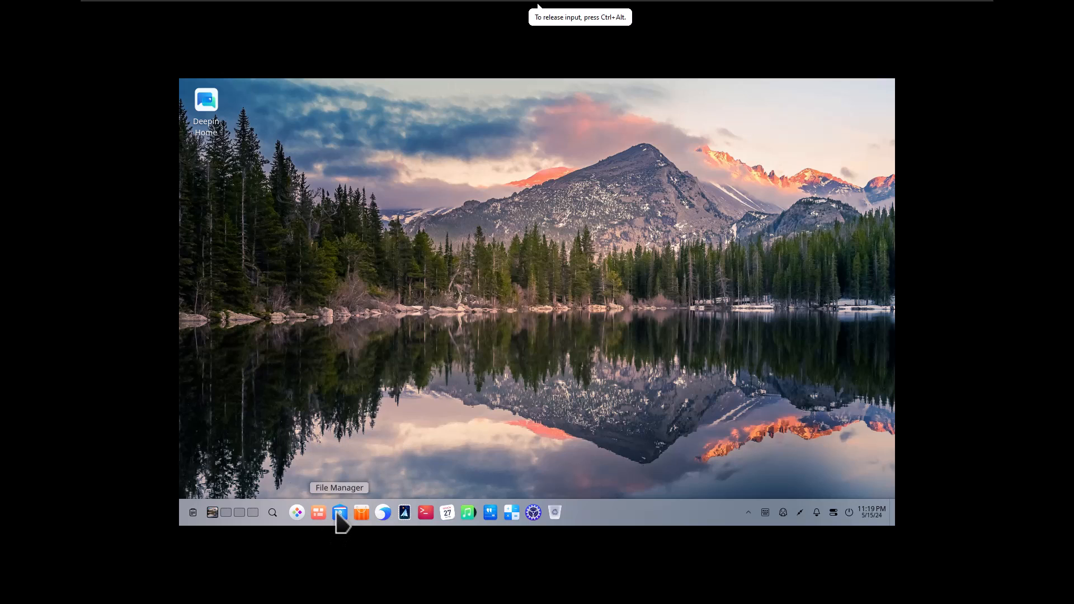
pyautogui.rightClick(341, 511)
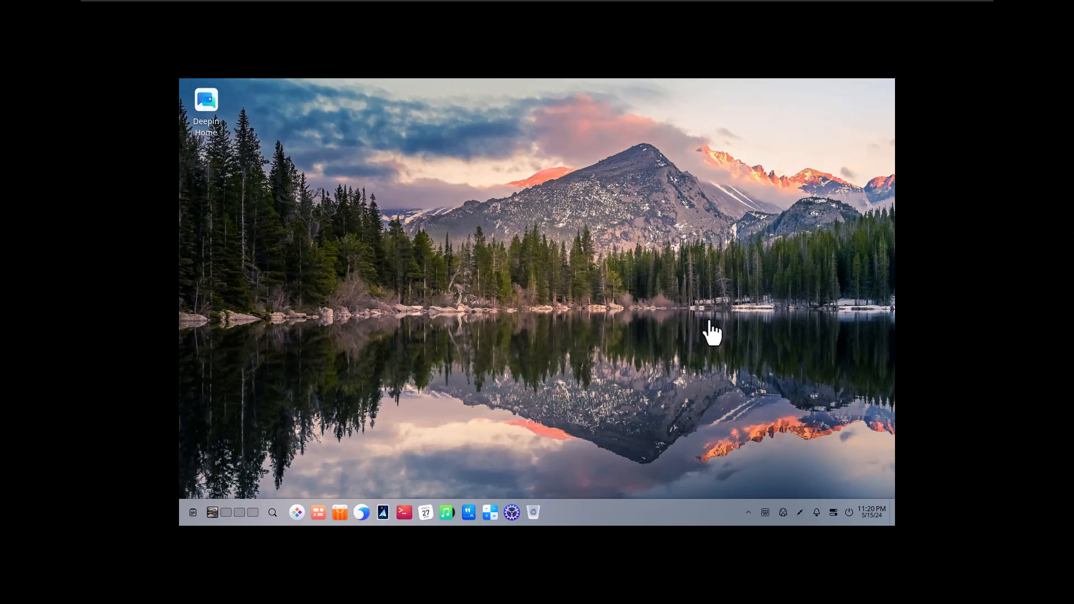
pyautogui.rightClick(713, 329)
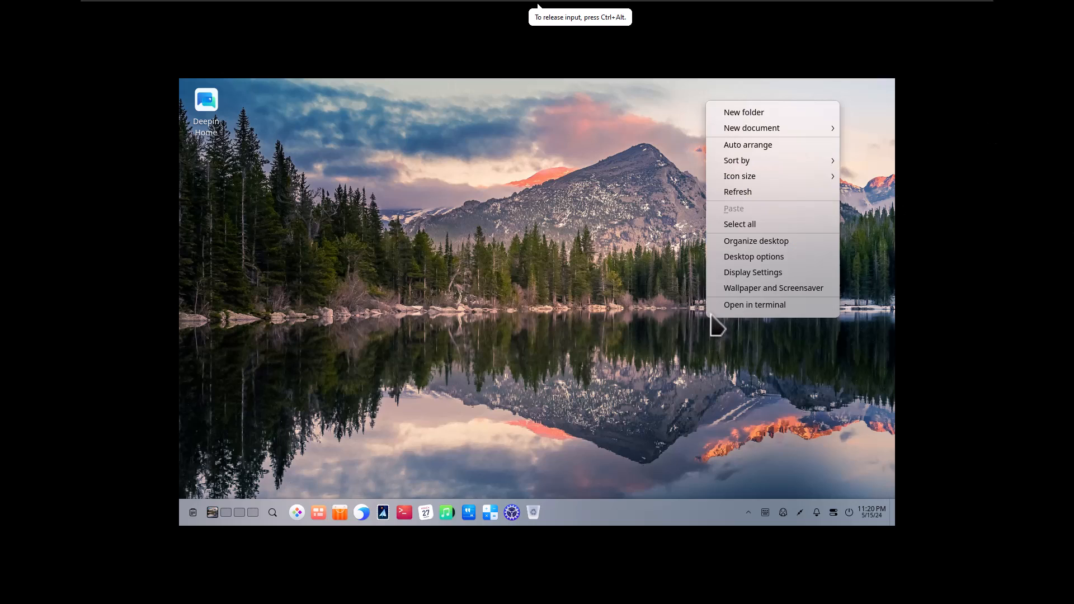
pyautogui.moveTo(754, 305)
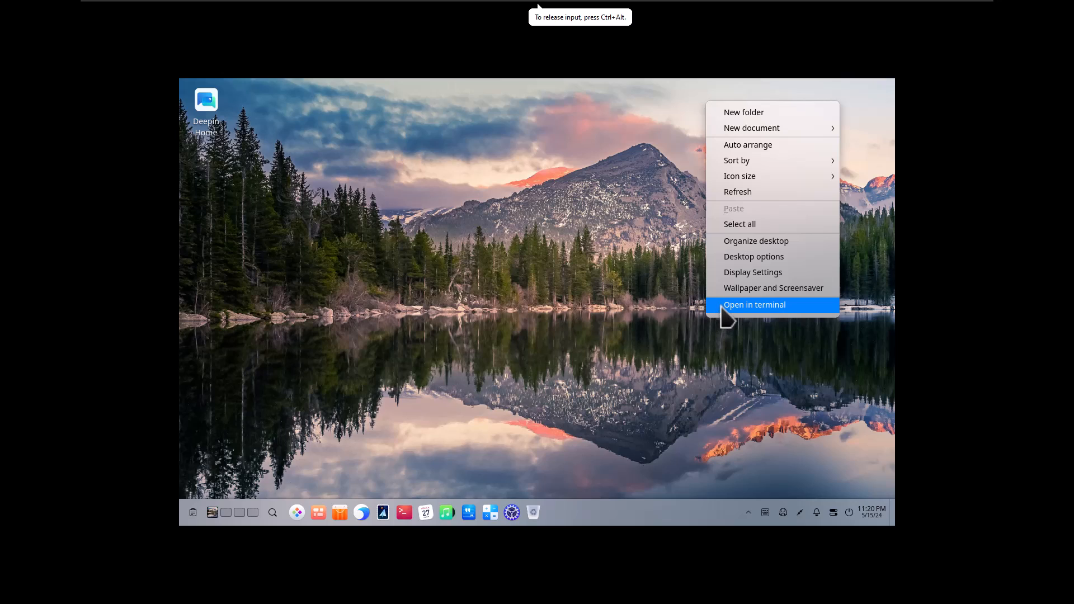
pyautogui.moveTo(753, 271)
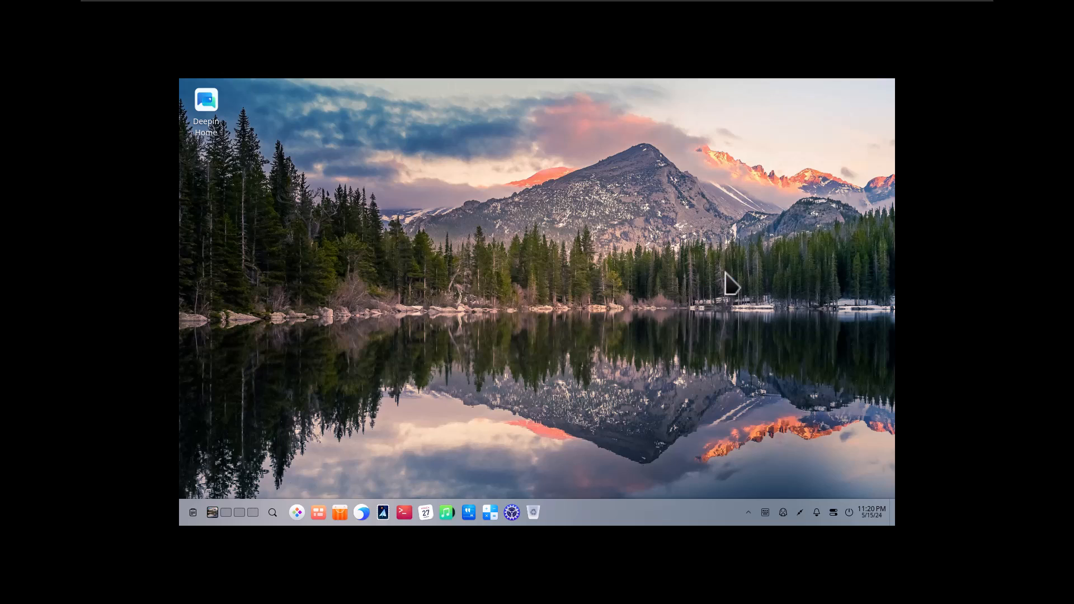
pyautogui.moveTo(633, 271)
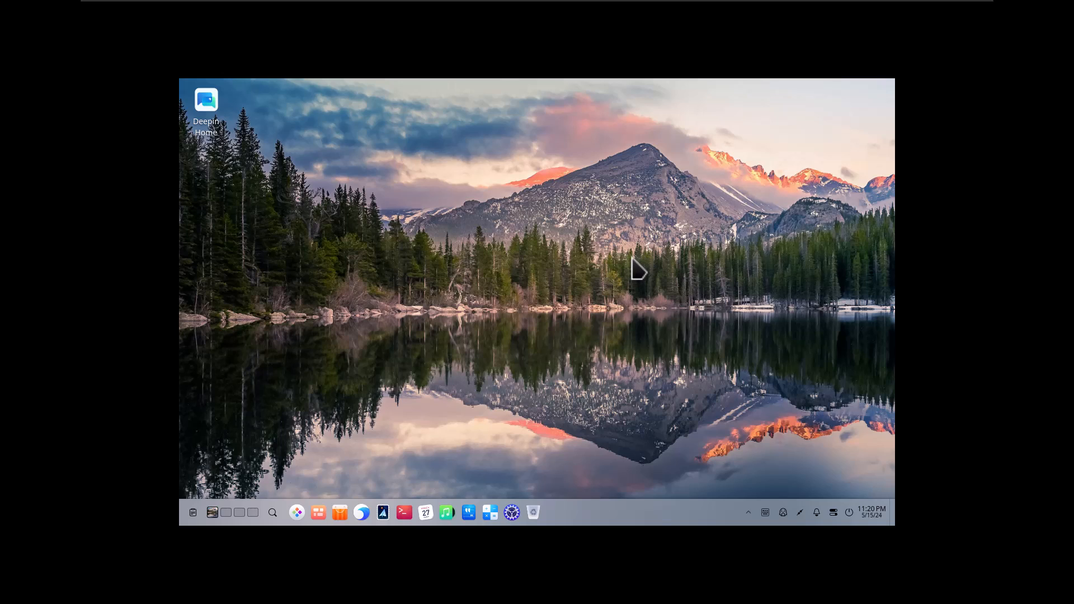
pyautogui.moveTo(541, 277)
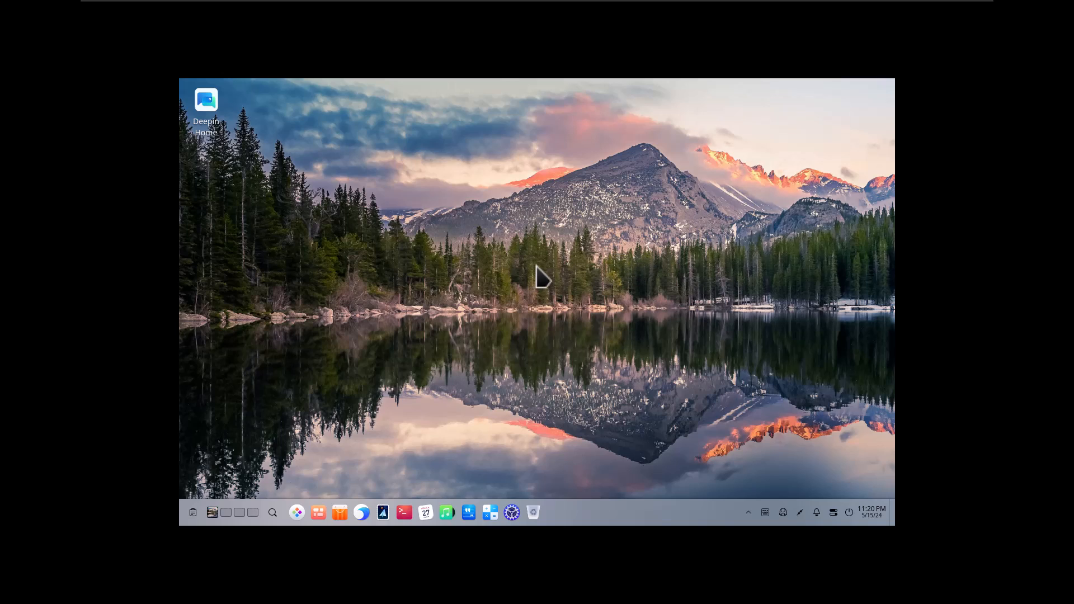
pyautogui.moveTo(523, 288)
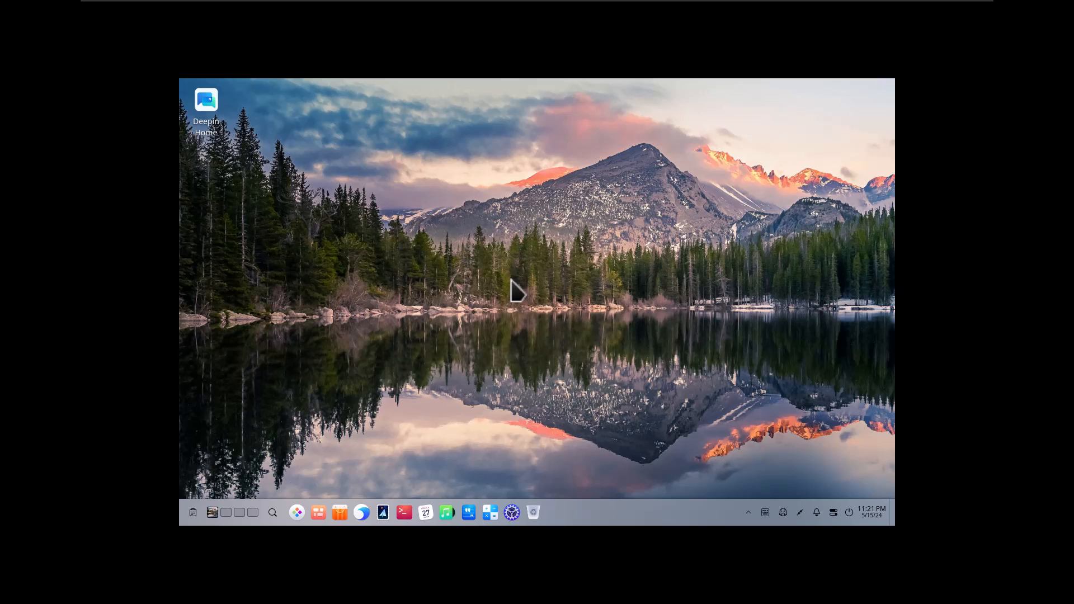
# Change the display resolution to 1920×1080 and save it.
pyautogui.click(533, 513)
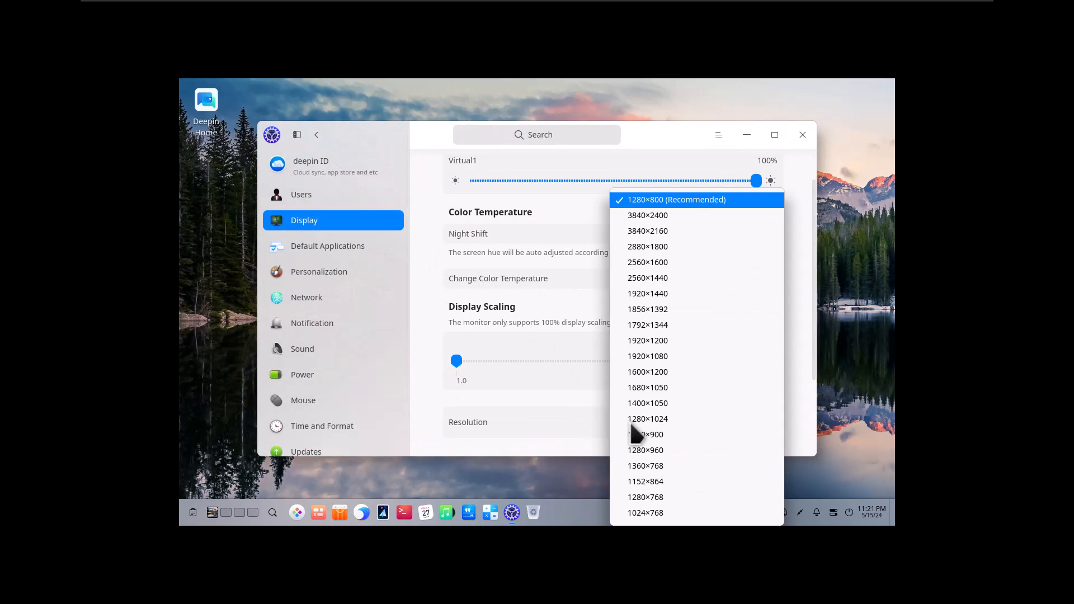
pyautogui.moveTo(648, 309)
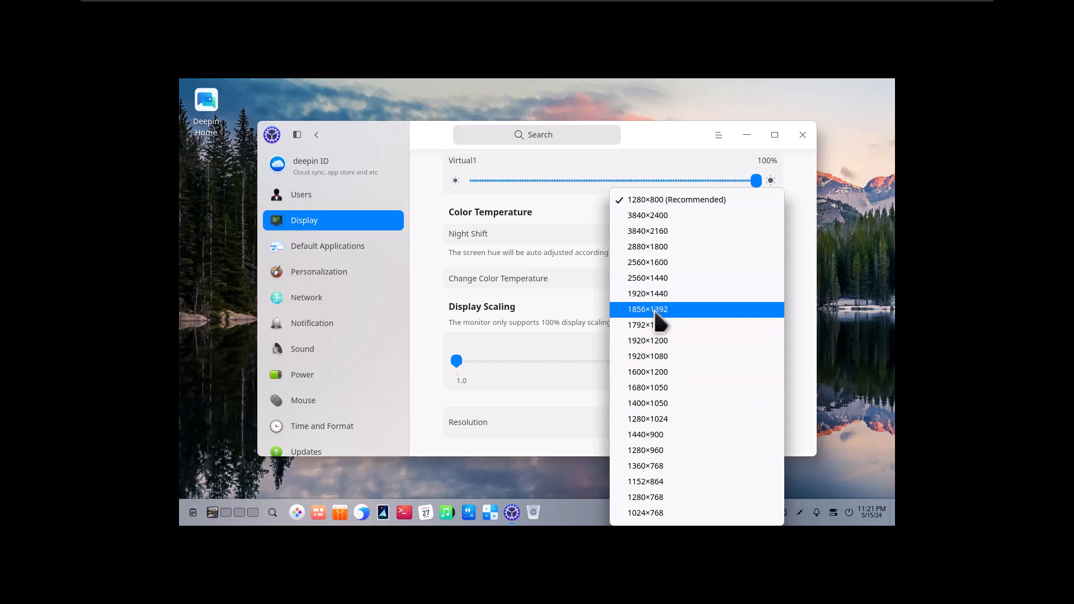
pyautogui.click(648, 356)
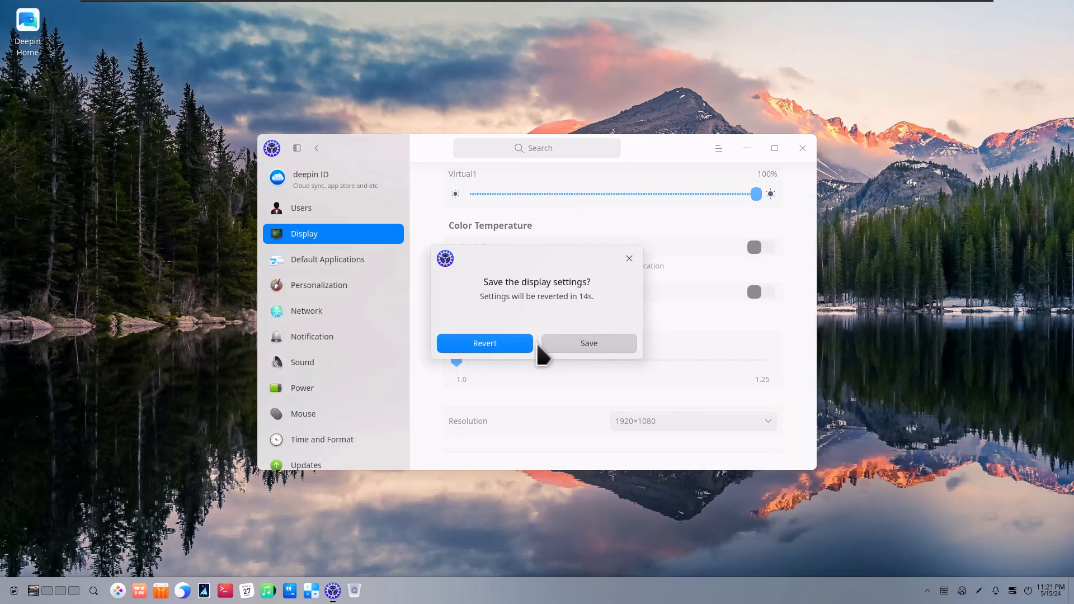
pyautogui.click(485, 343)
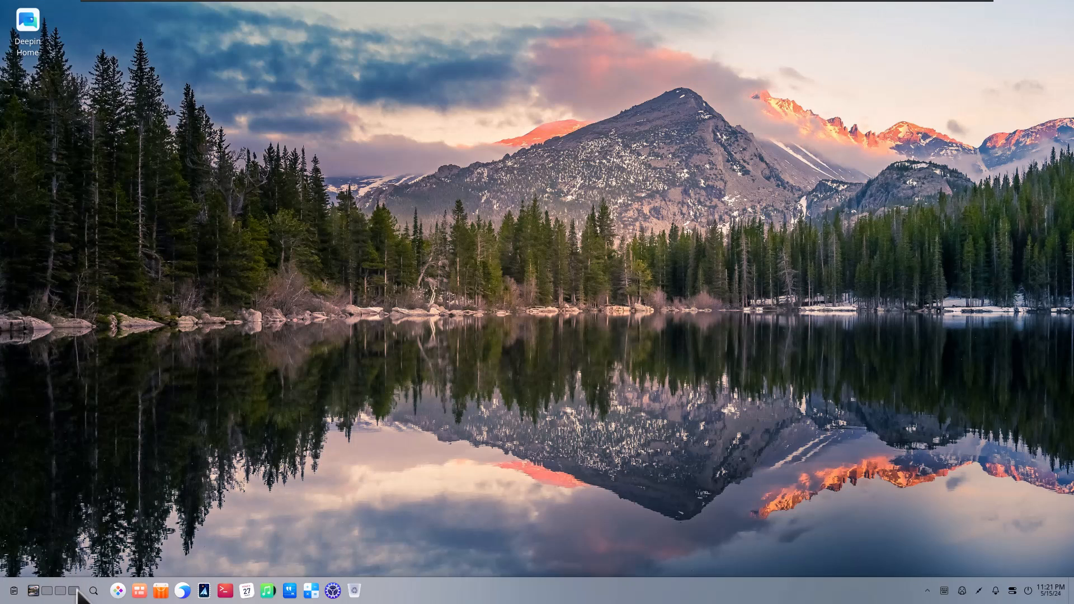
pyautogui.moveTo(130, 555)
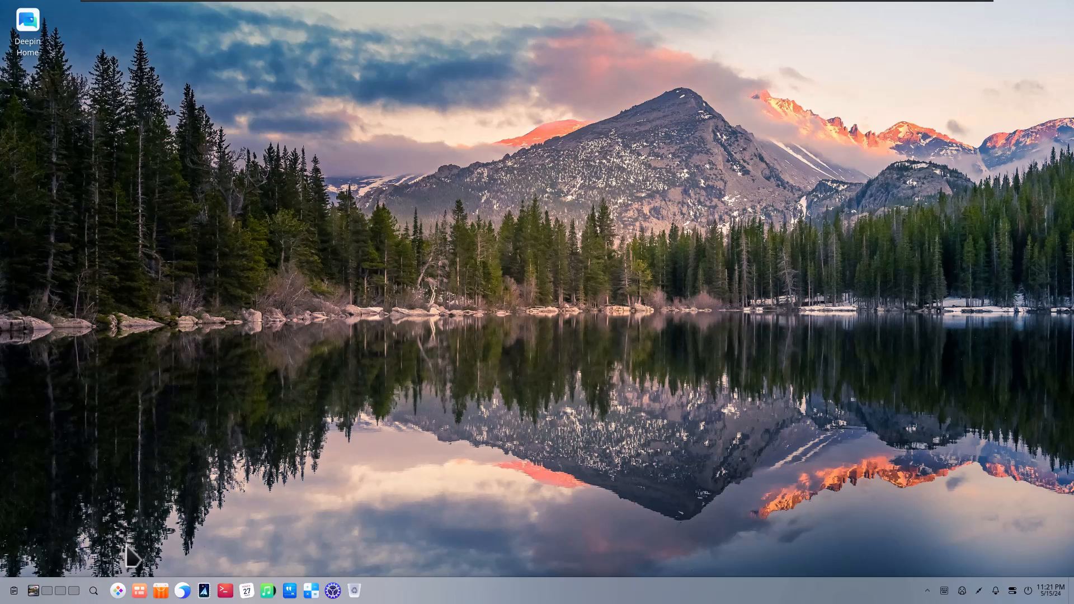
pyautogui.moveTo(120, 591)
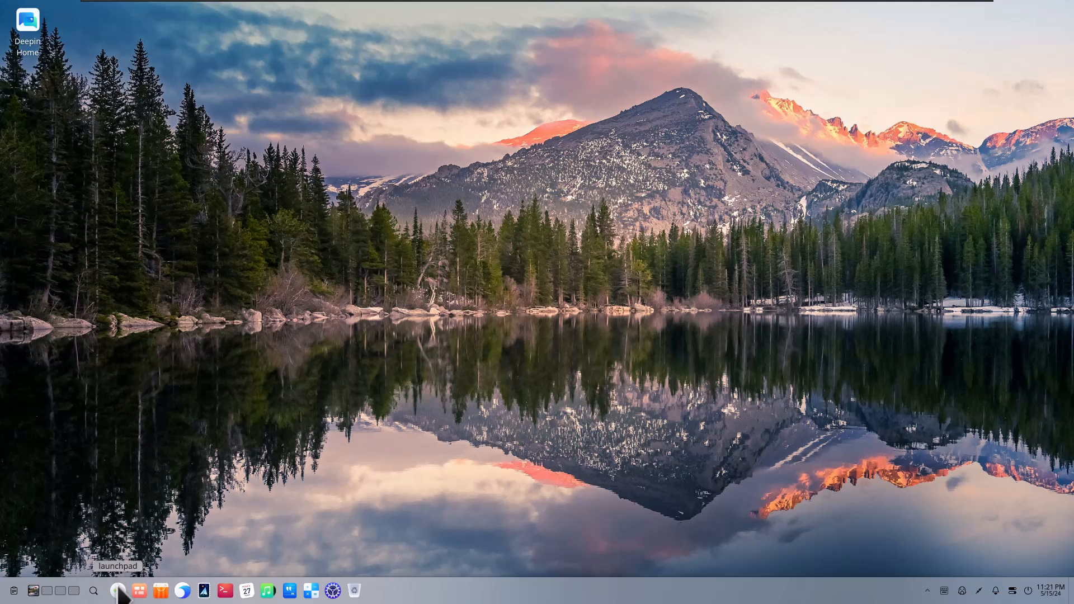
# Launch File Manager on the empty Documents folder from the launcher, then close it.
pyautogui.click(117, 591)
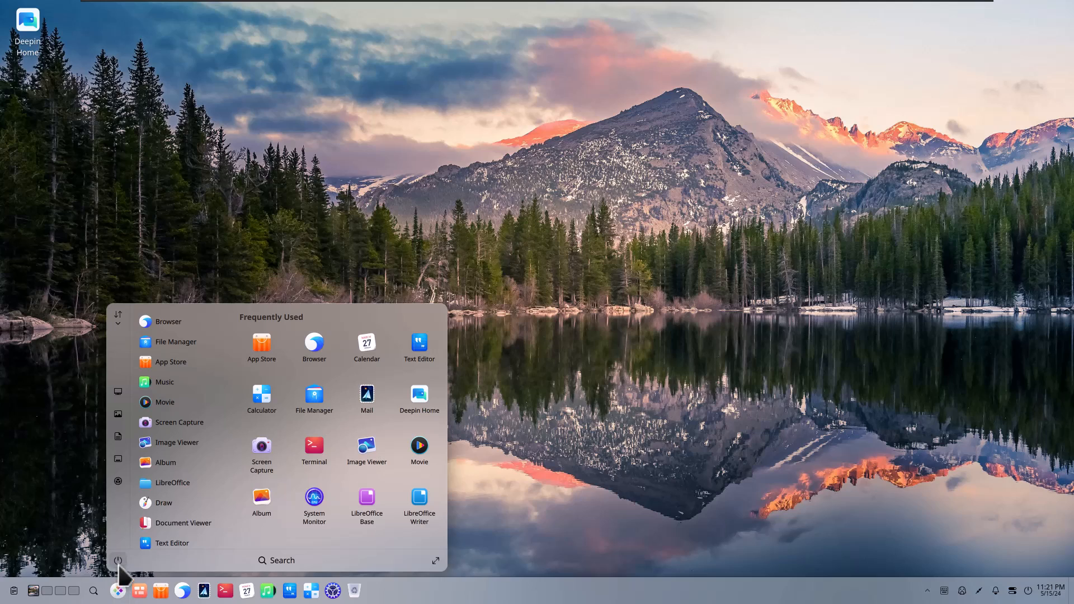
pyautogui.moveTo(142, 532)
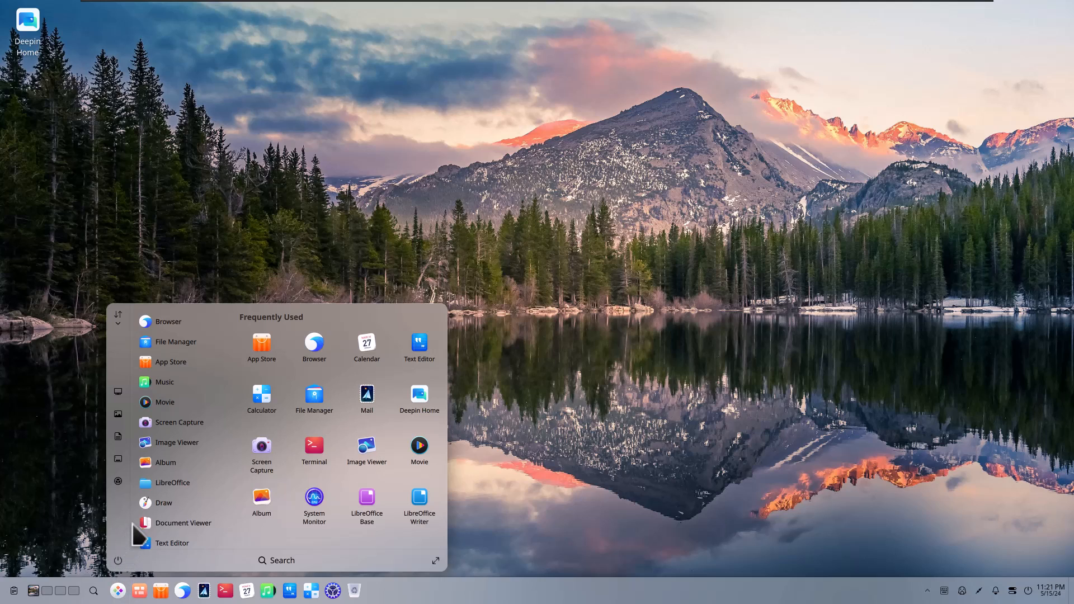
pyautogui.moveTo(182, 329)
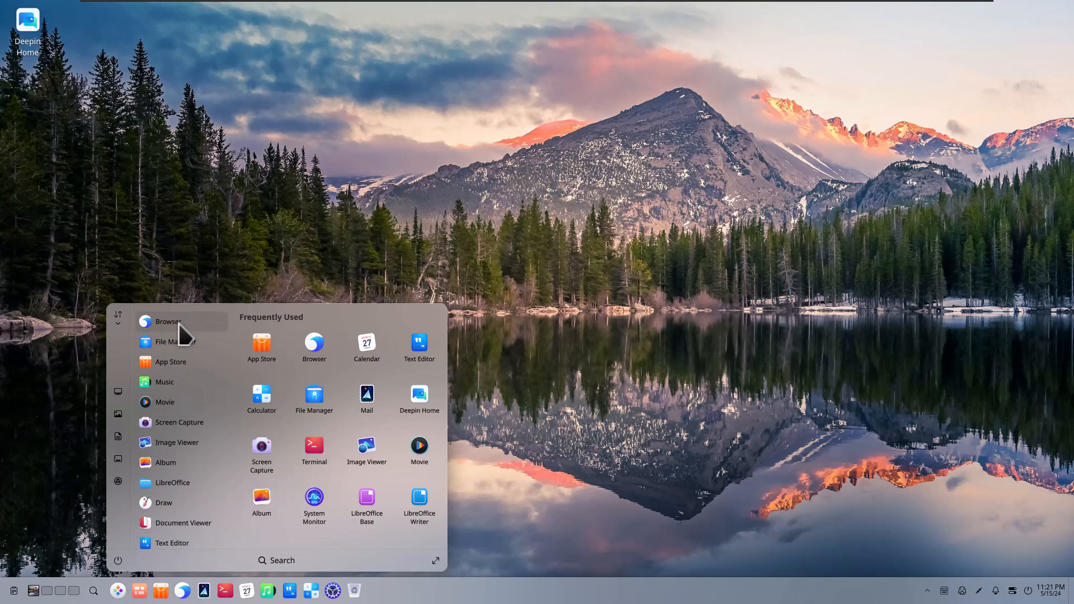
pyautogui.moveTo(183, 506)
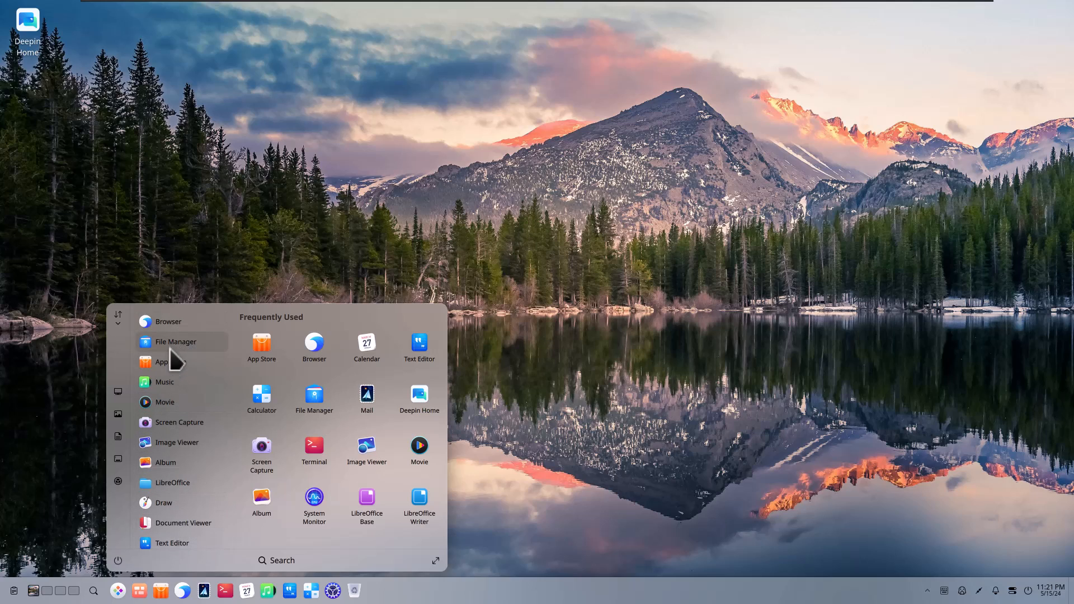
pyautogui.moveTo(277, 367)
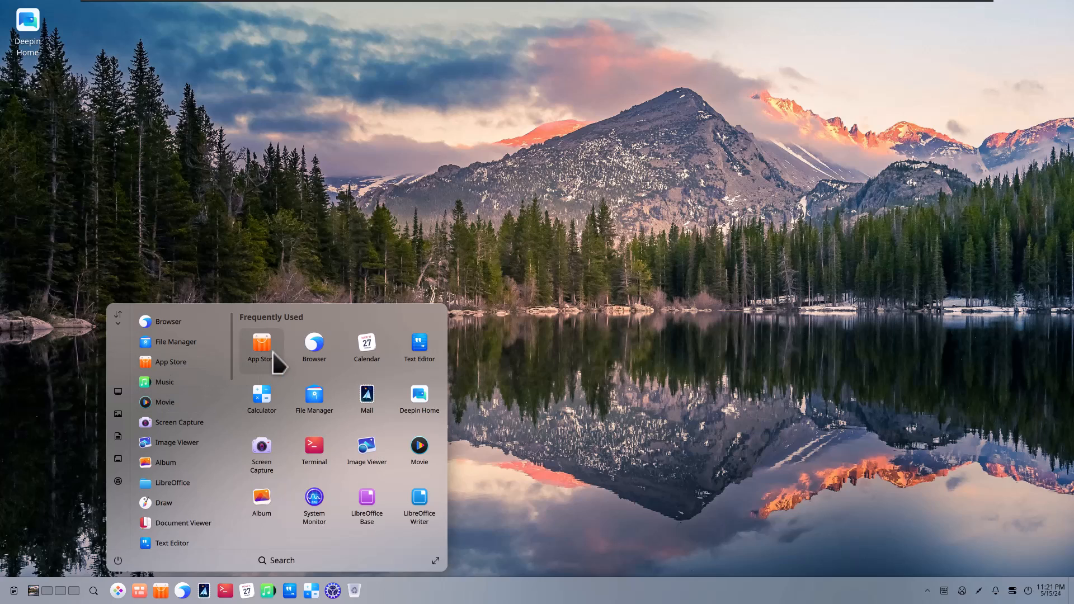
pyautogui.moveTo(117, 402)
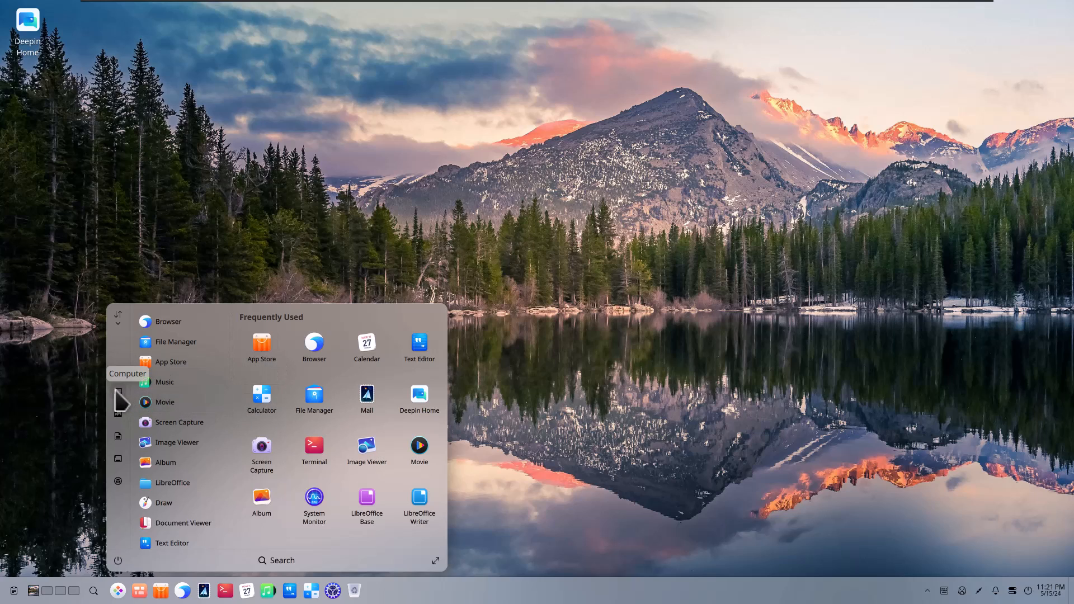
pyautogui.moveTo(118, 429)
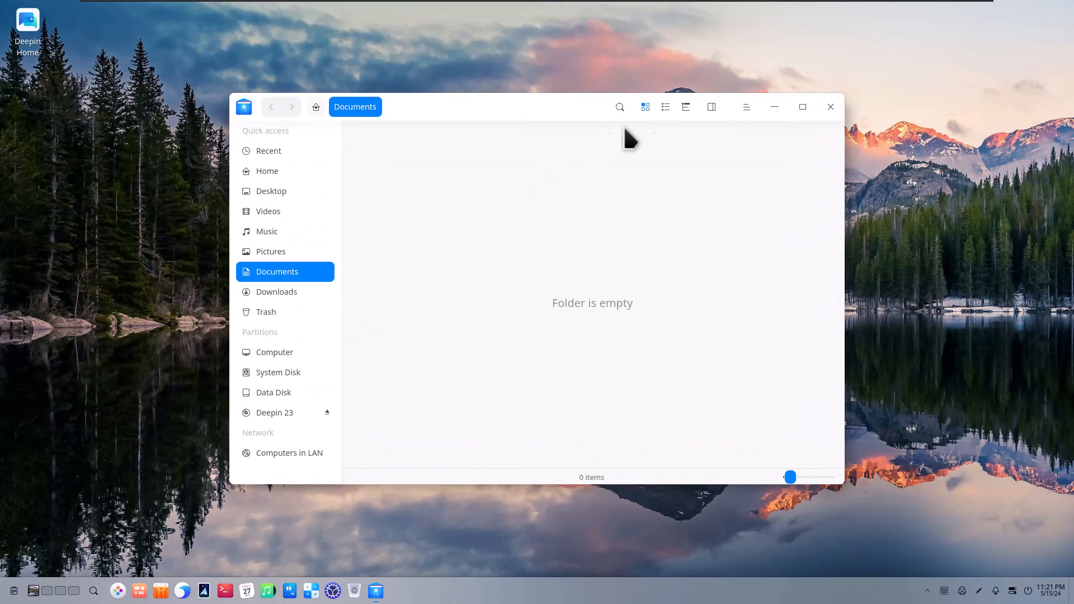
pyautogui.click(829, 108)
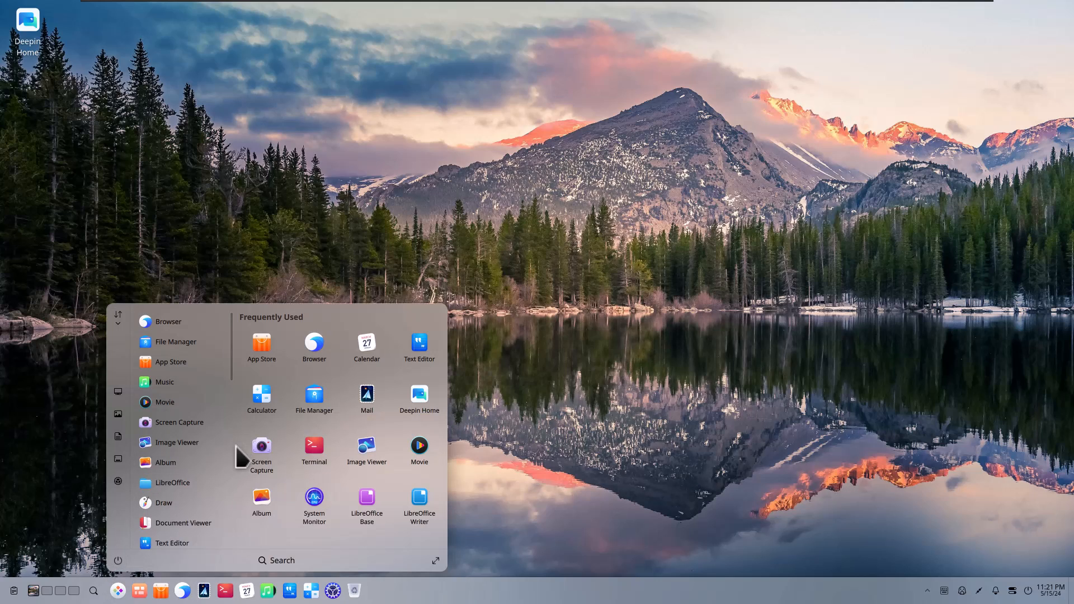
pyautogui.moveTo(278, 476)
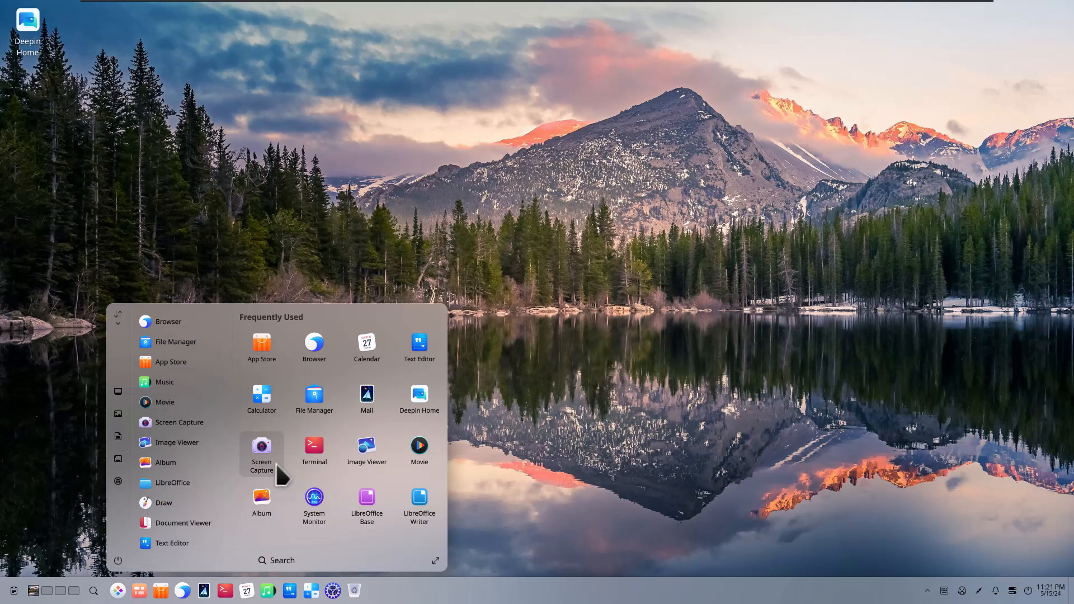
pyautogui.moveTo(435, 572)
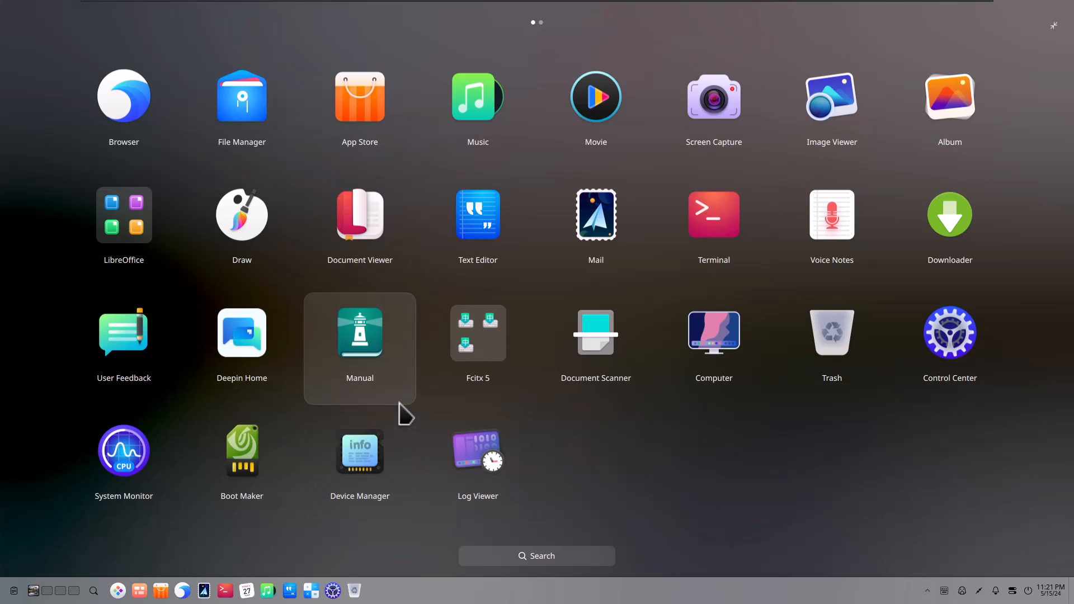
pyautogui.moveTo(558, 35)
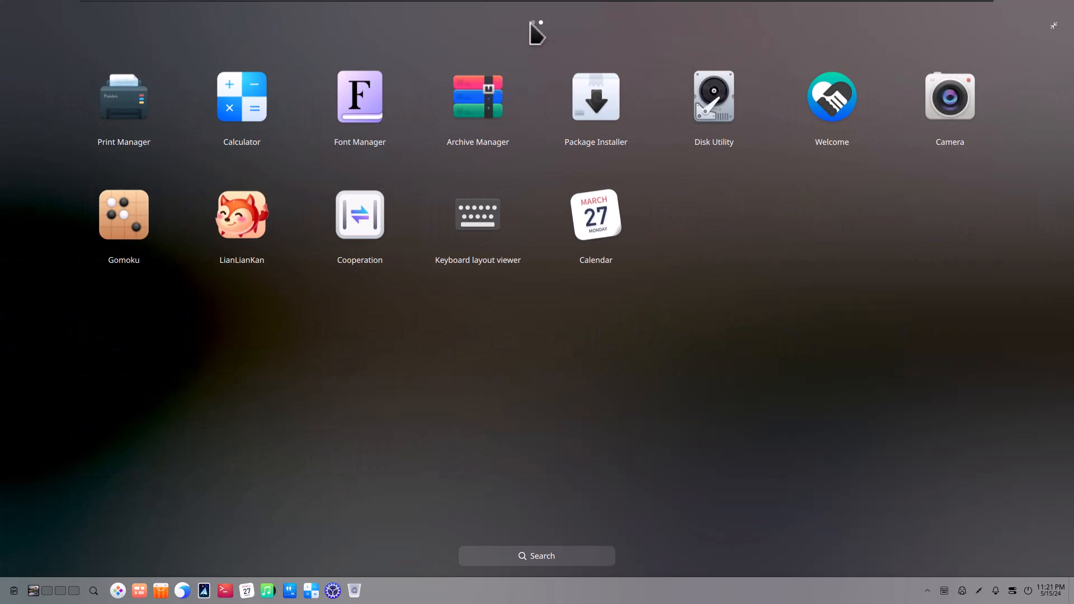
# Page to the second screen of the full-screen launcher's app grid.
pyautogui.hscroll(-3)
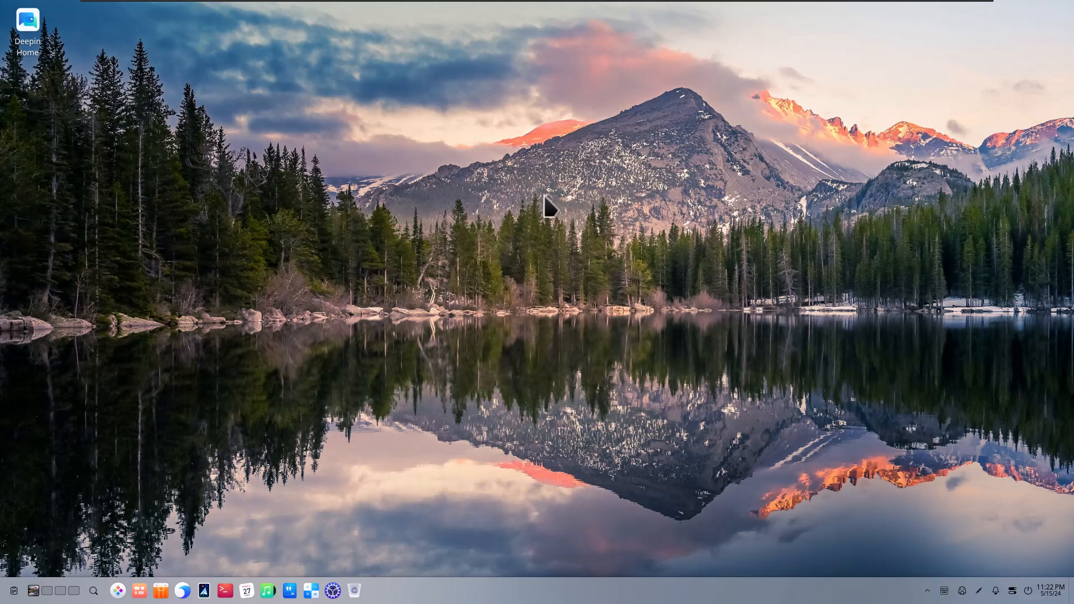
# Start Deepin Movie and browse its decoding and screenshot shortcut settings.
pyautogui.click(376, 591)
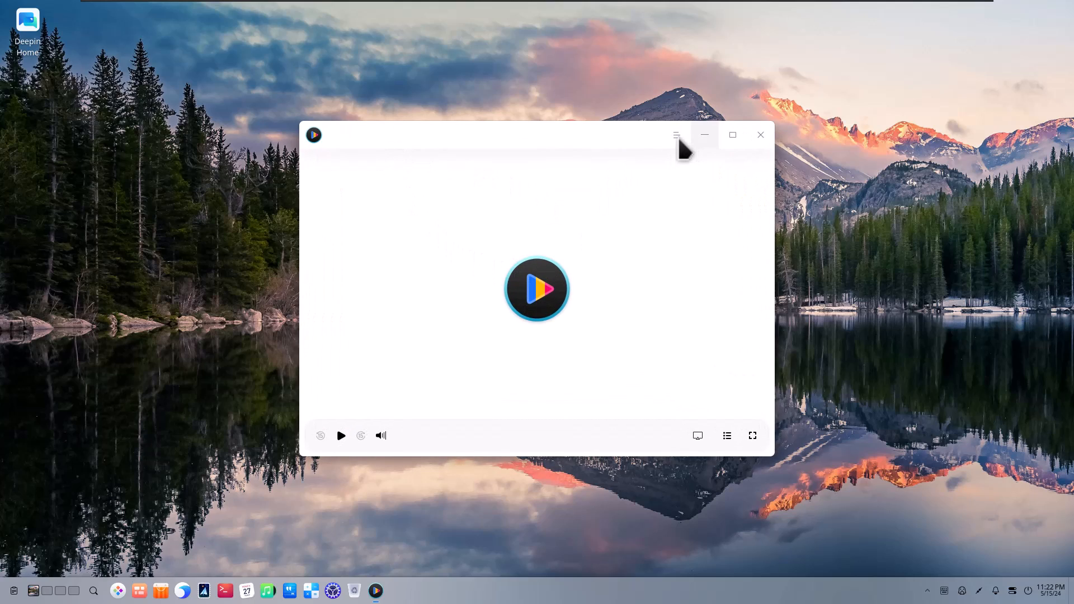
pyautogui.click(676, 135)
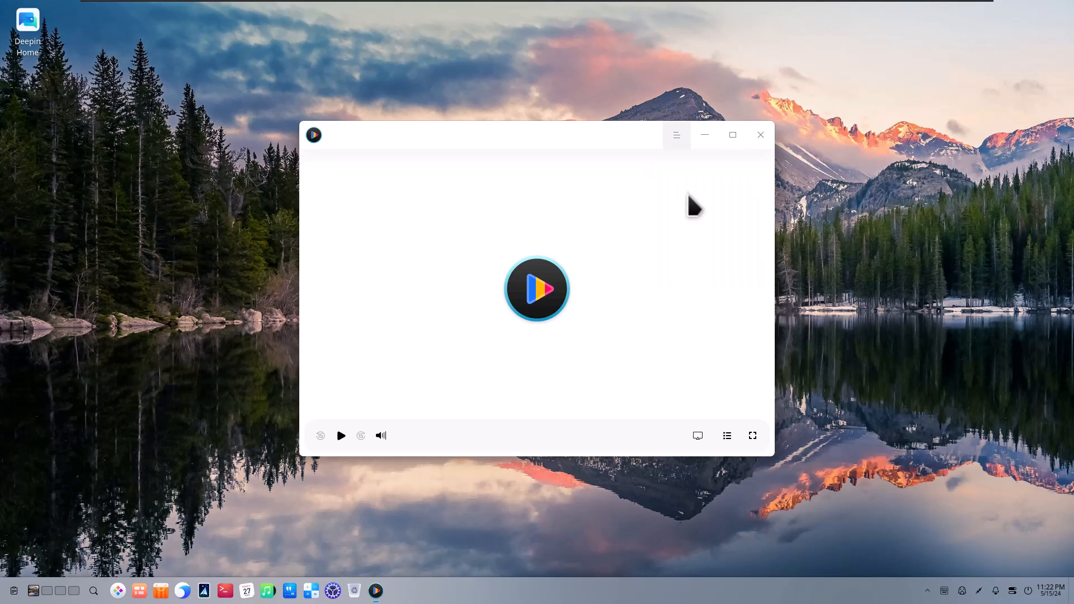
pyautogui.click(676, 134)
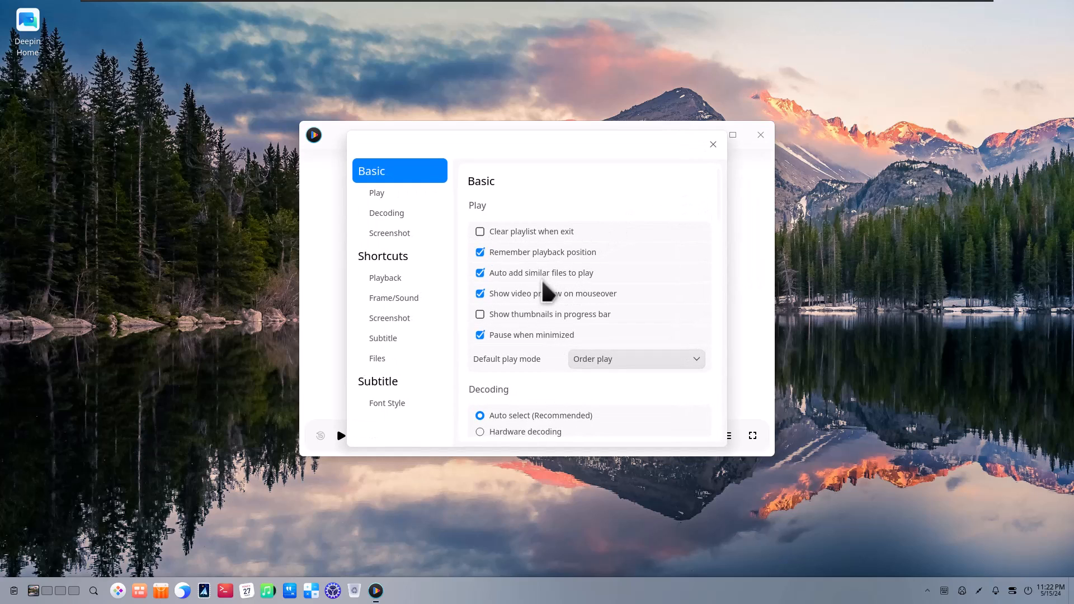
pyautogui.click(386, 213)
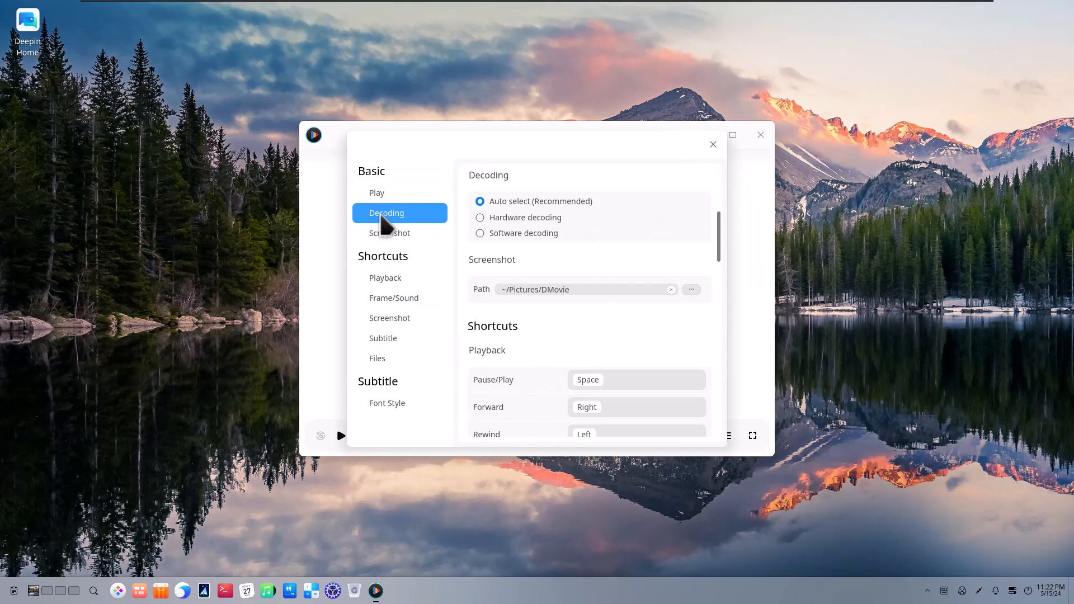
pyautogui.click(390, 233)
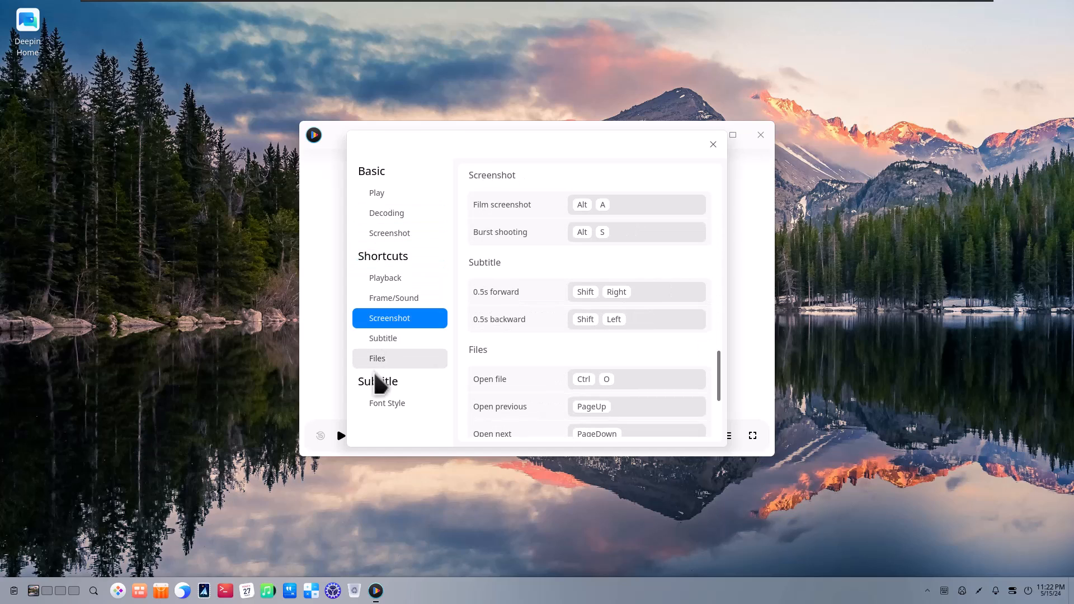
pyautogui.click(713, 144)
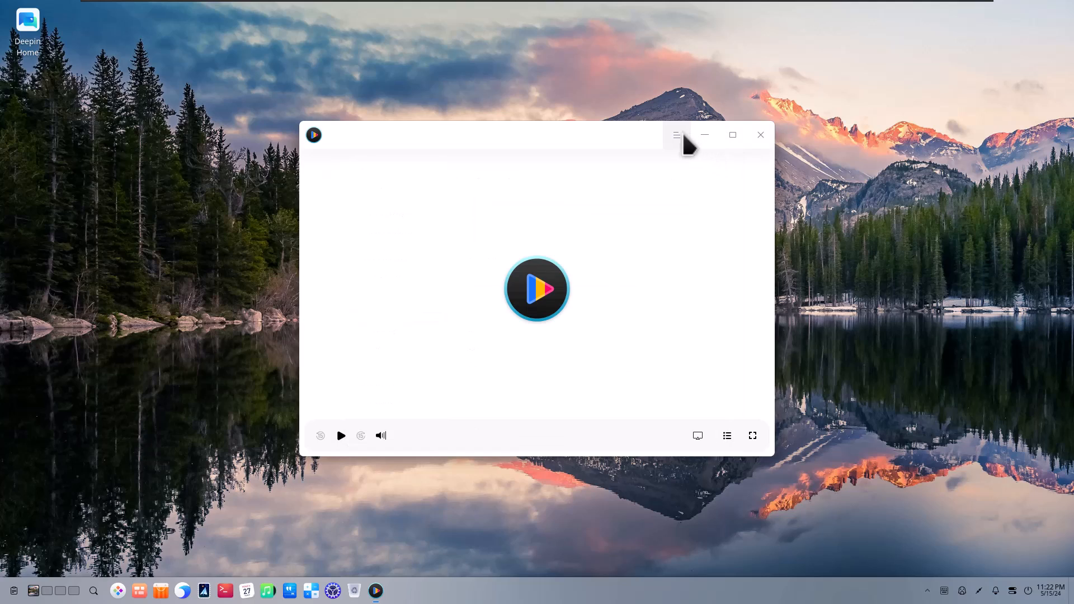
# View Deepin Movie's About window showing version 6.0.7, then dismiss it.
pyautogui.click(676, 134)
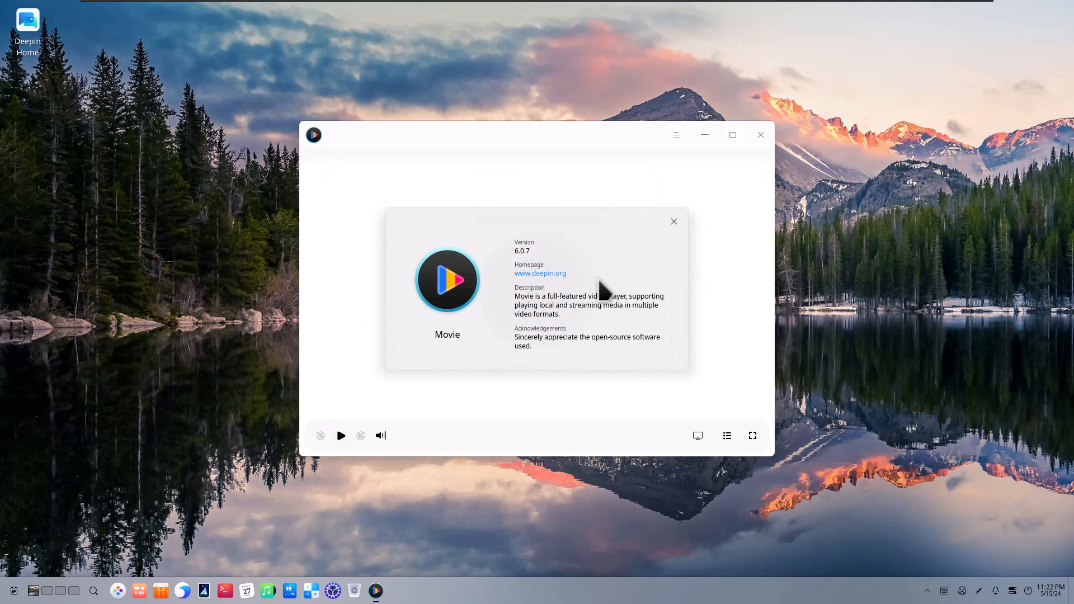
pyautogui.moveTo(527, 309)
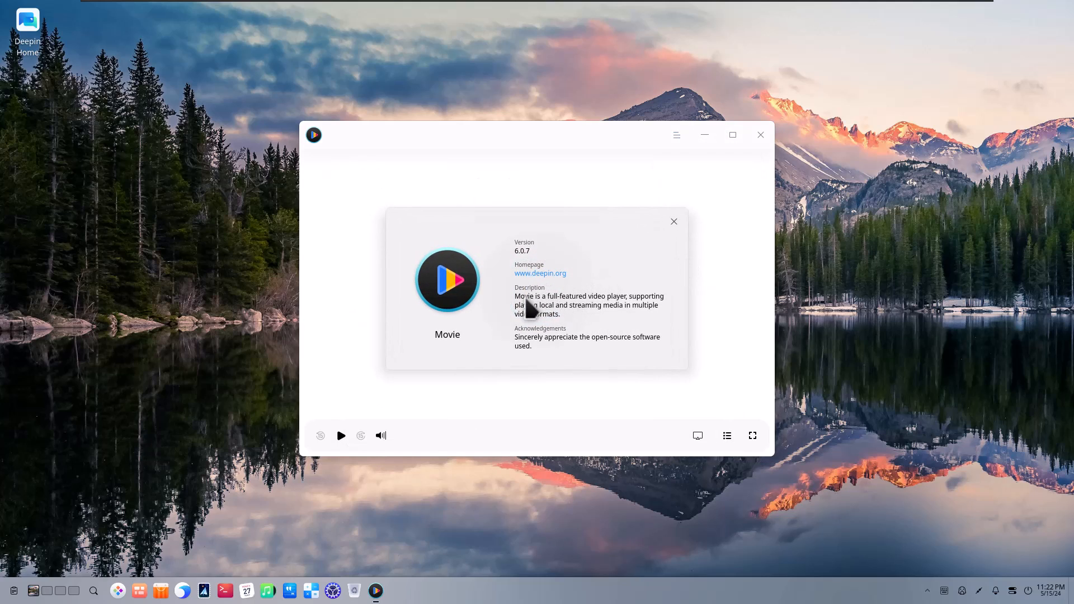
pyautogui.moveTo(603, 284)
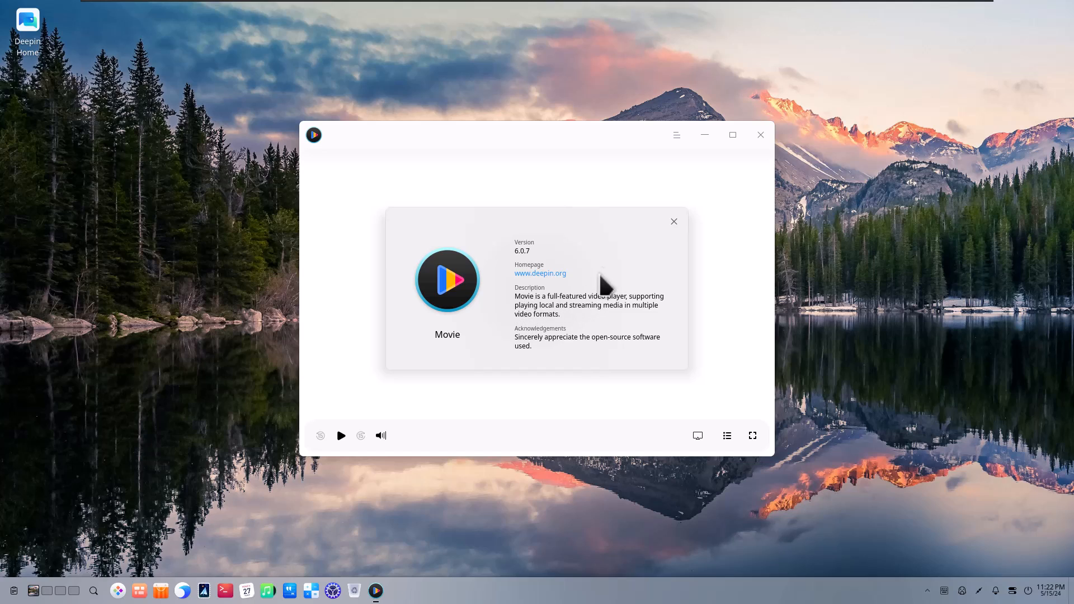
pyautogui.moveTo(674, 222)
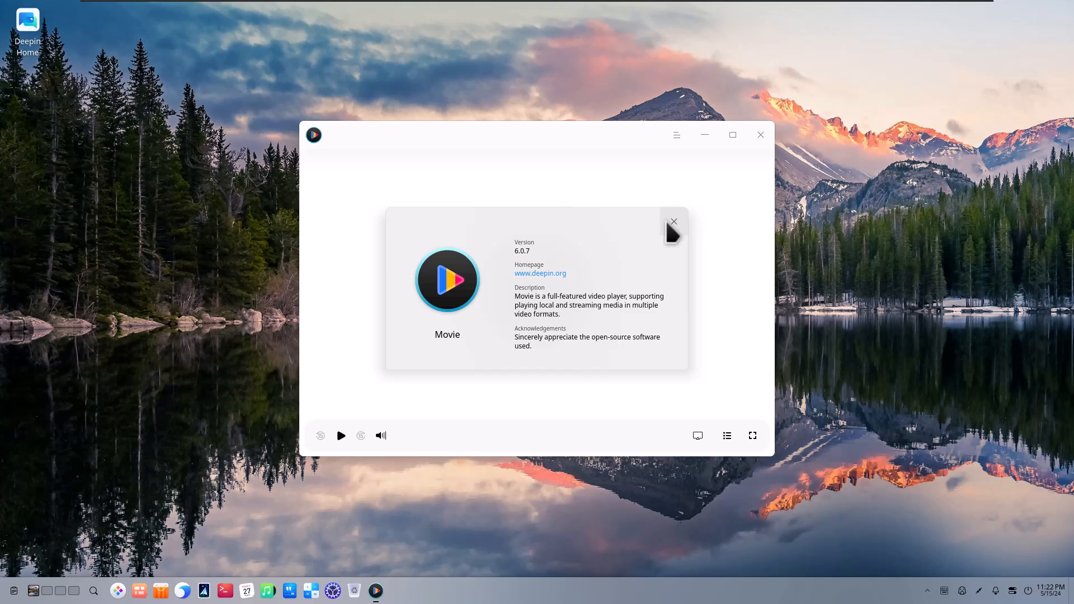
pyautogui.click(760, 134)
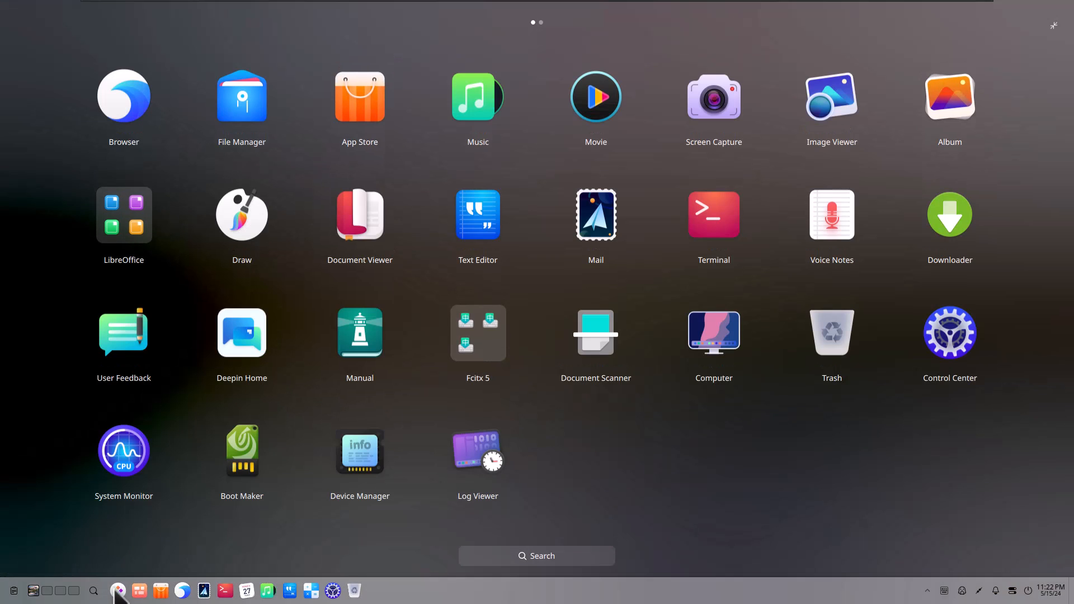
pyautogui.moveTo(713, 333)
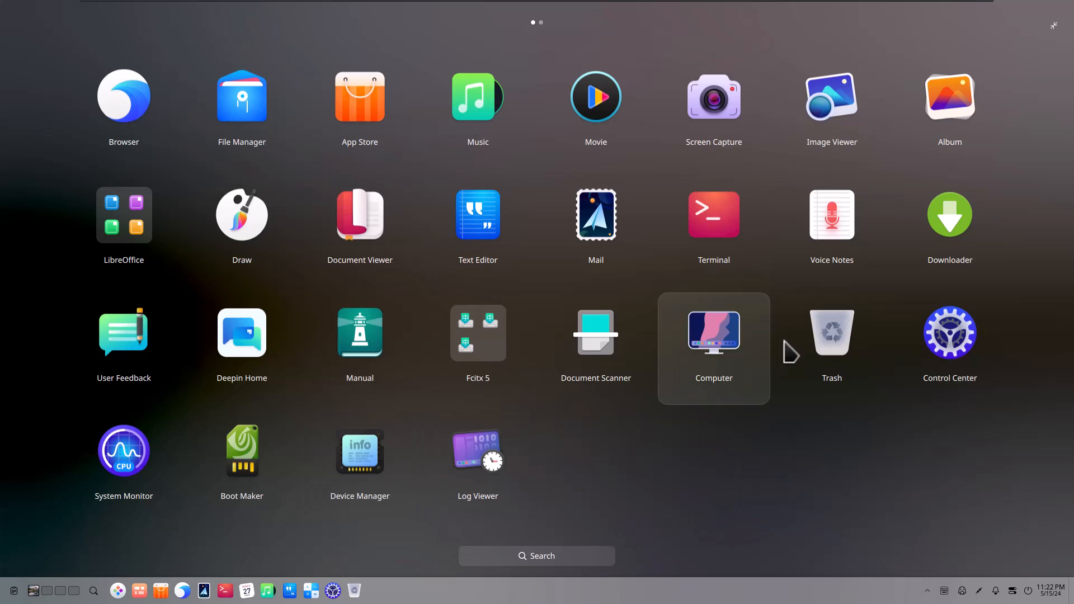
pyautogui.moveTo(950, 96)
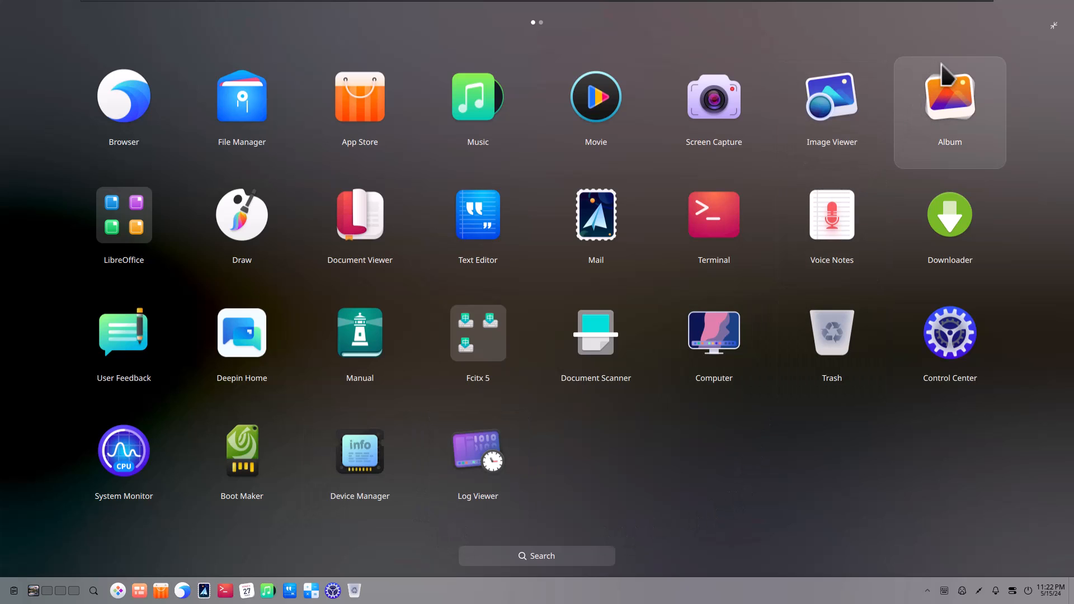
pyautogui.moveTo(1058, 38)
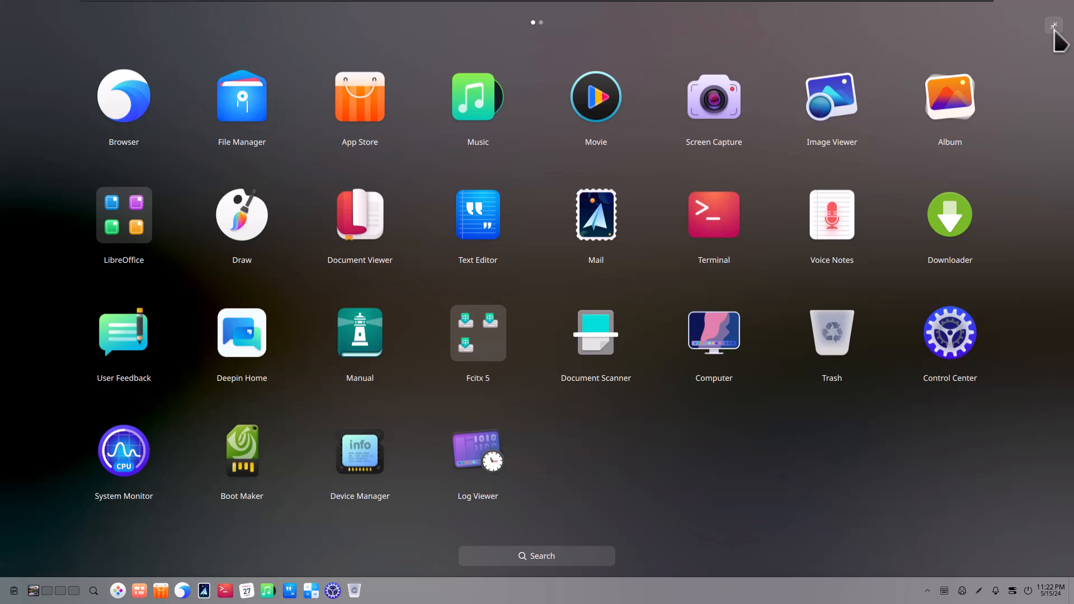
pyautogui.click(1055, 26)
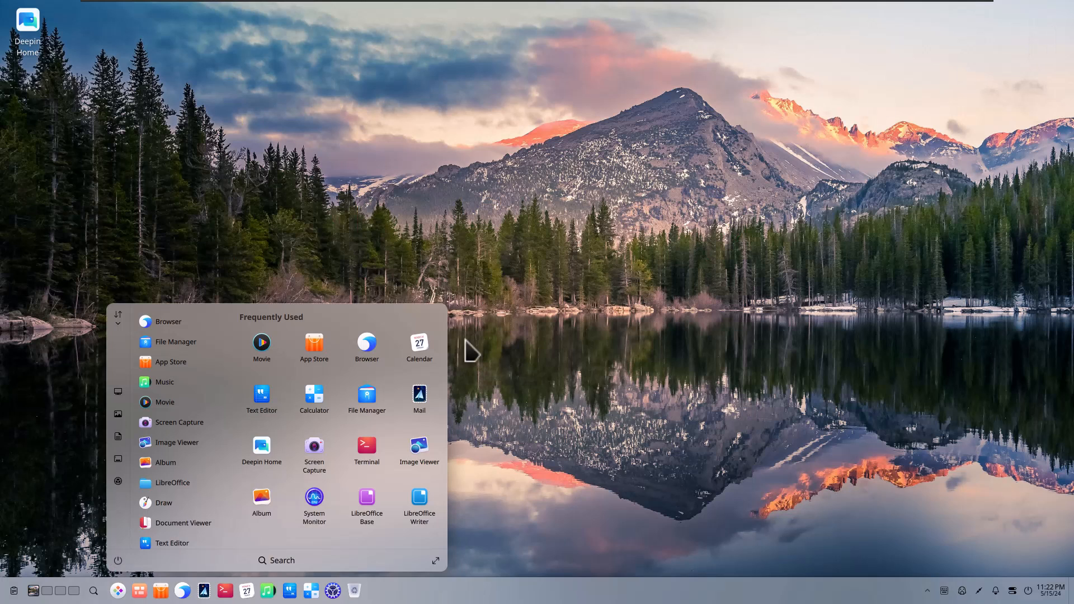
pyautogui.moveTo(296, 550)
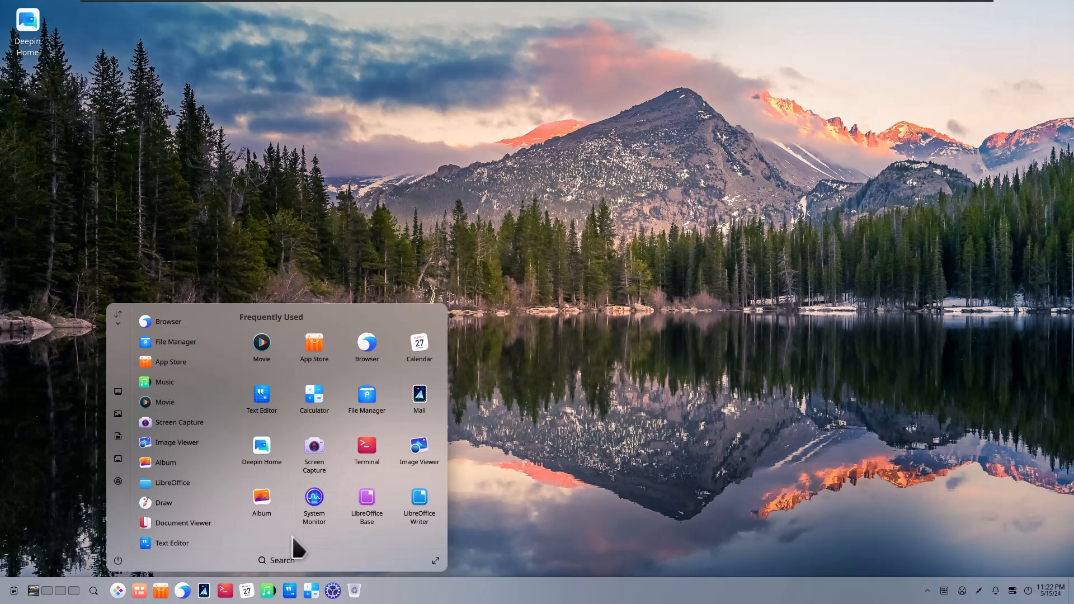
pyautogui.moveTo(199, 507)
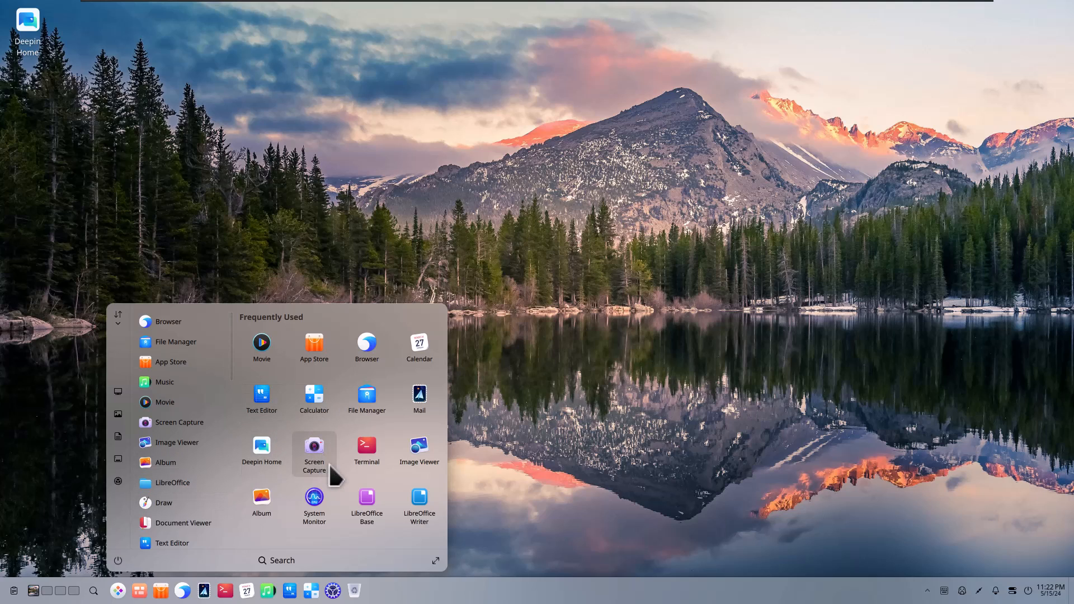
pyautogui.scroll(-3)
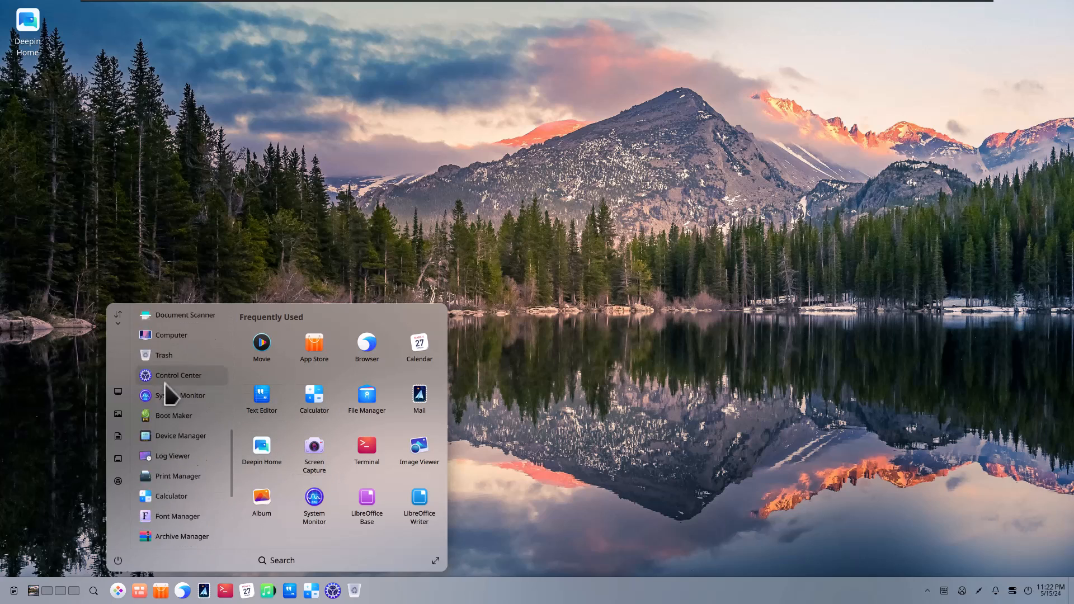
pyautogui.scroll(-3)
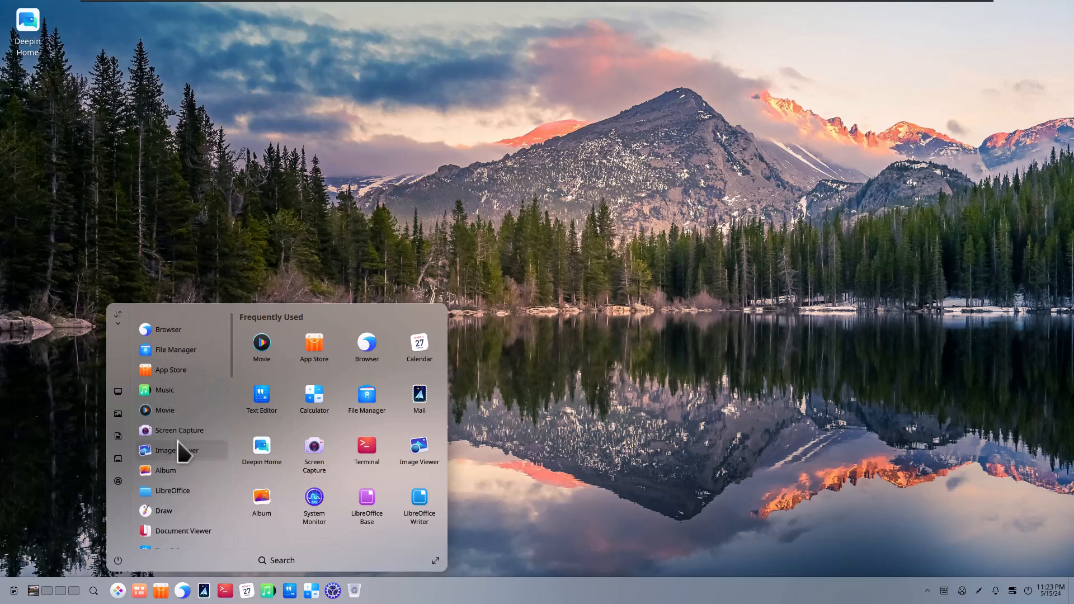
pyautogui.scroll(-3)
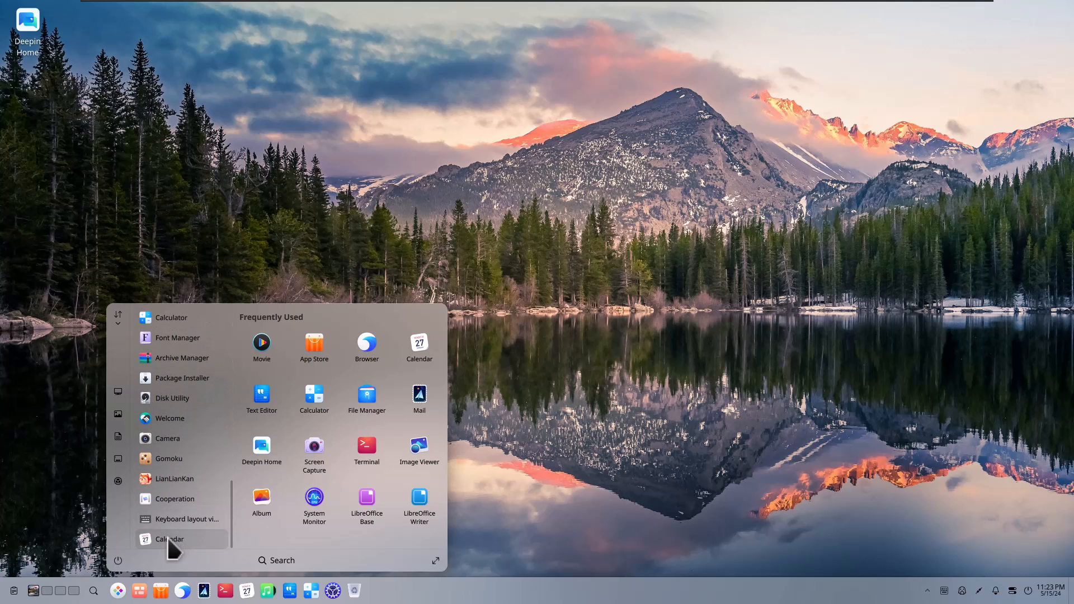
pyautogui.moveTo(174, 499)
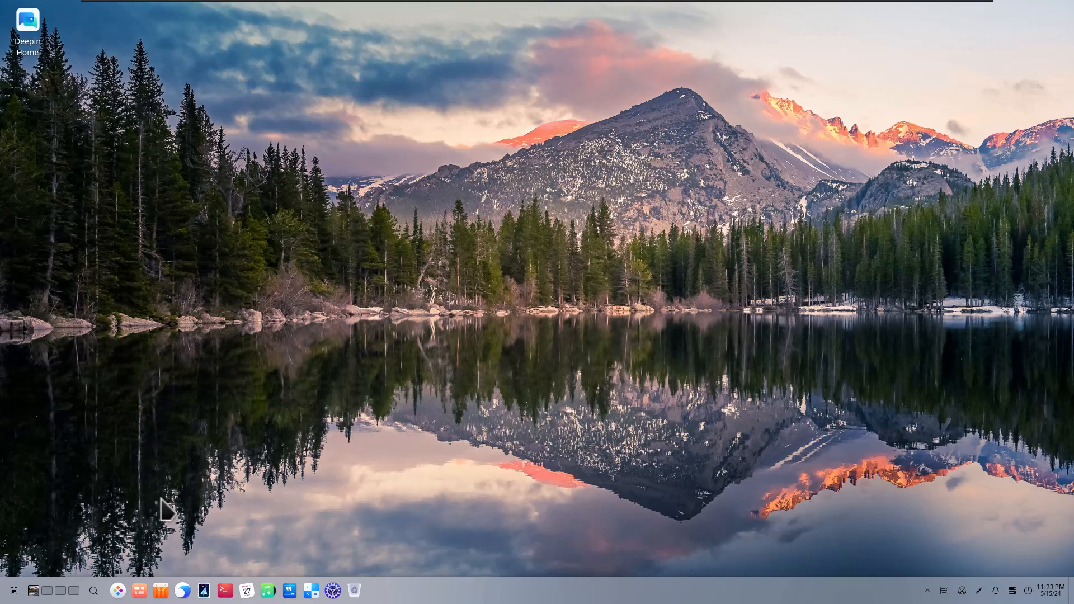
pyautogui.click(376, 591)
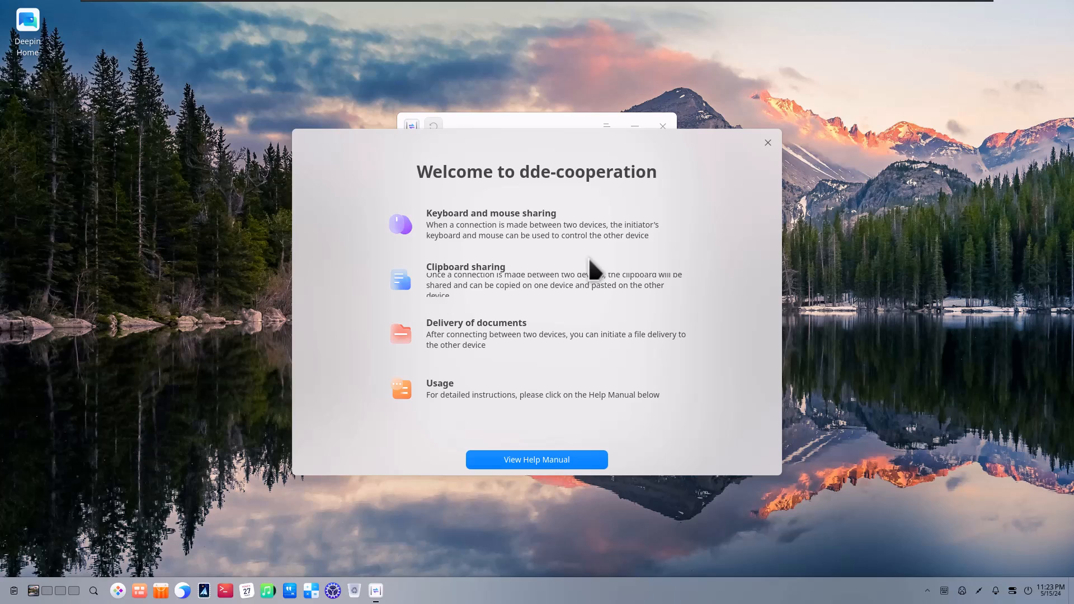
pyautogui.moveTo(552, 320)
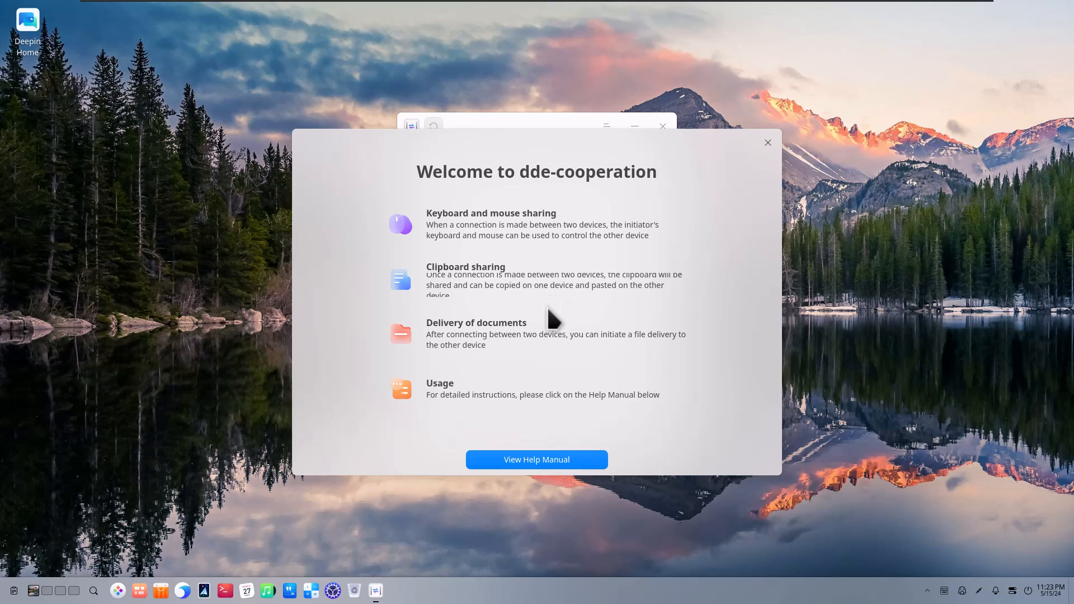
pyautogui.moveTo(551, 396)
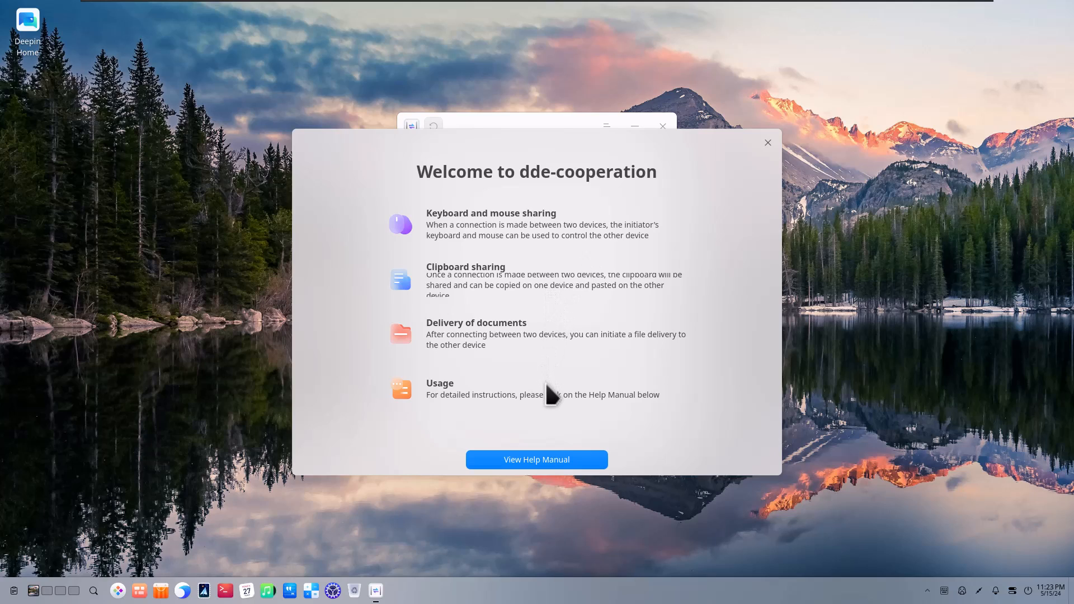
pyautogui.moveTo(753, 195)
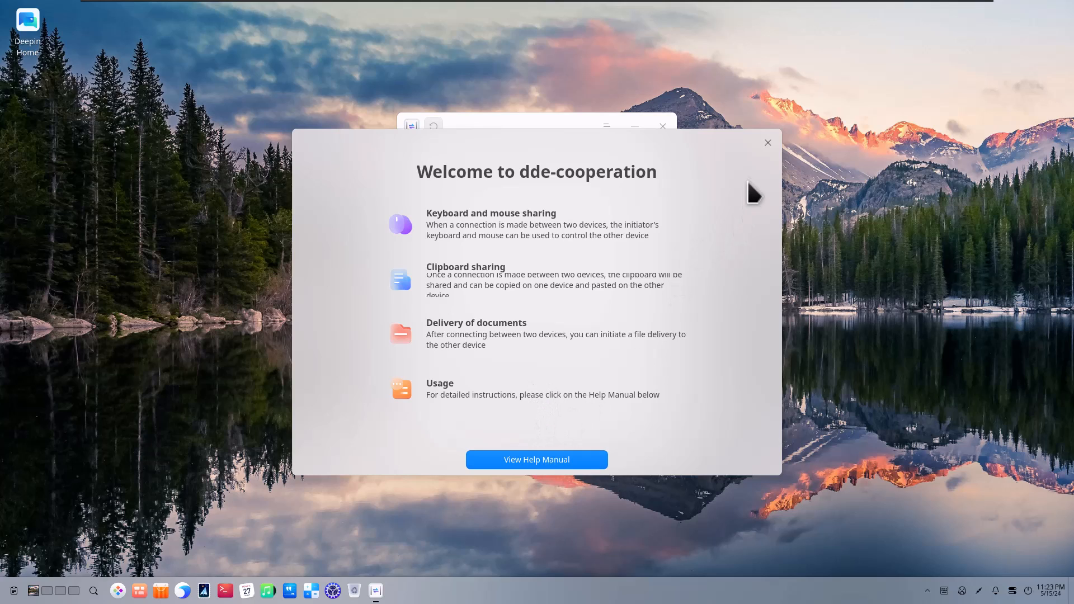
pyautogui.click(768, 142)
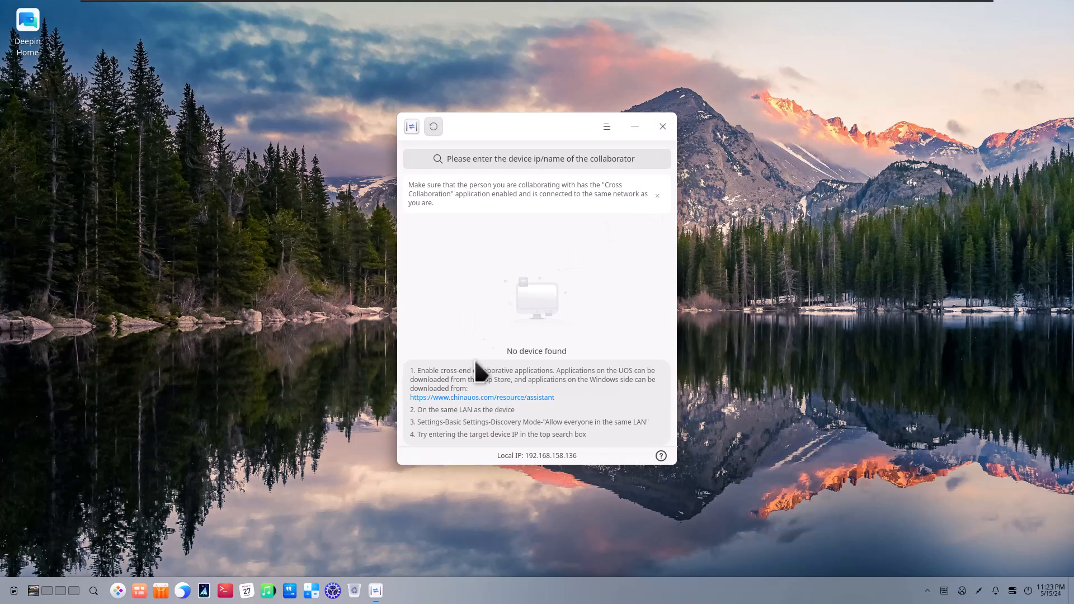
pyautogui.moveTo(525, 190)
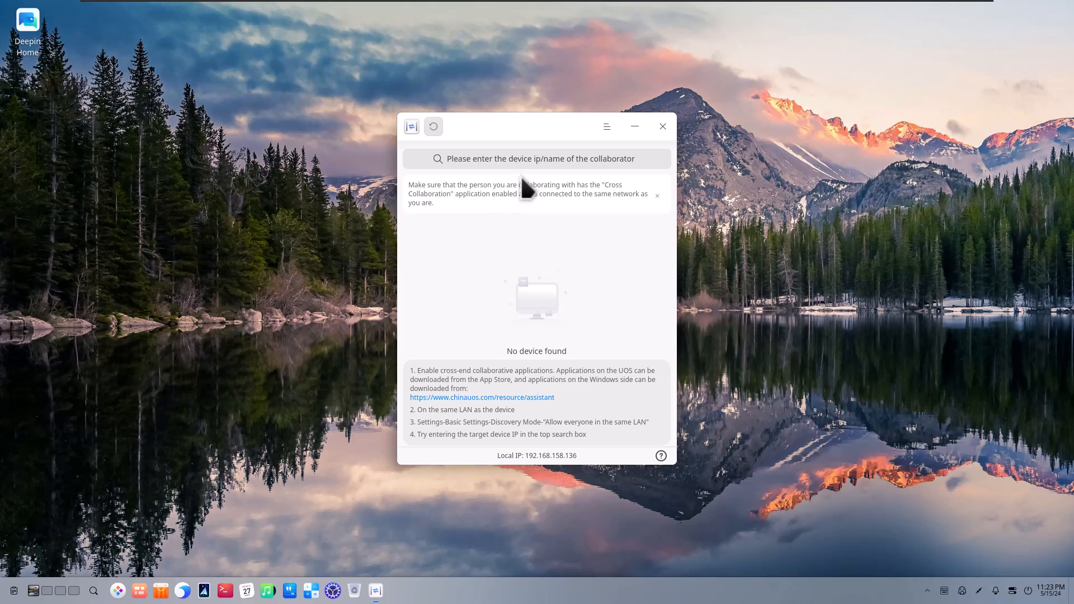
pyautogui.moveTo(663, 133)
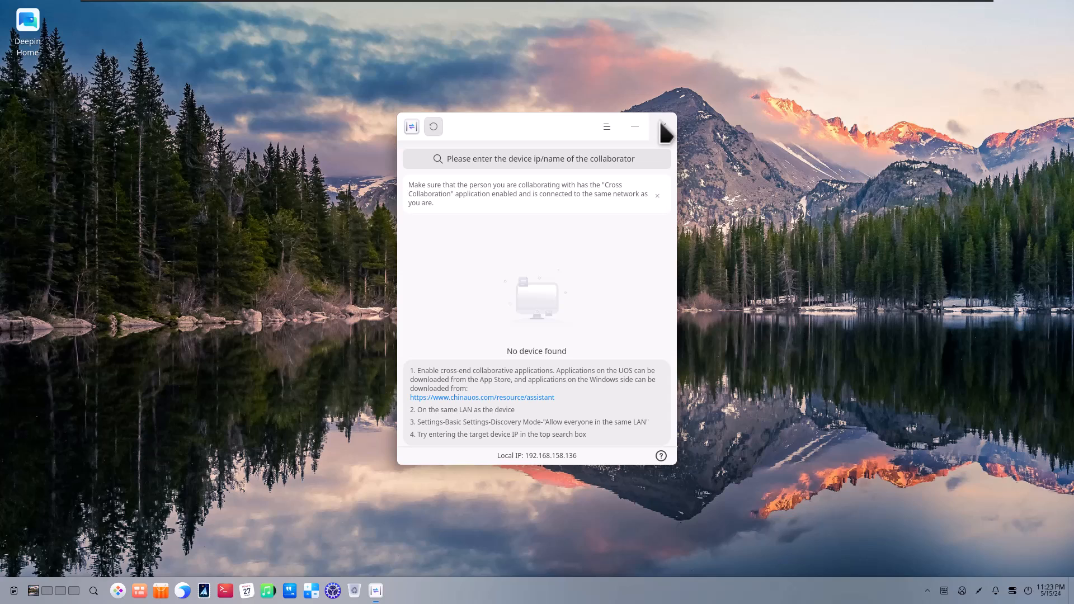
pyautogui.moveTo(665, 144)
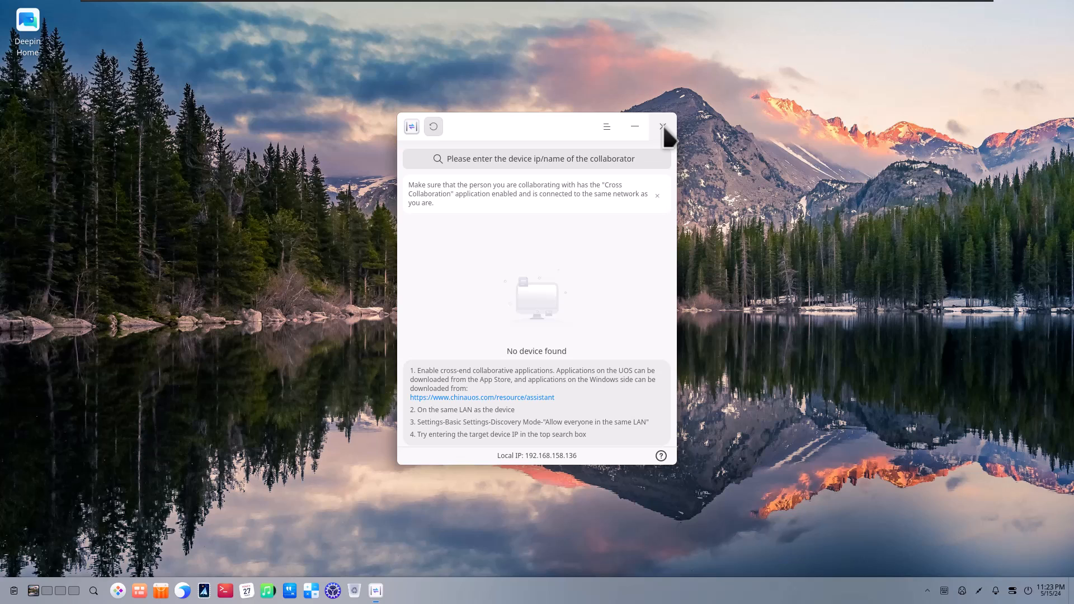
pyautogui.click(661, 127)
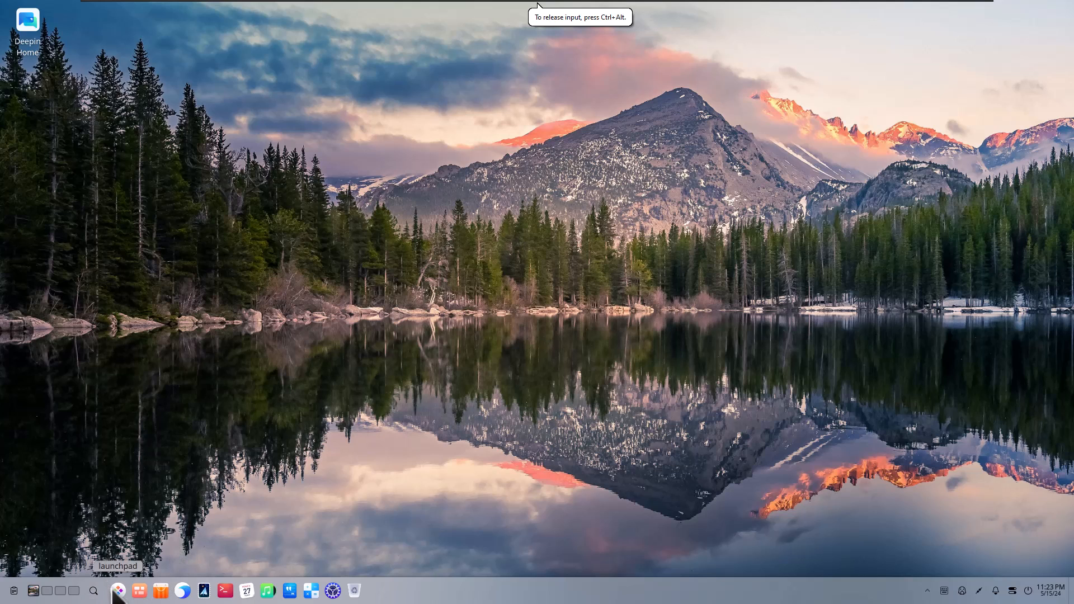
# Launch LianLianKan from the launcher and start a game at a chosen difficulty.
pyautogui.click(117, 591)
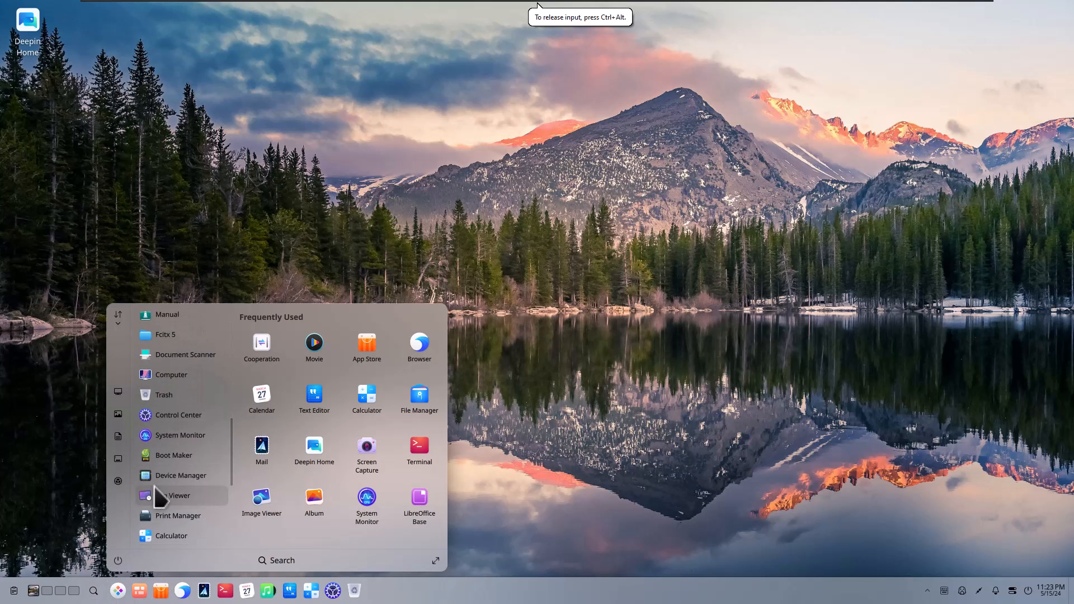
pyautogui.scroll(-3)
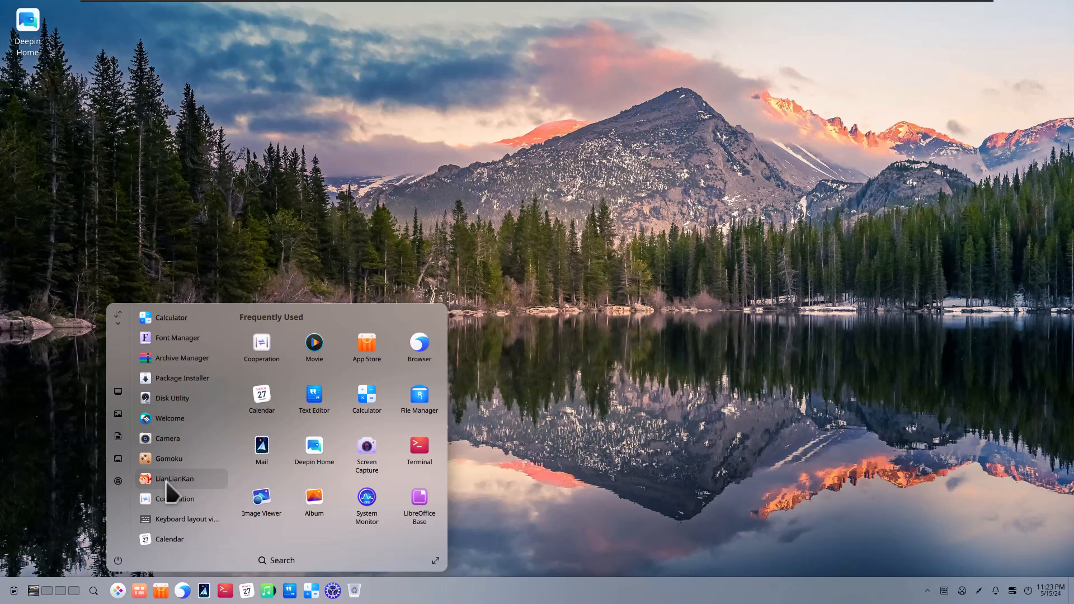
pyautogui.click(174, 479)
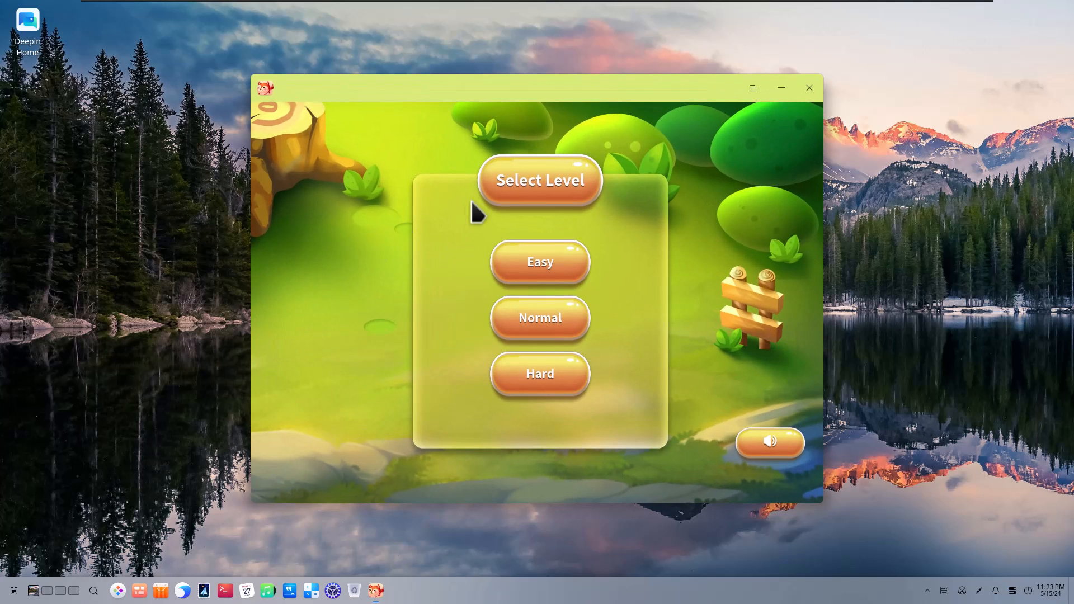
pyautogui.click(539, 317)
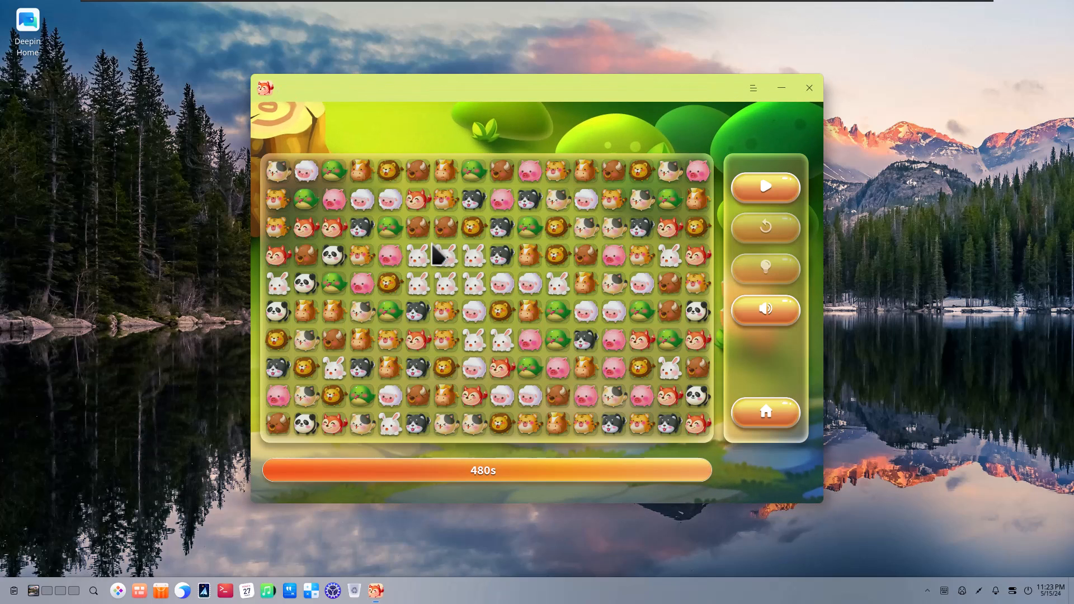
pyautogui.moveTo(455, 270)
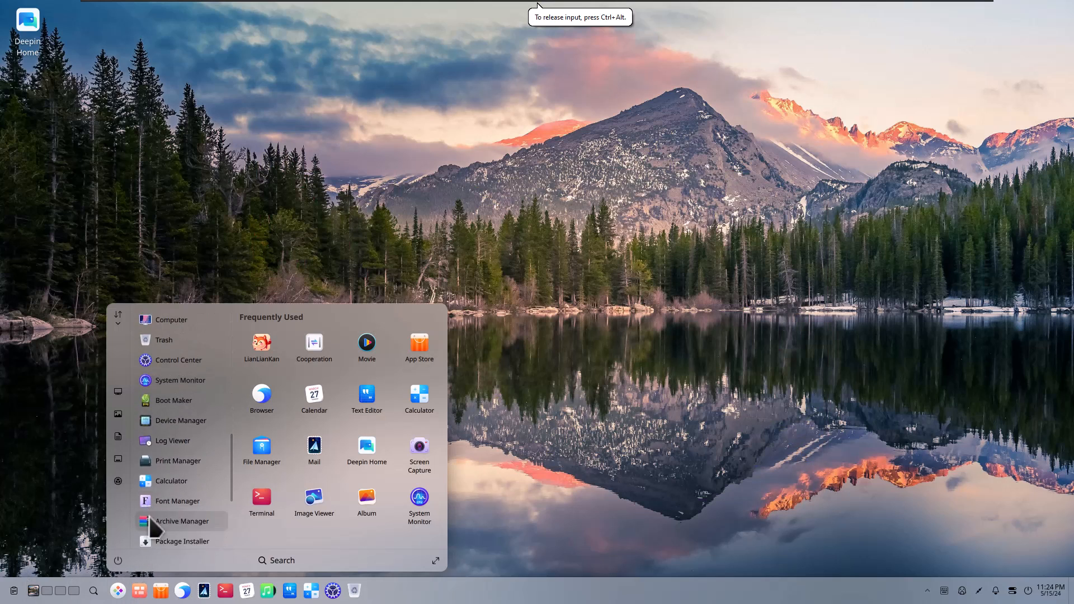
# Scroll the launcher's app list down and back to the top.
pyautogui.scroll(-3)
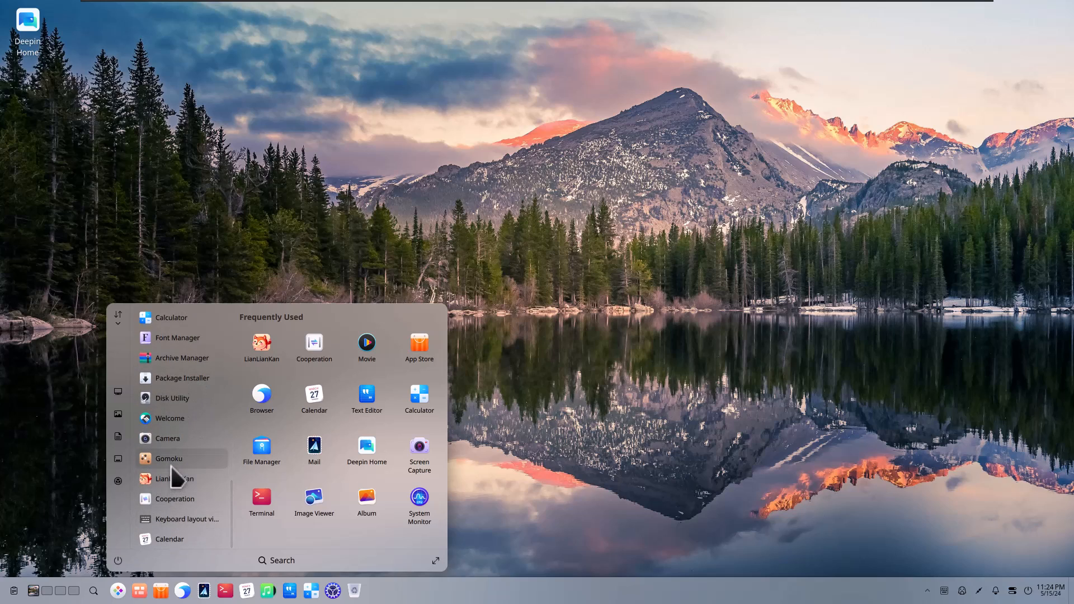
pyautogui.moveTo(170, 423)
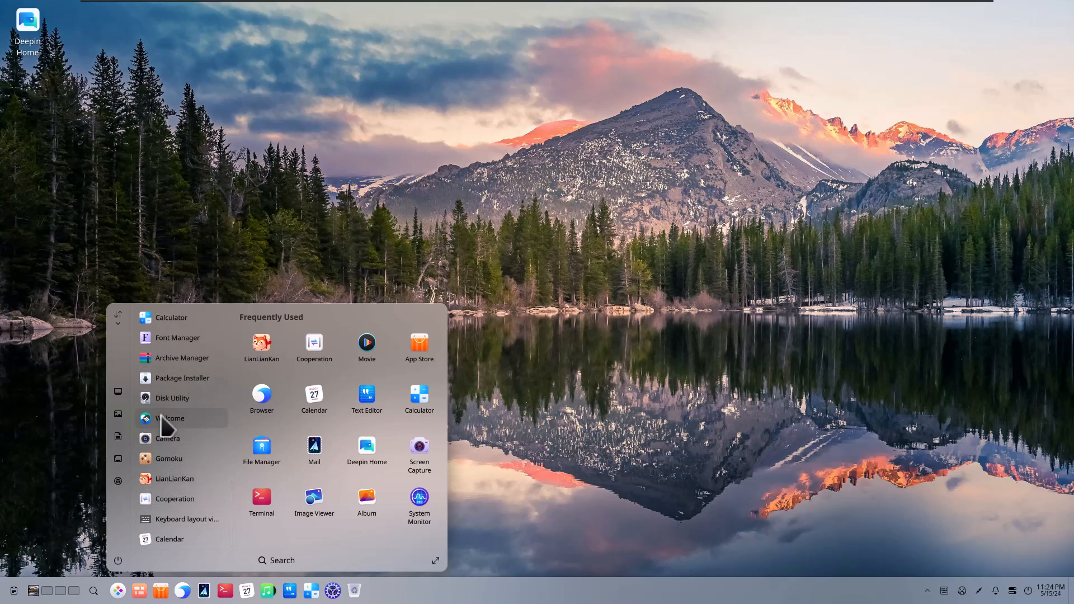
pyautogui.moveTo(169, 377)
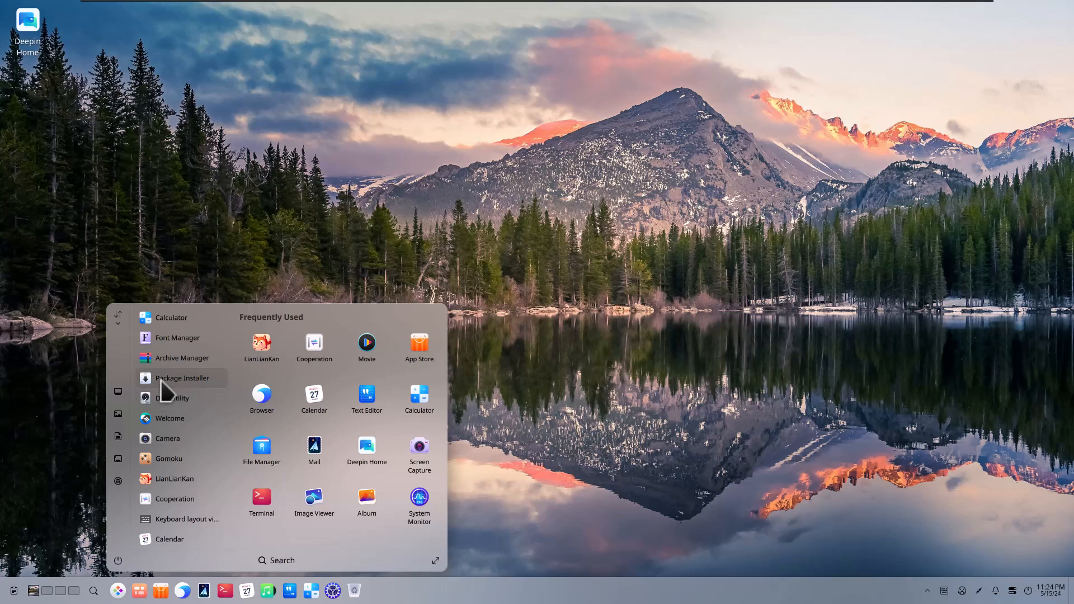
pyautogui.scroll(3)
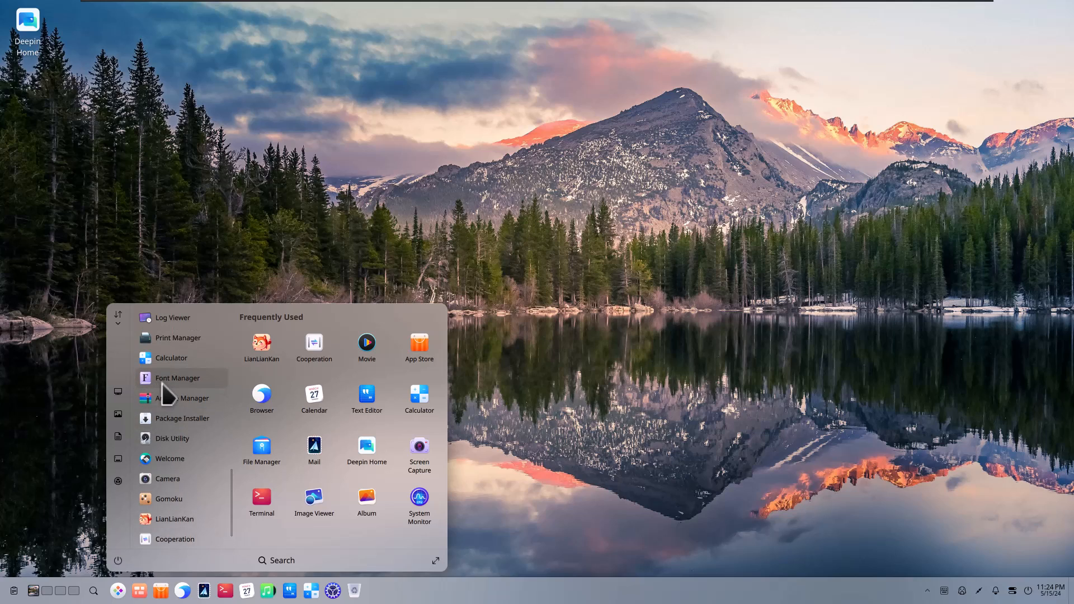
pyautogui.scroll(3)
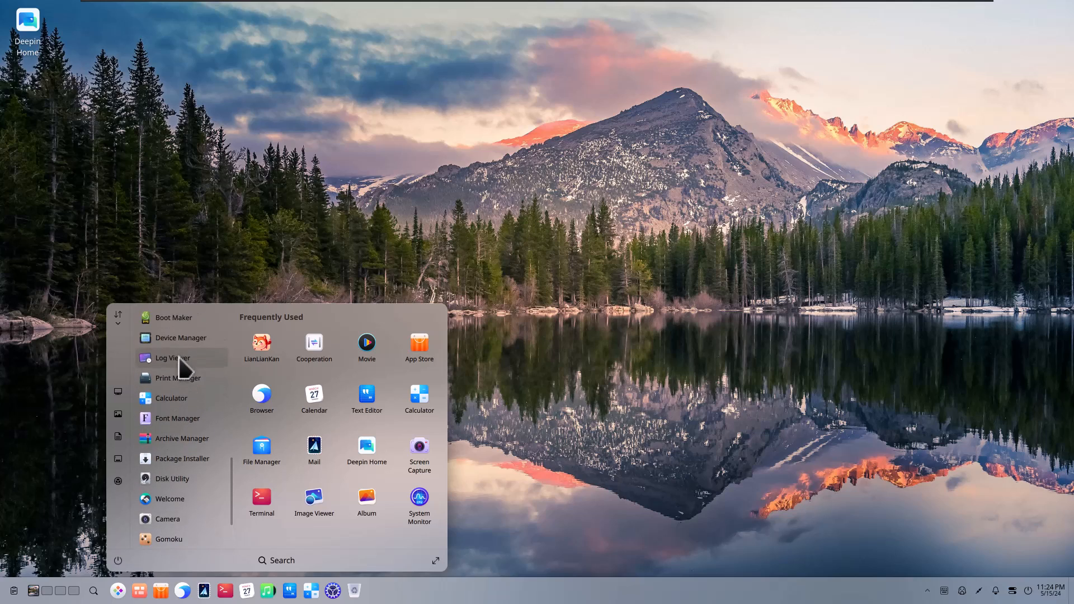
pyautogui.scroll(3)
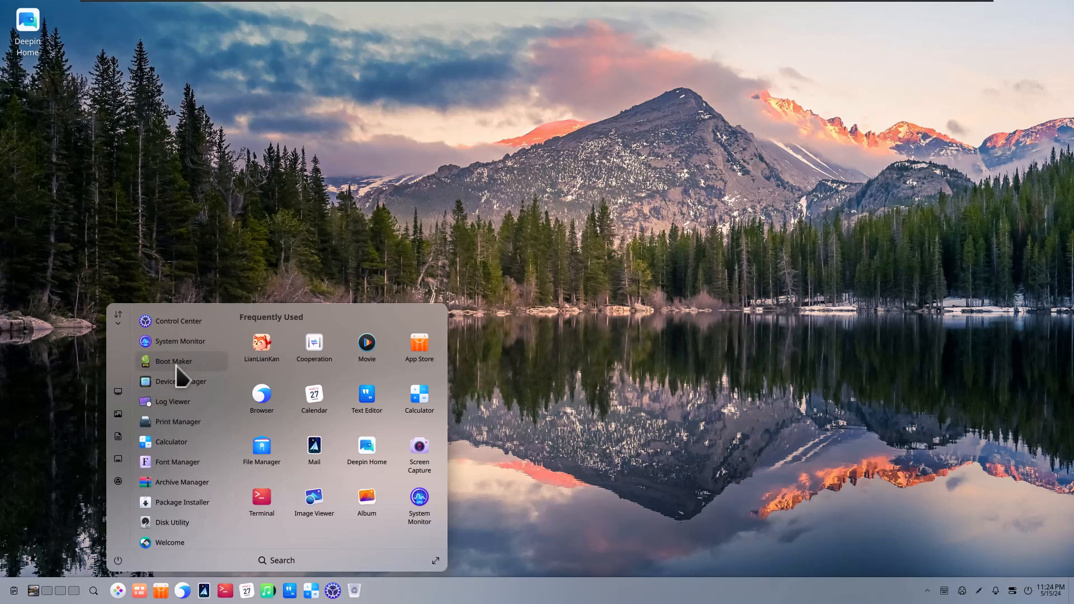
pyautogui.scroll(3)
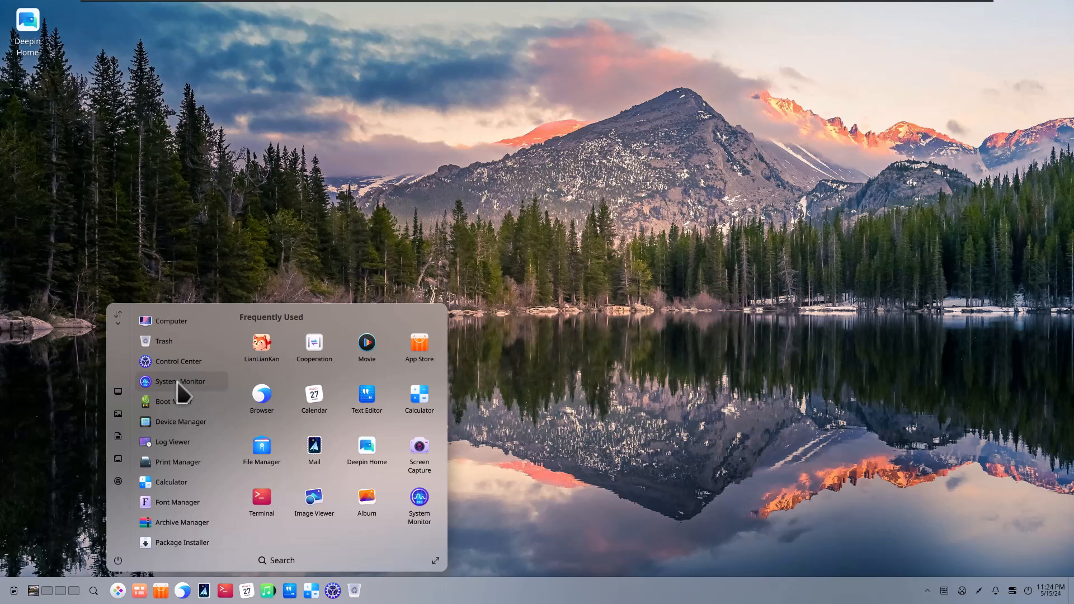
pyautogui.moveTo(159, 471)
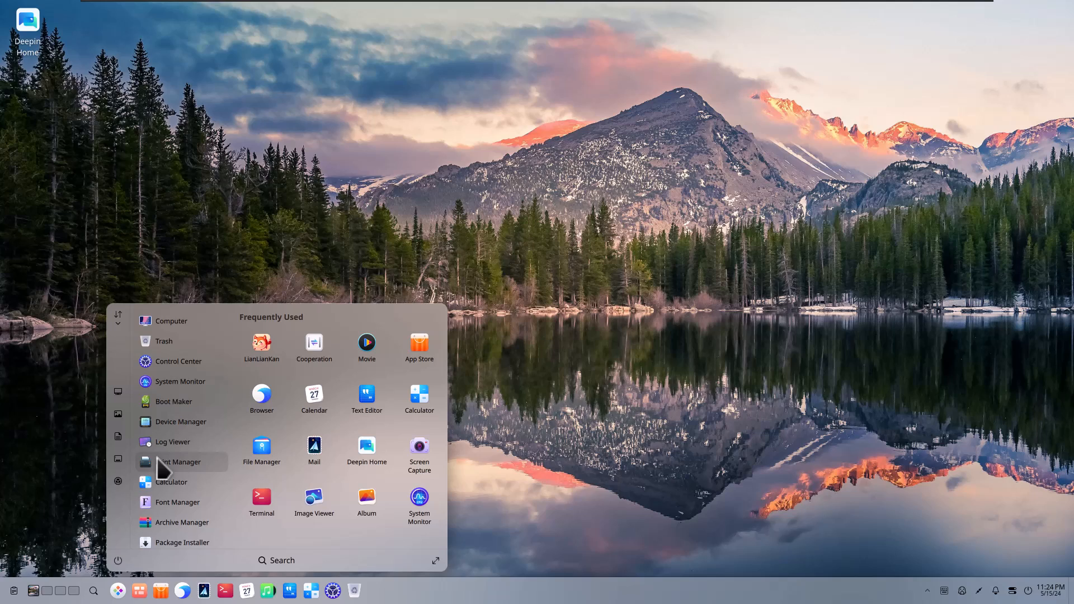
pyautogui.moveTo(162, 472)
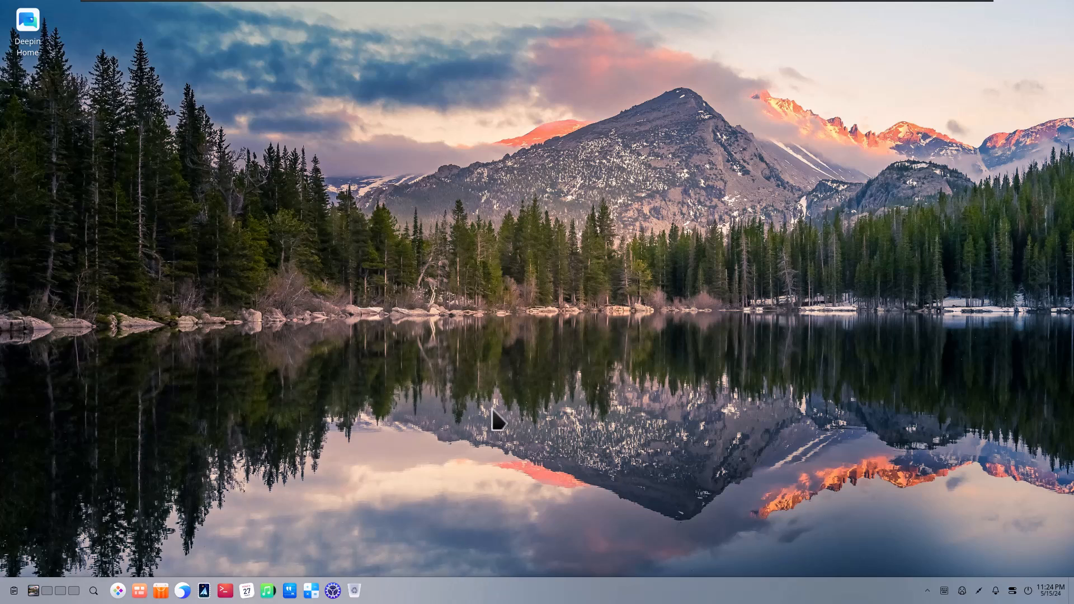
pyautogui.moveTo(384, 541)
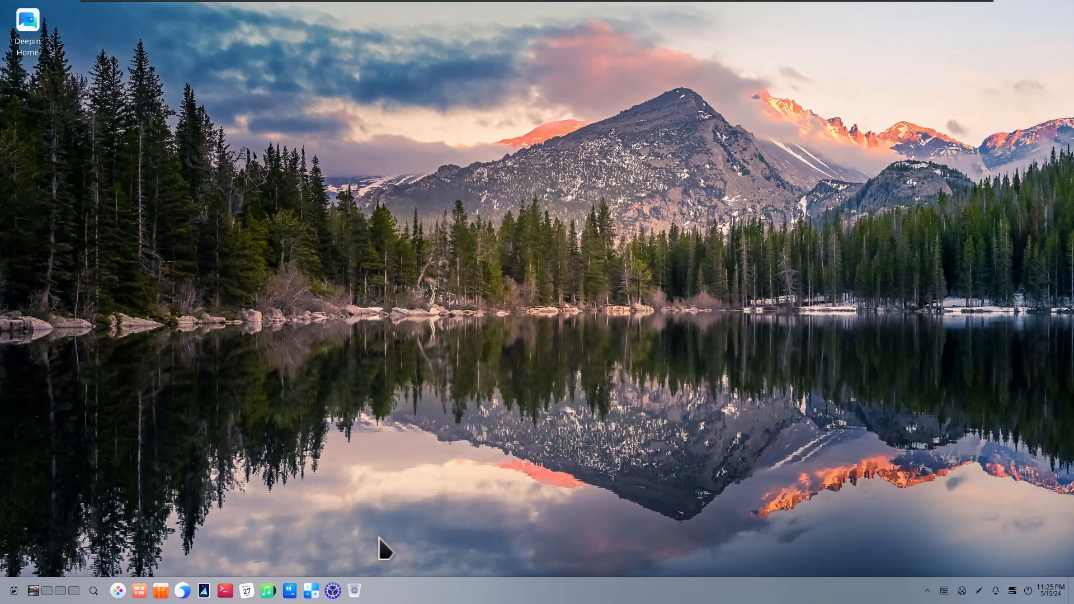
pyautogui.moveTo(371, 519)
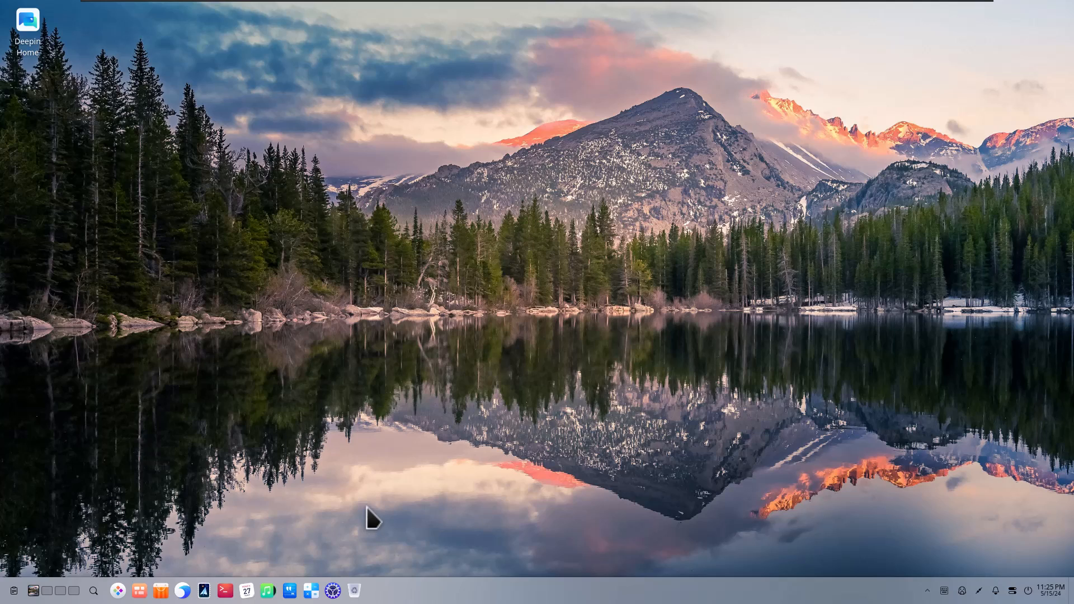